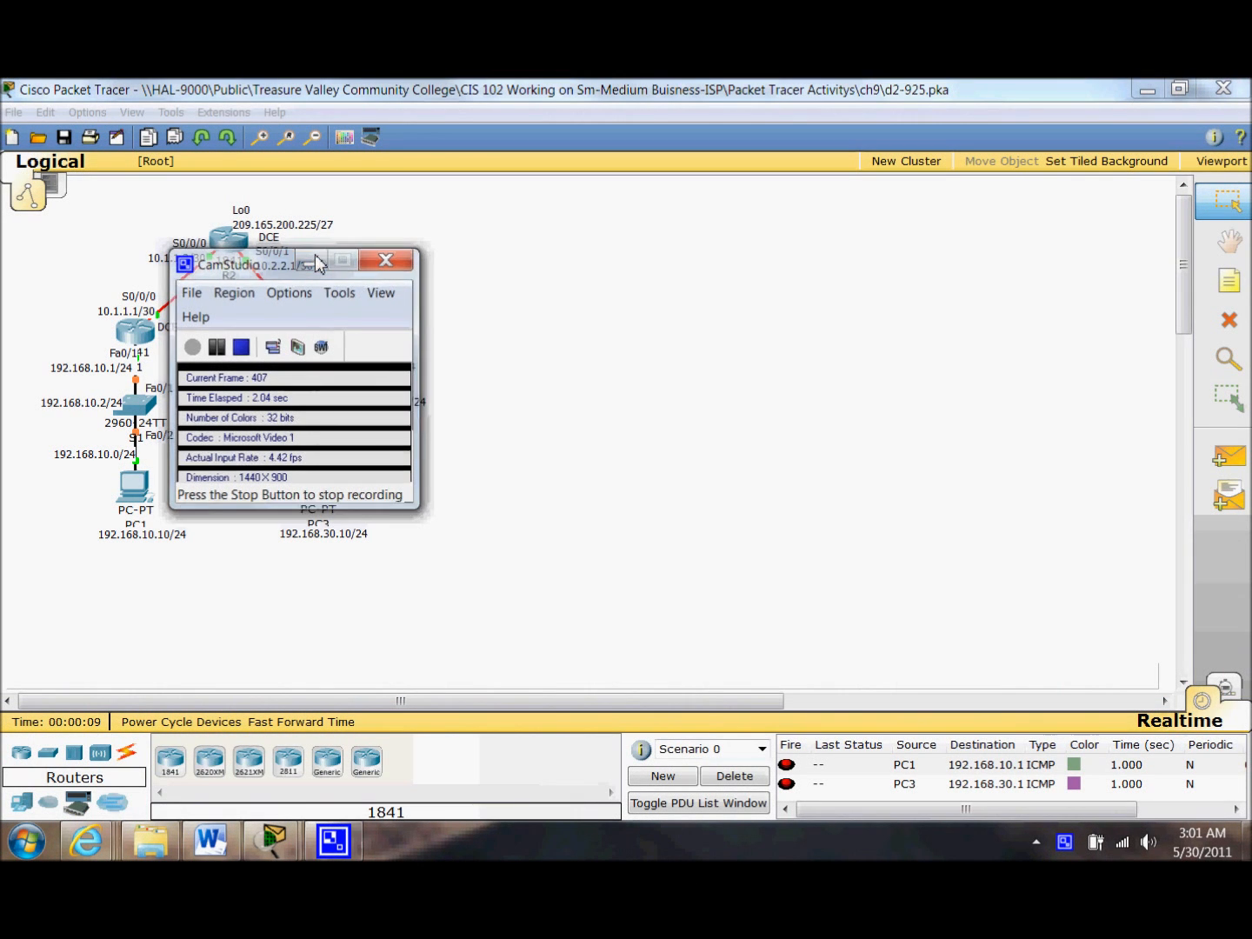
# - Enter privileged mode on R1's CLI with 'en'
pyautogui.click(386, 261)
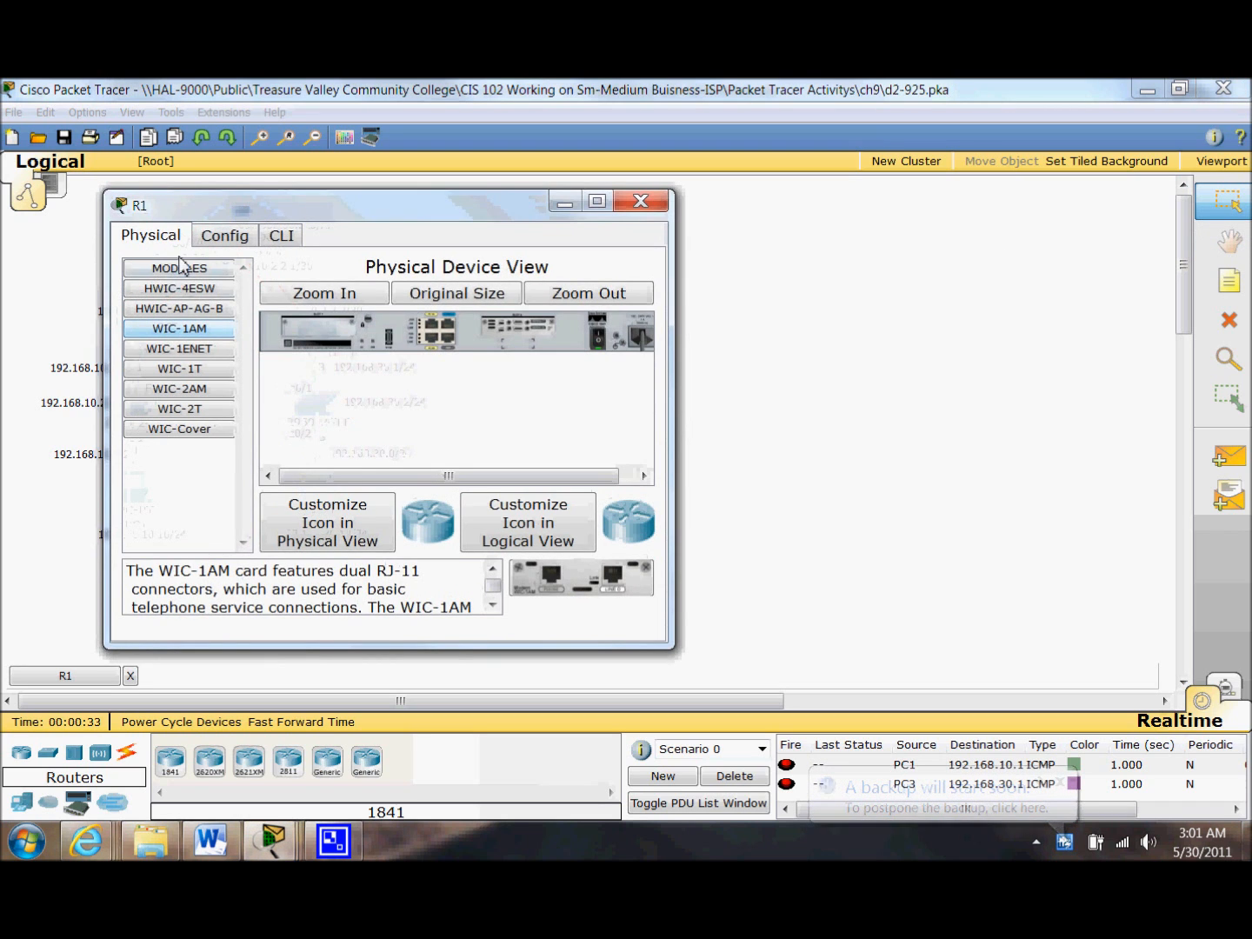
pyautogui.click(280, 235)
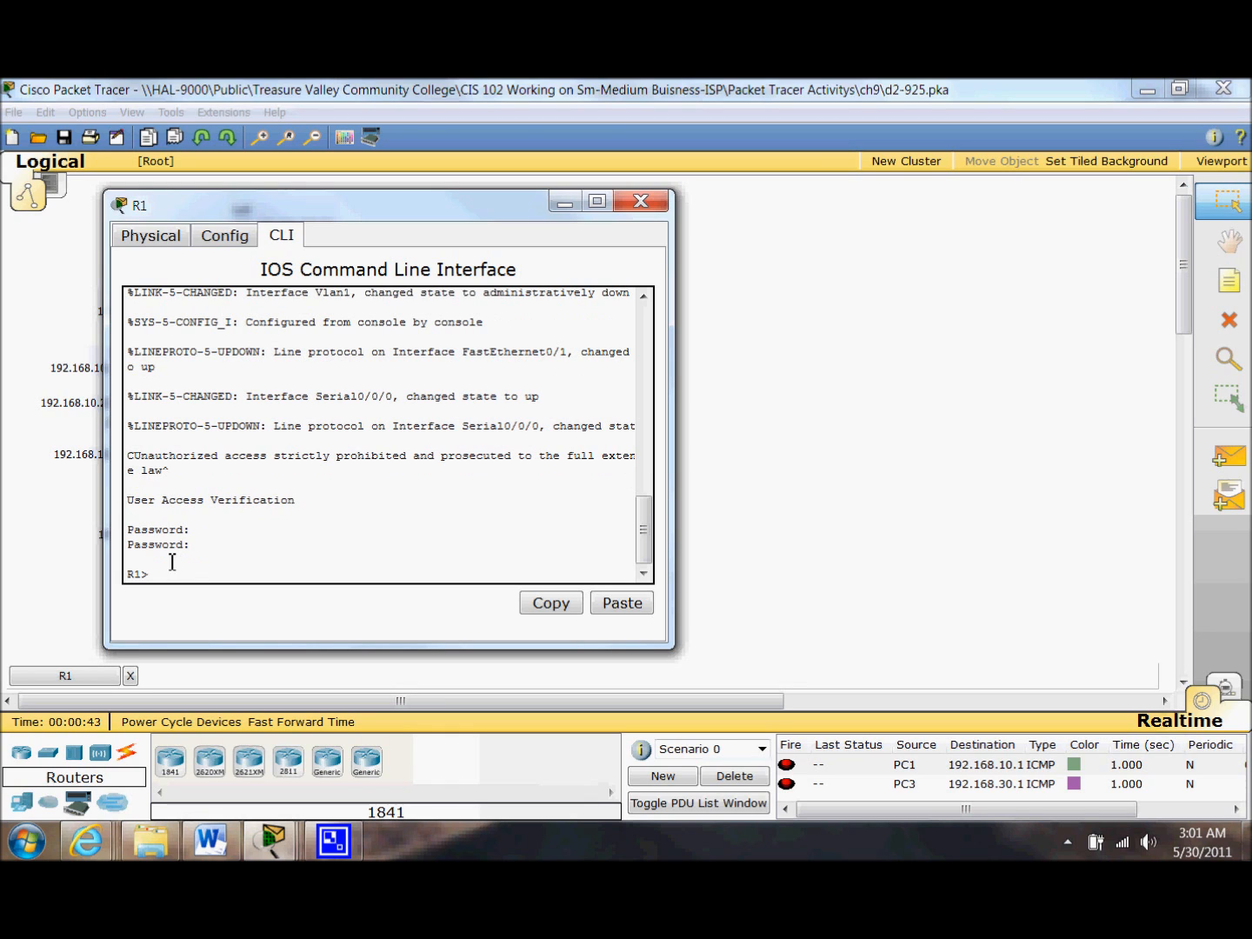
pyautogui.write('en')
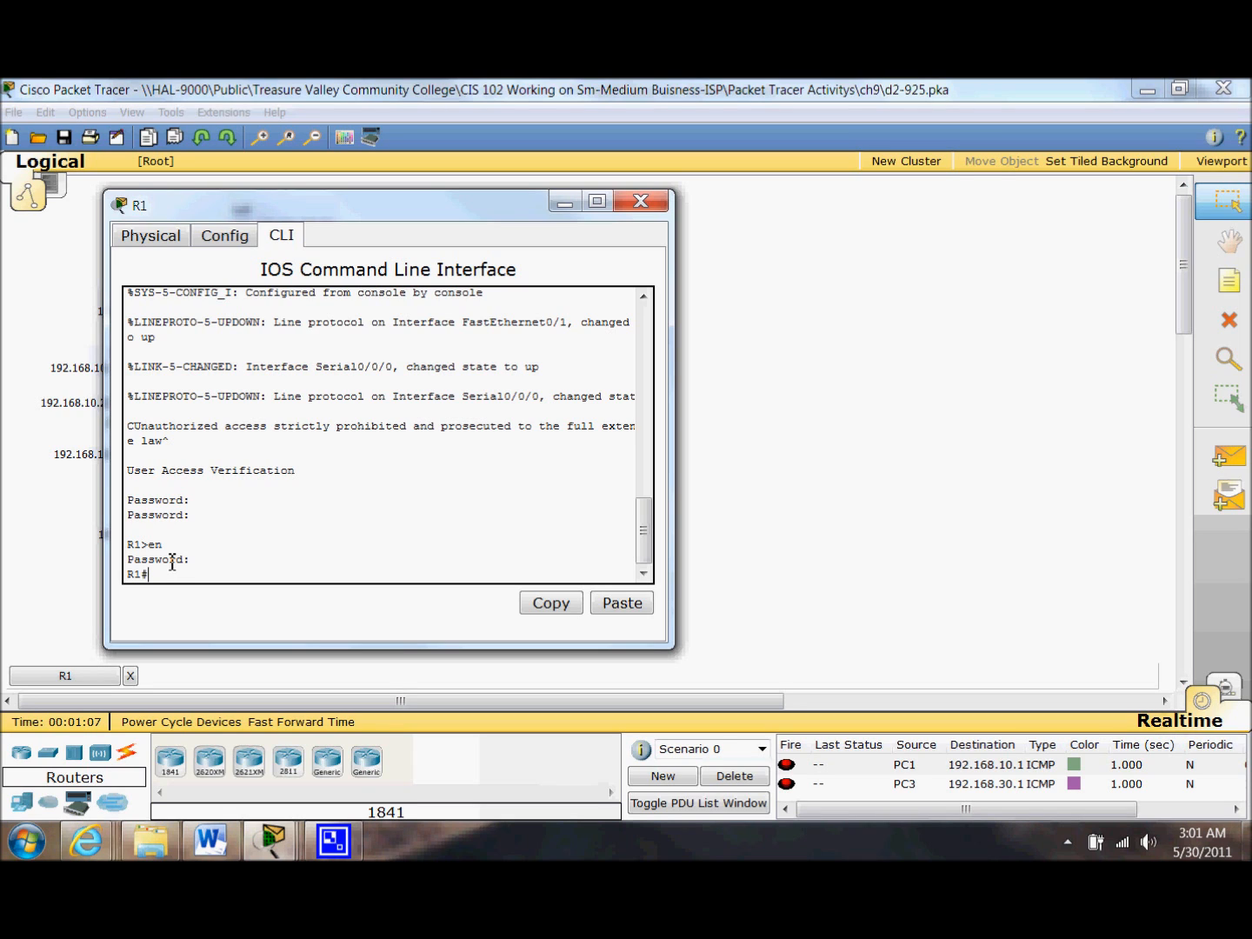
# - Display Serial0/0/0's full details on R1, showing HDLC encapsulation
pyautogui.write('sh')
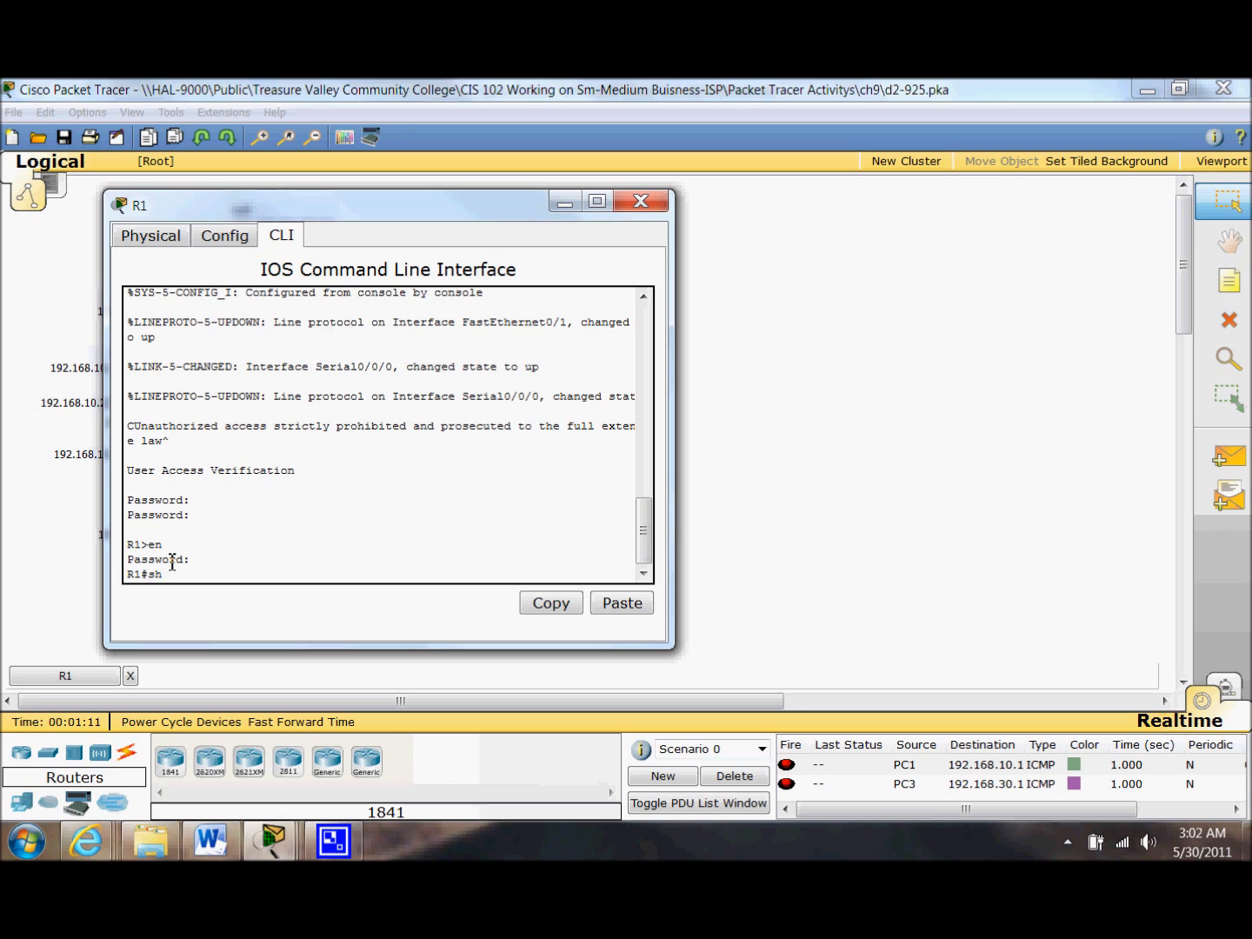
pyautogui.write('ow int')
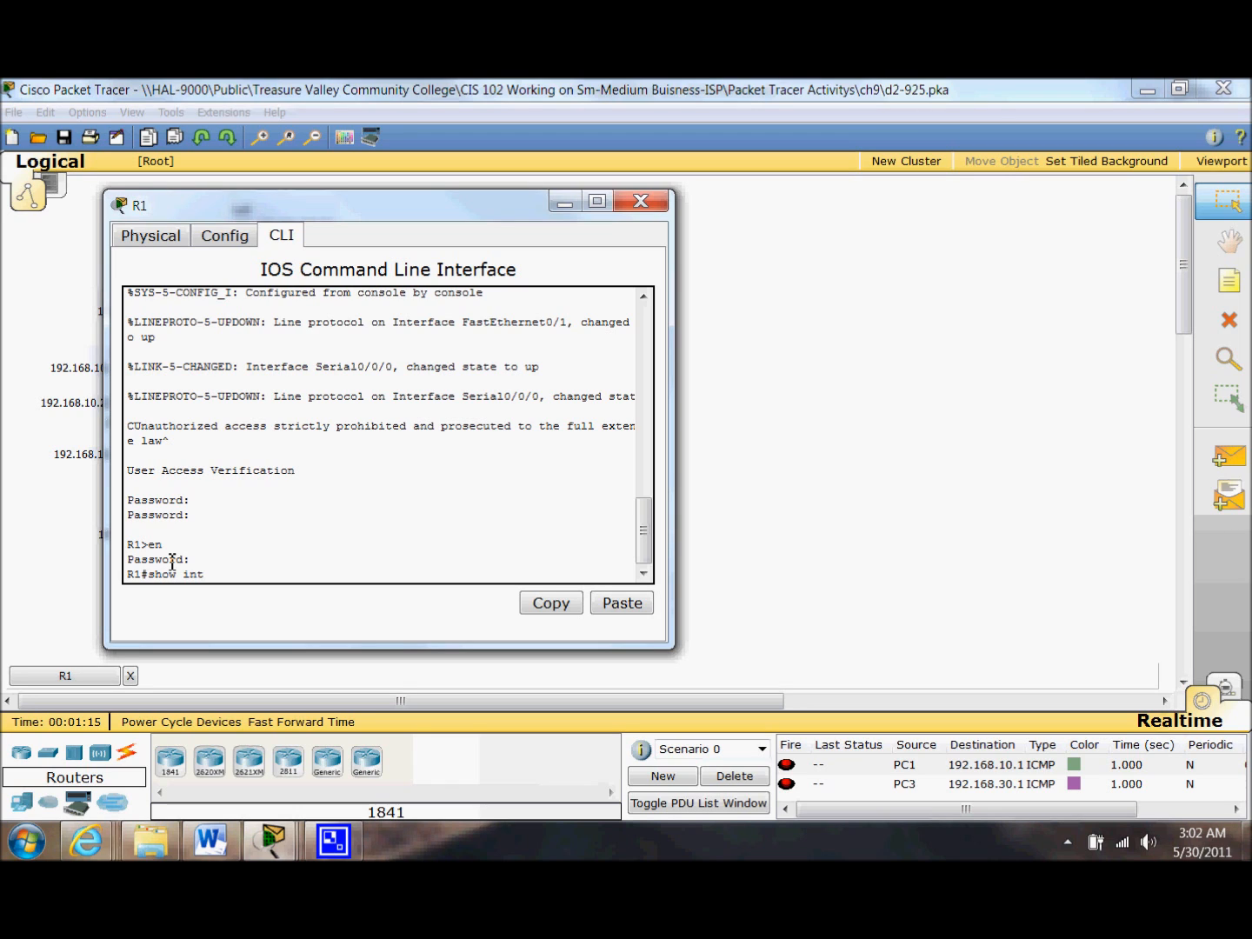
pyautogui.write('serial0/0')
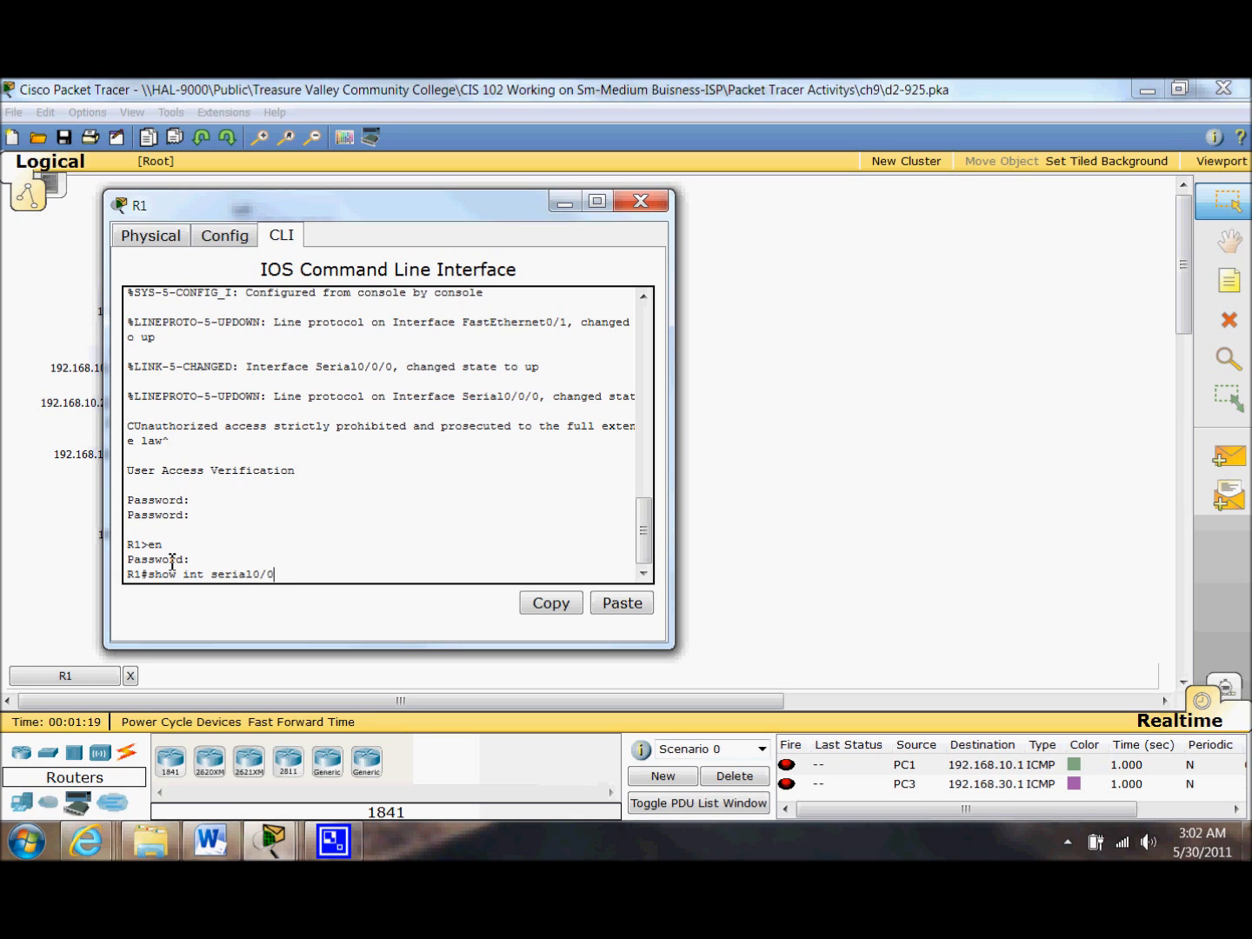
pyautogui.press('Enter')
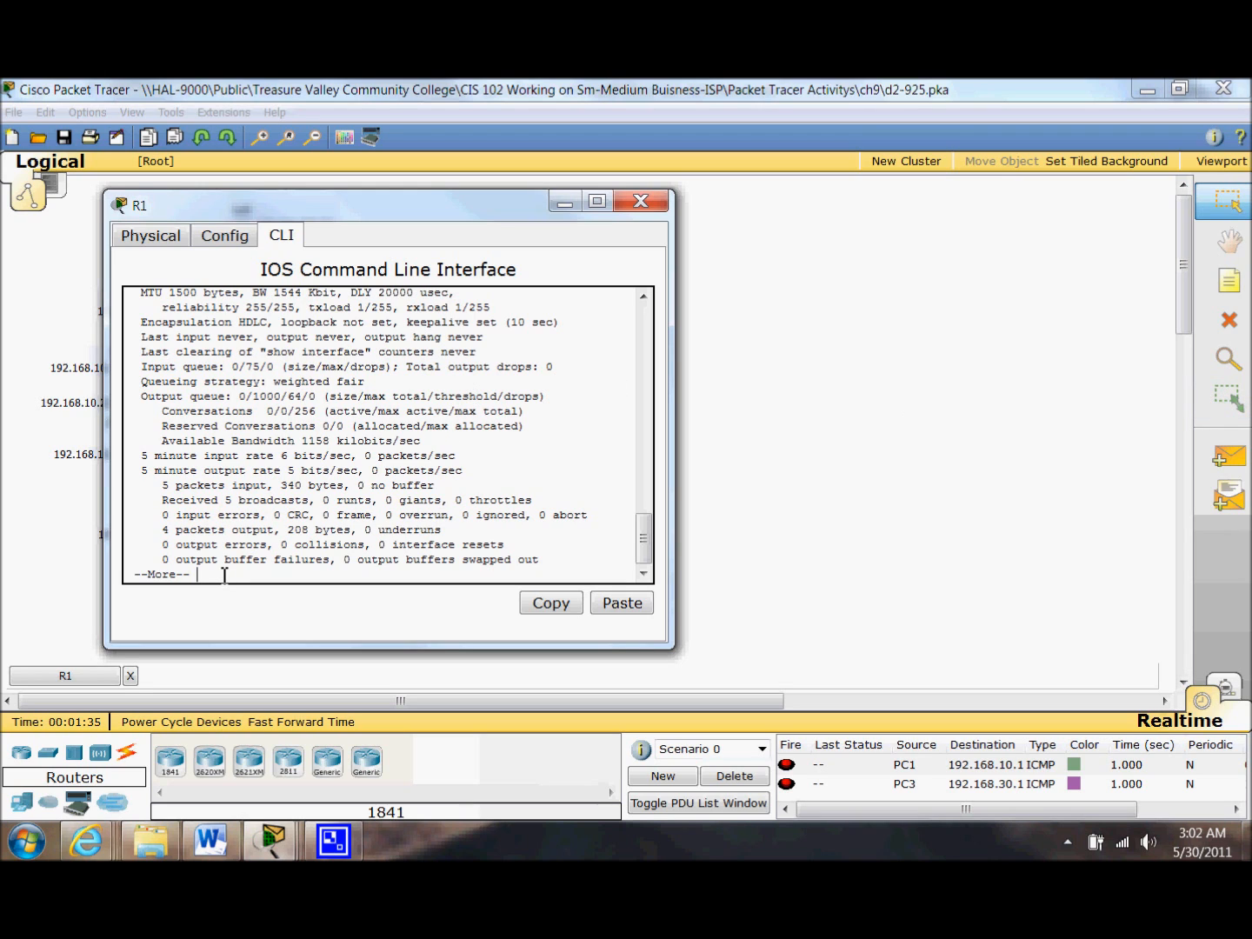
pyautogui.press('Enter')
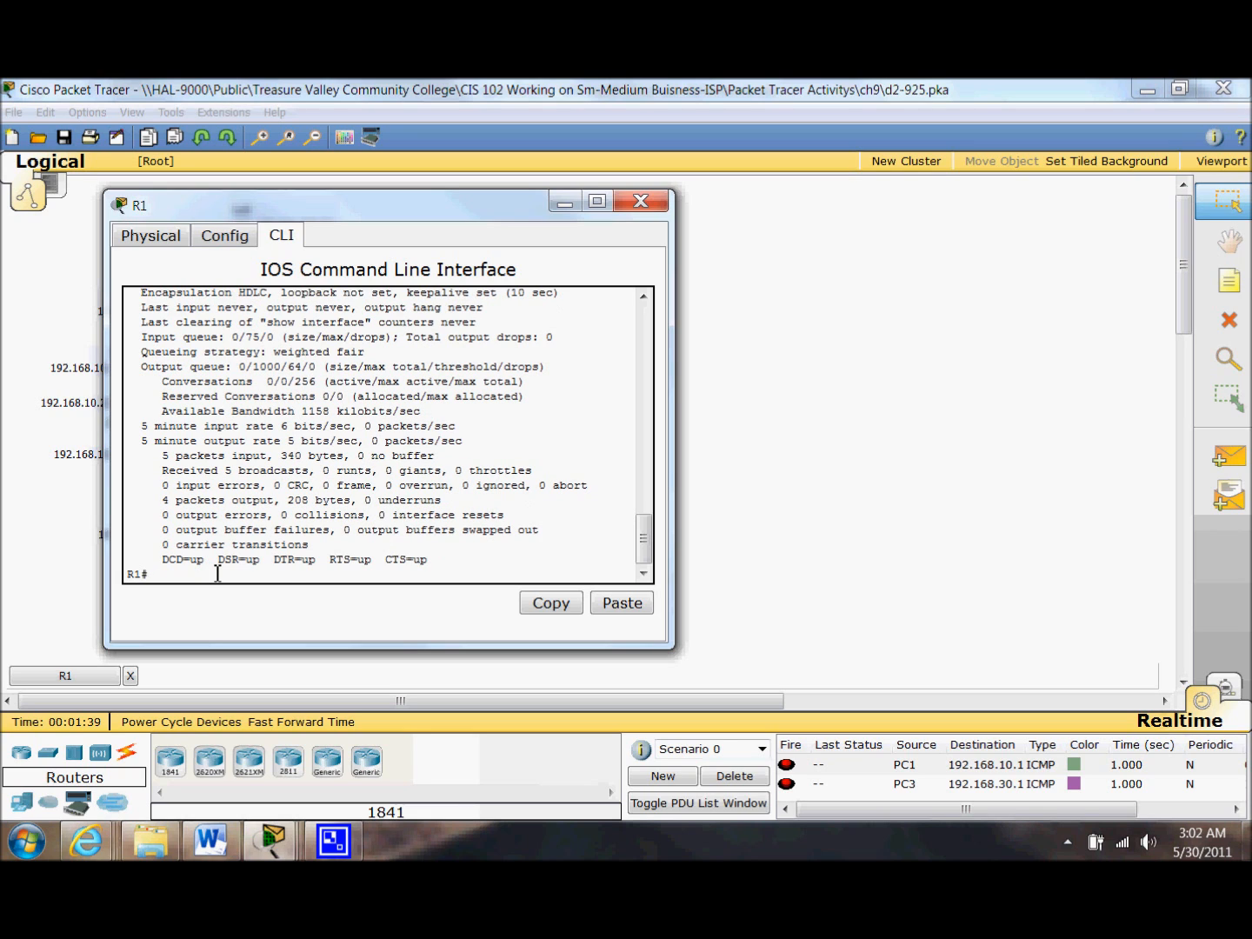
# - In global config, set R1's interface serial 0/0/0 to 'encap PPP' and end
pyautogui.write('cc')
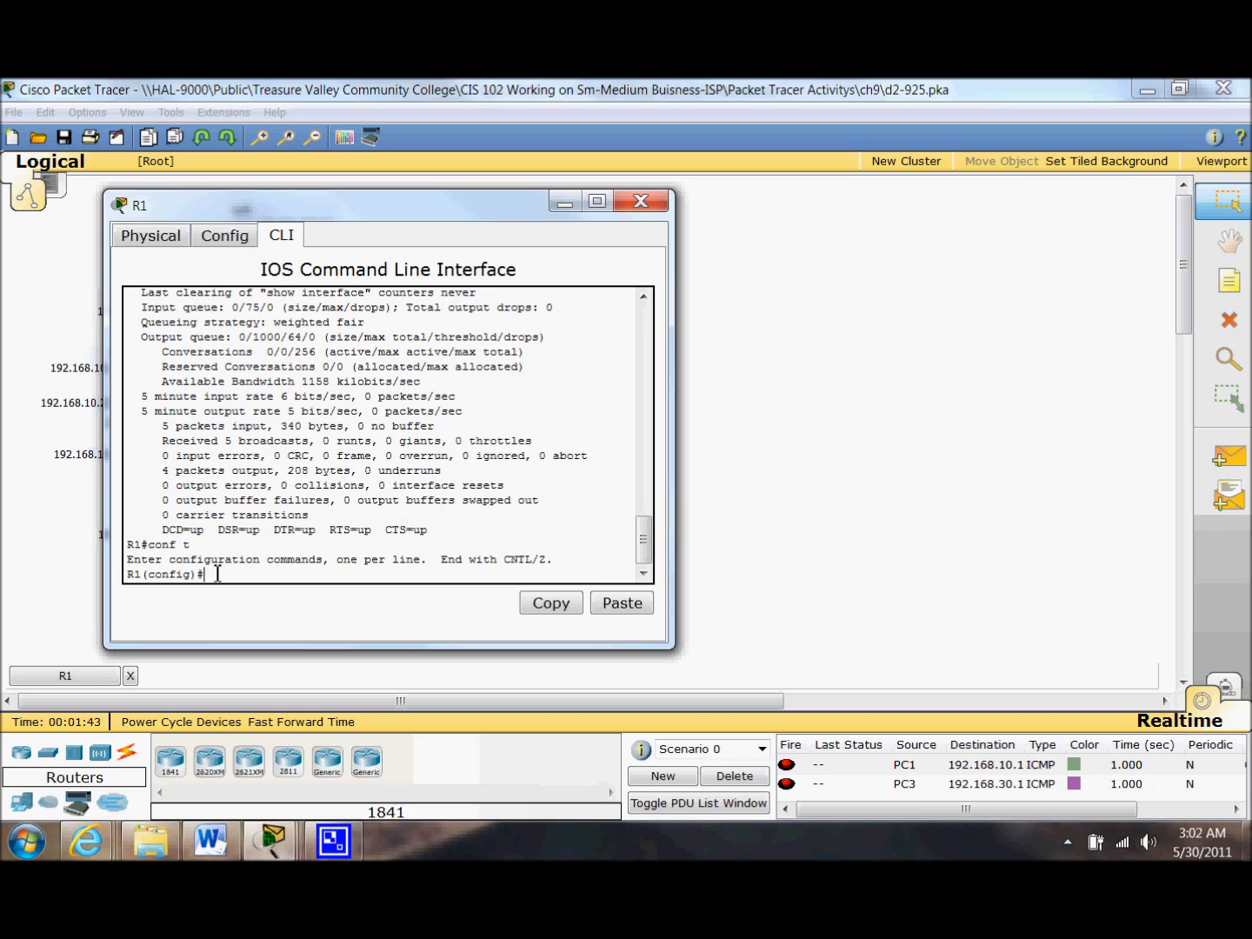
pyautogui.write('int s')
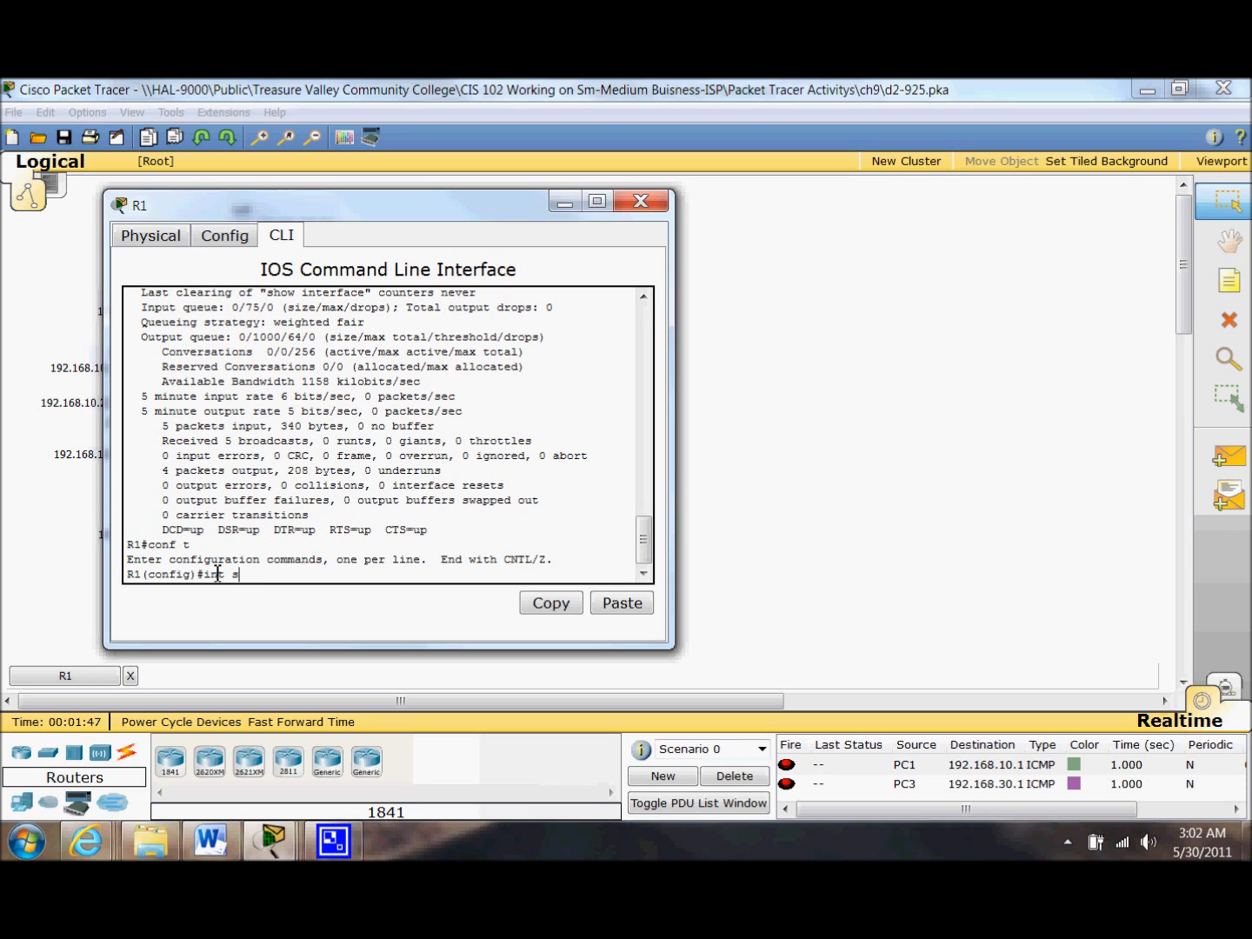
pyautogui.write('erial')
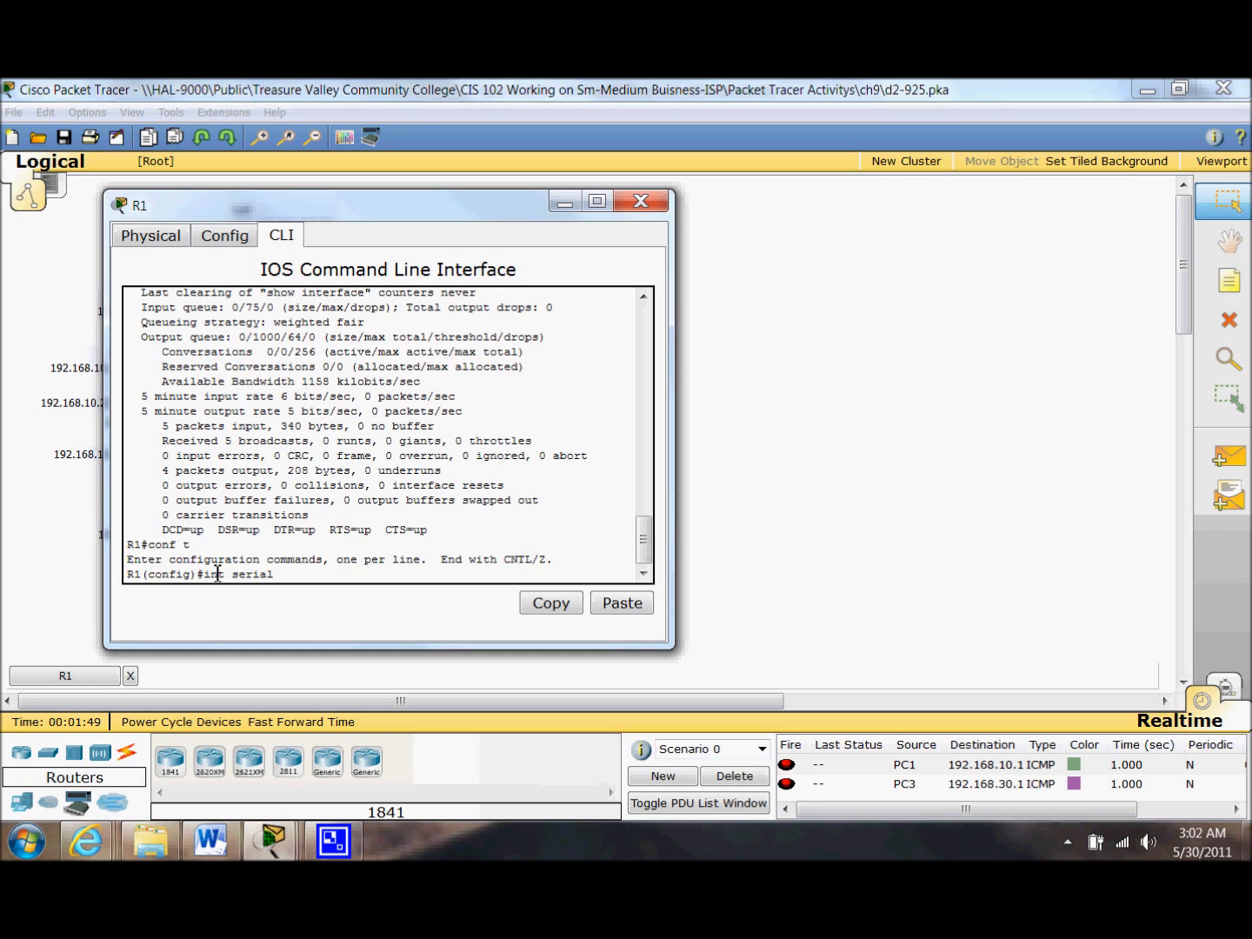
pyautogui.write('0/0/0')
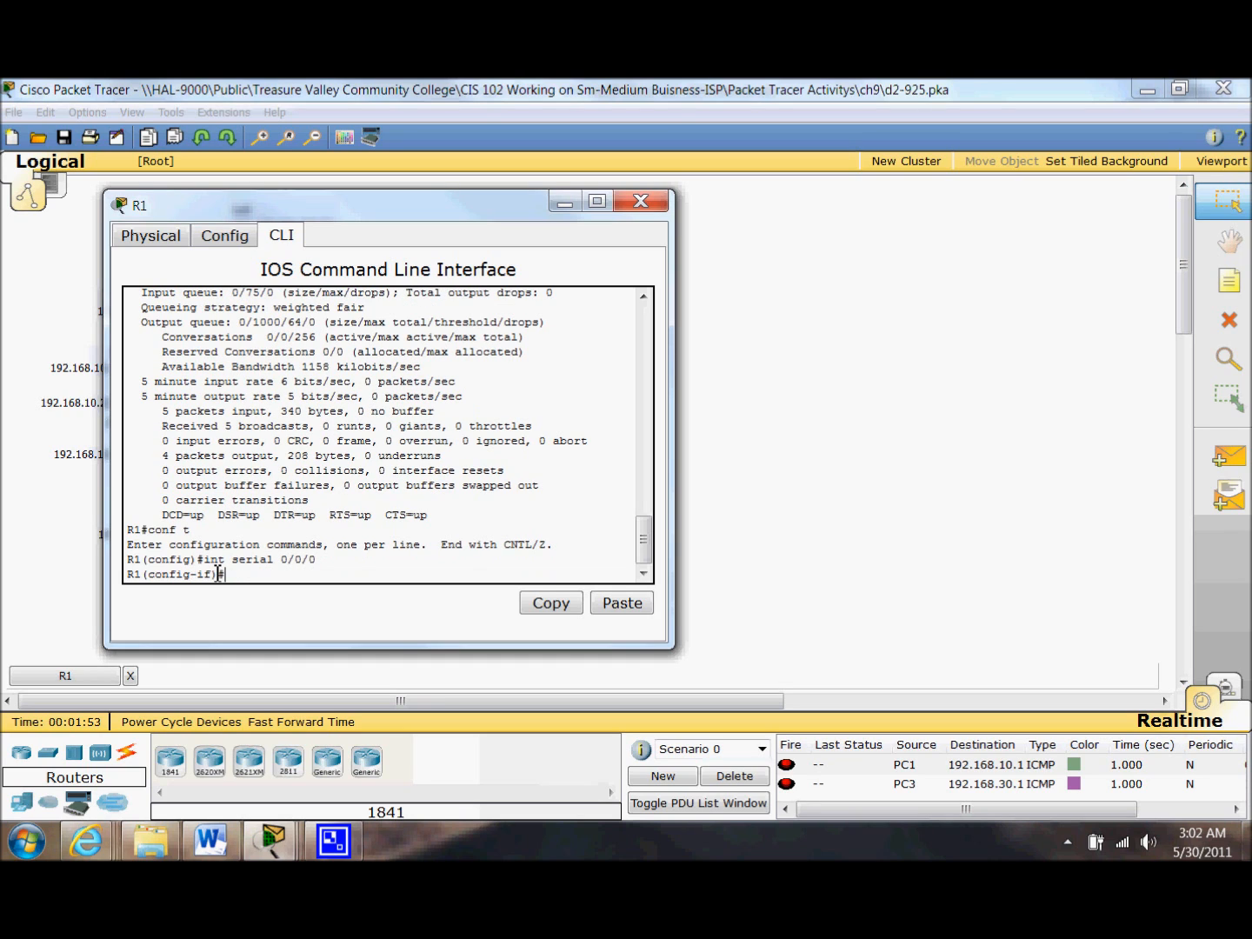
pyautogui.write('e')
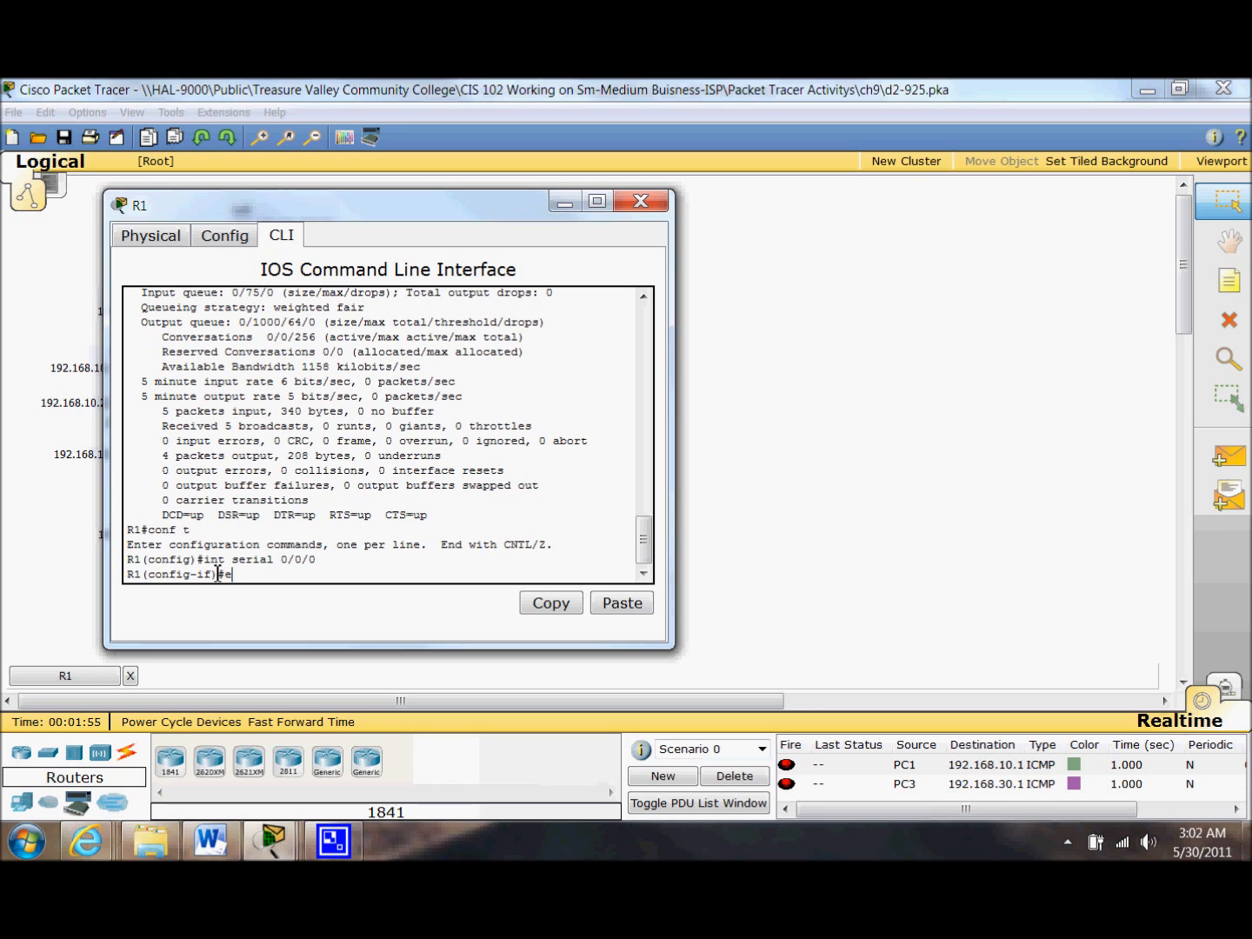
pyautogui.write('ncap PPP')
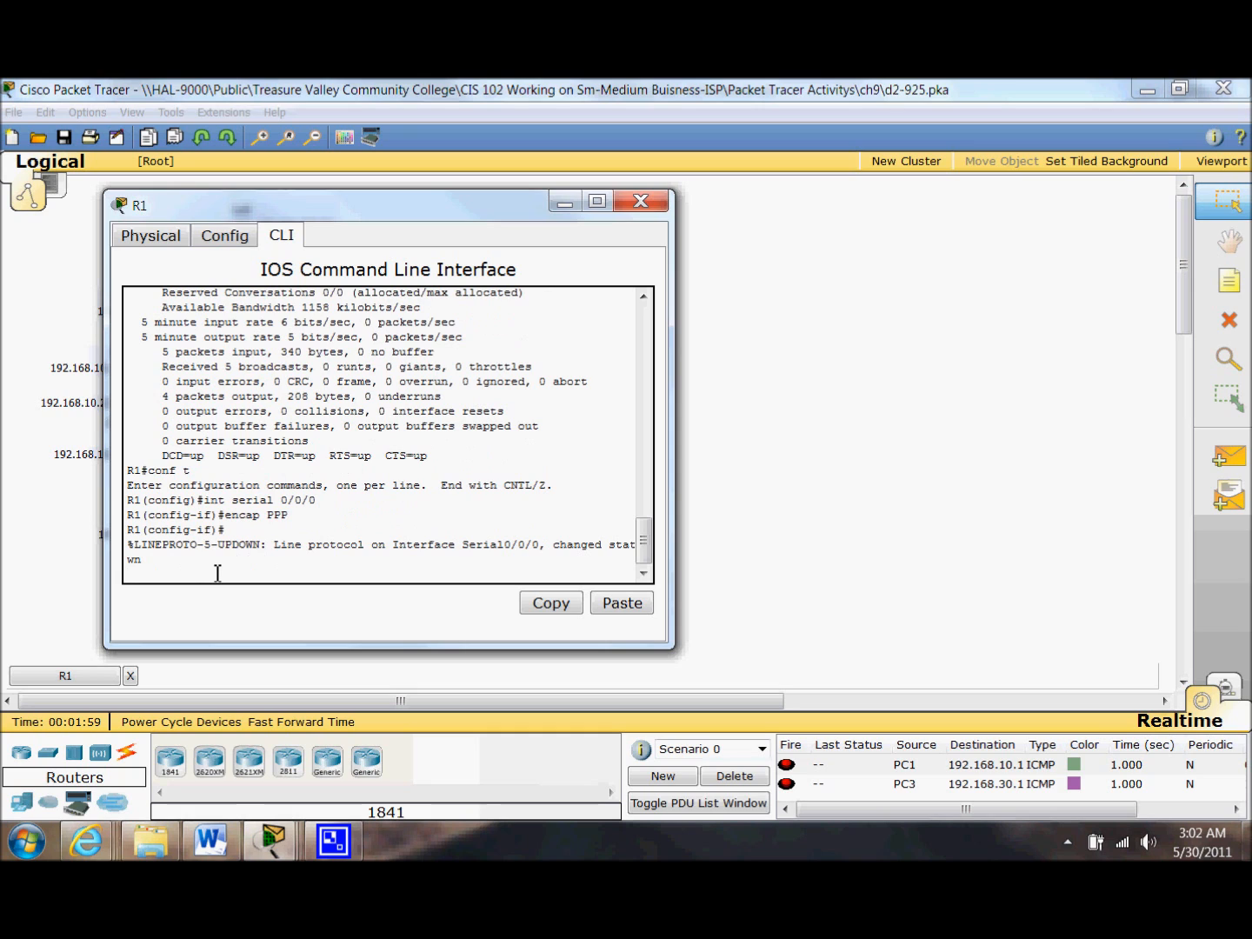
pyautogui.write('end')
pyautogui.write('wr')
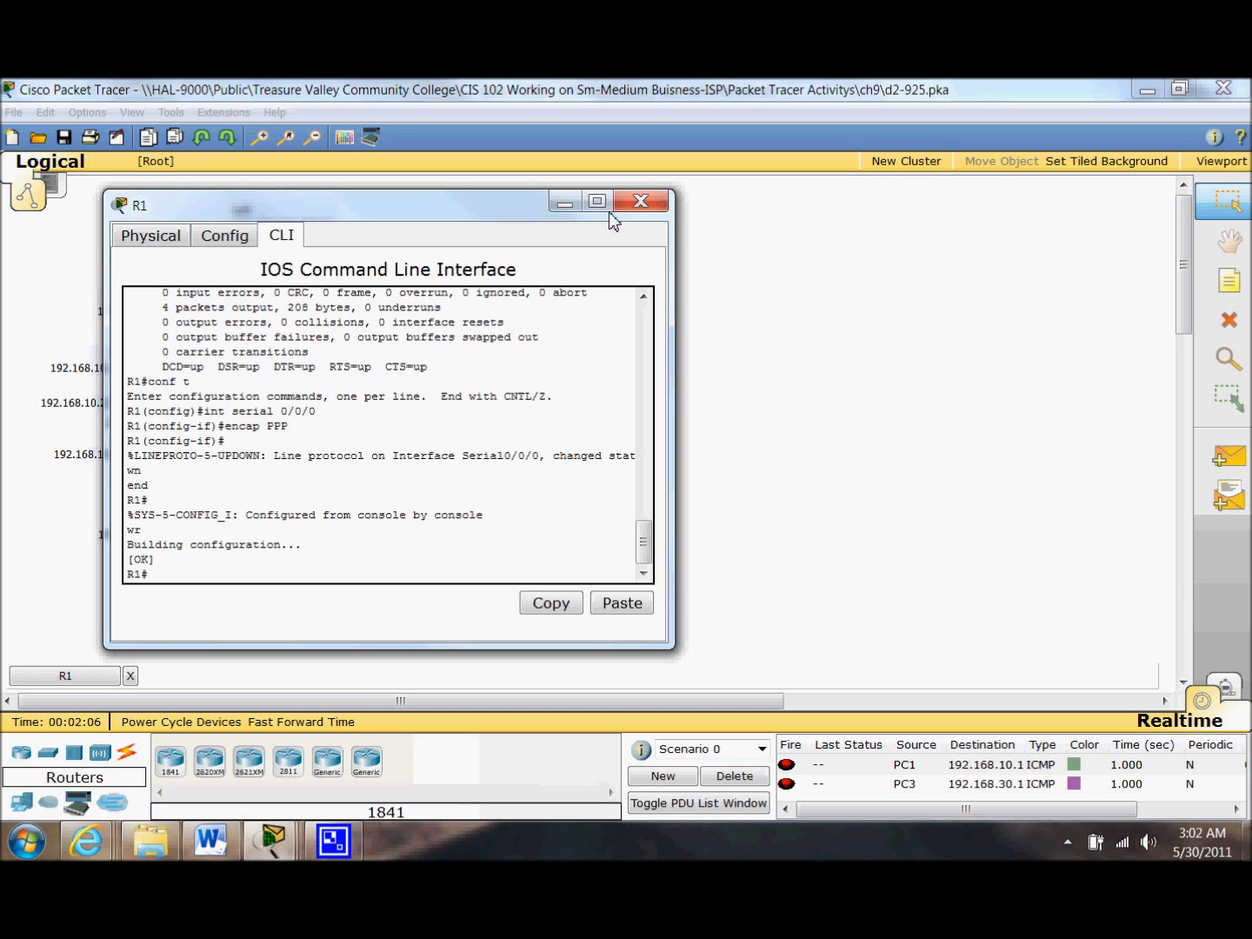
# - Switch from R1 to R2's CLI and enter privileged mode with the password
pyautogui.click(640, 202)
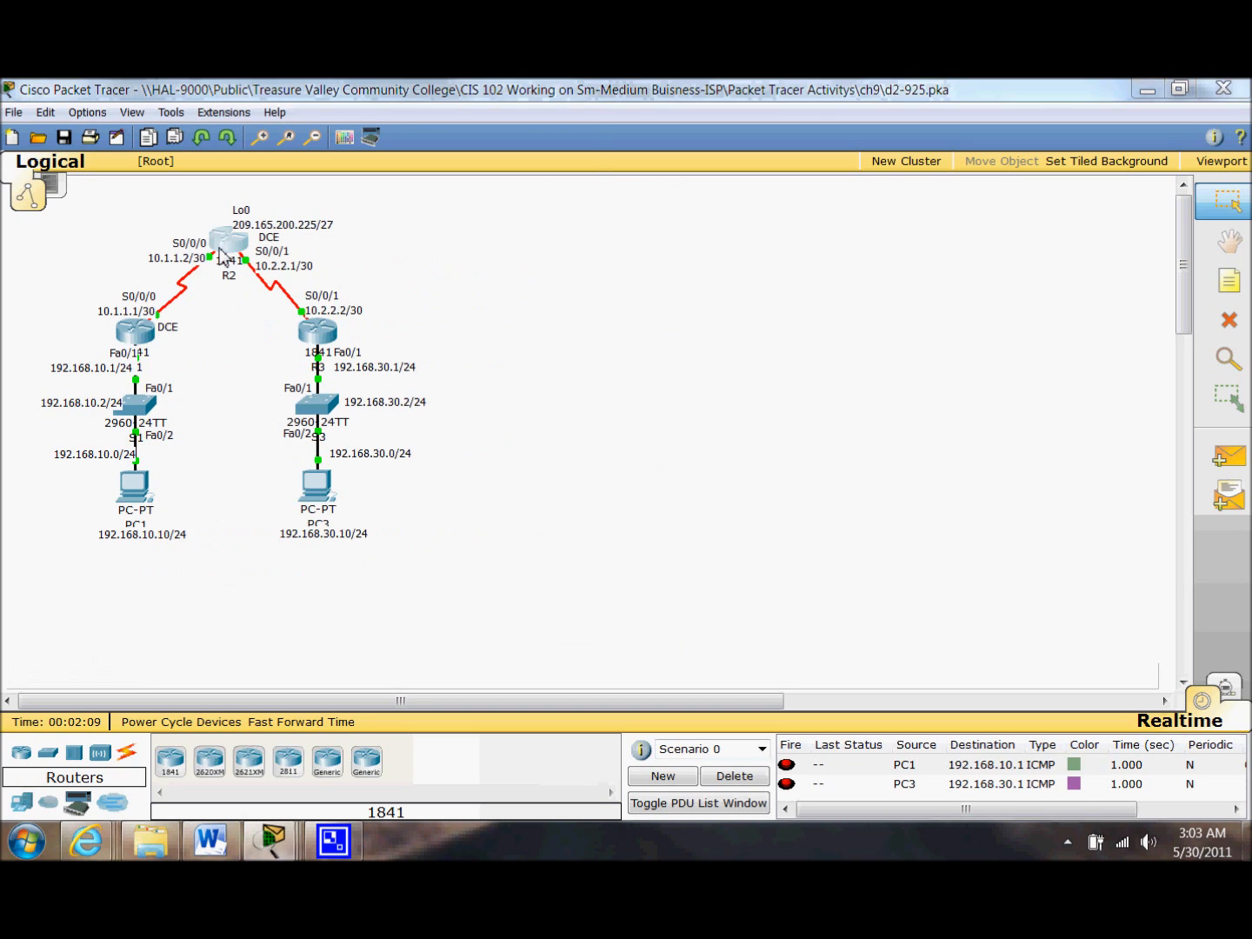
pyautogui.click(228, 244)
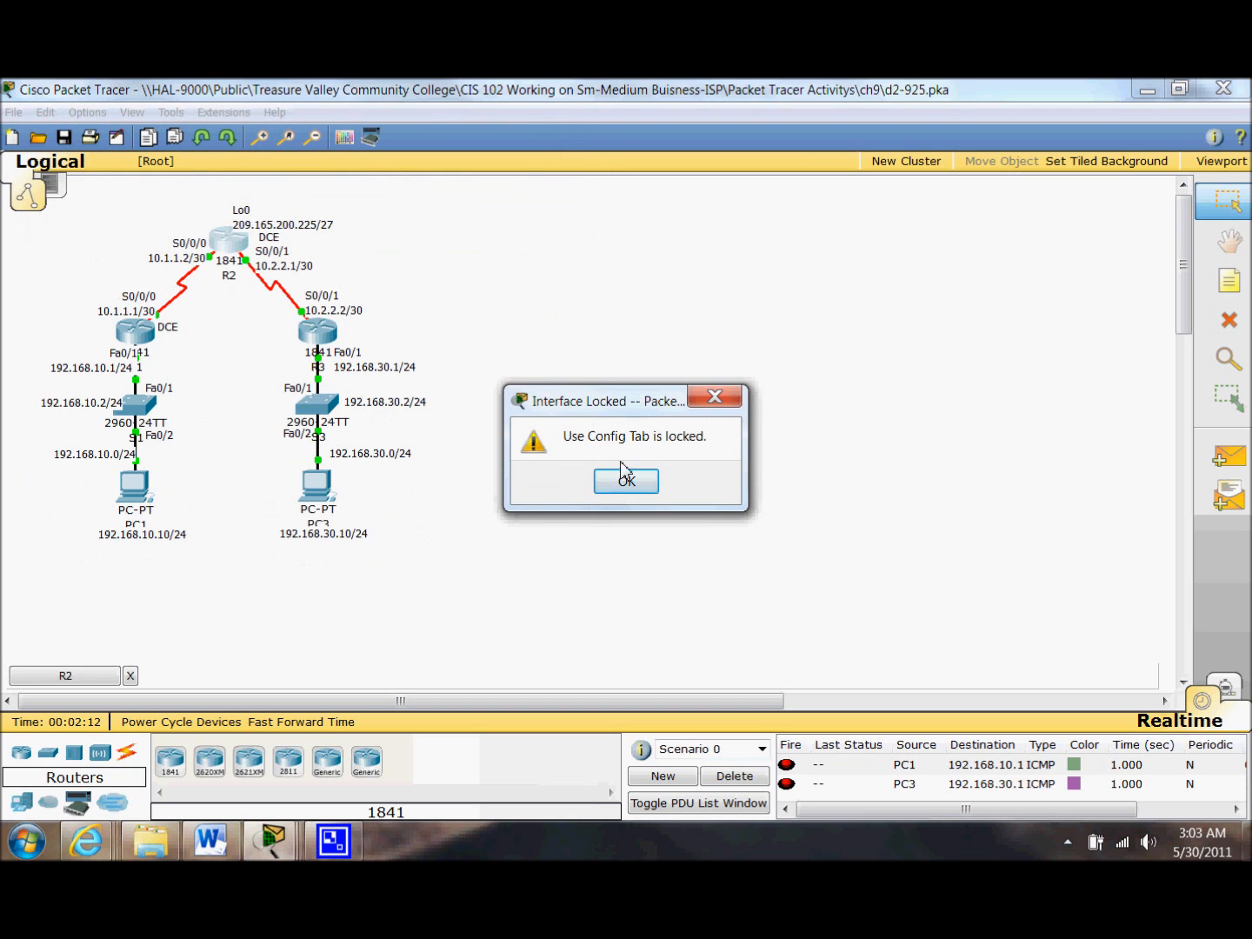
pyautogui.click(626, 480)
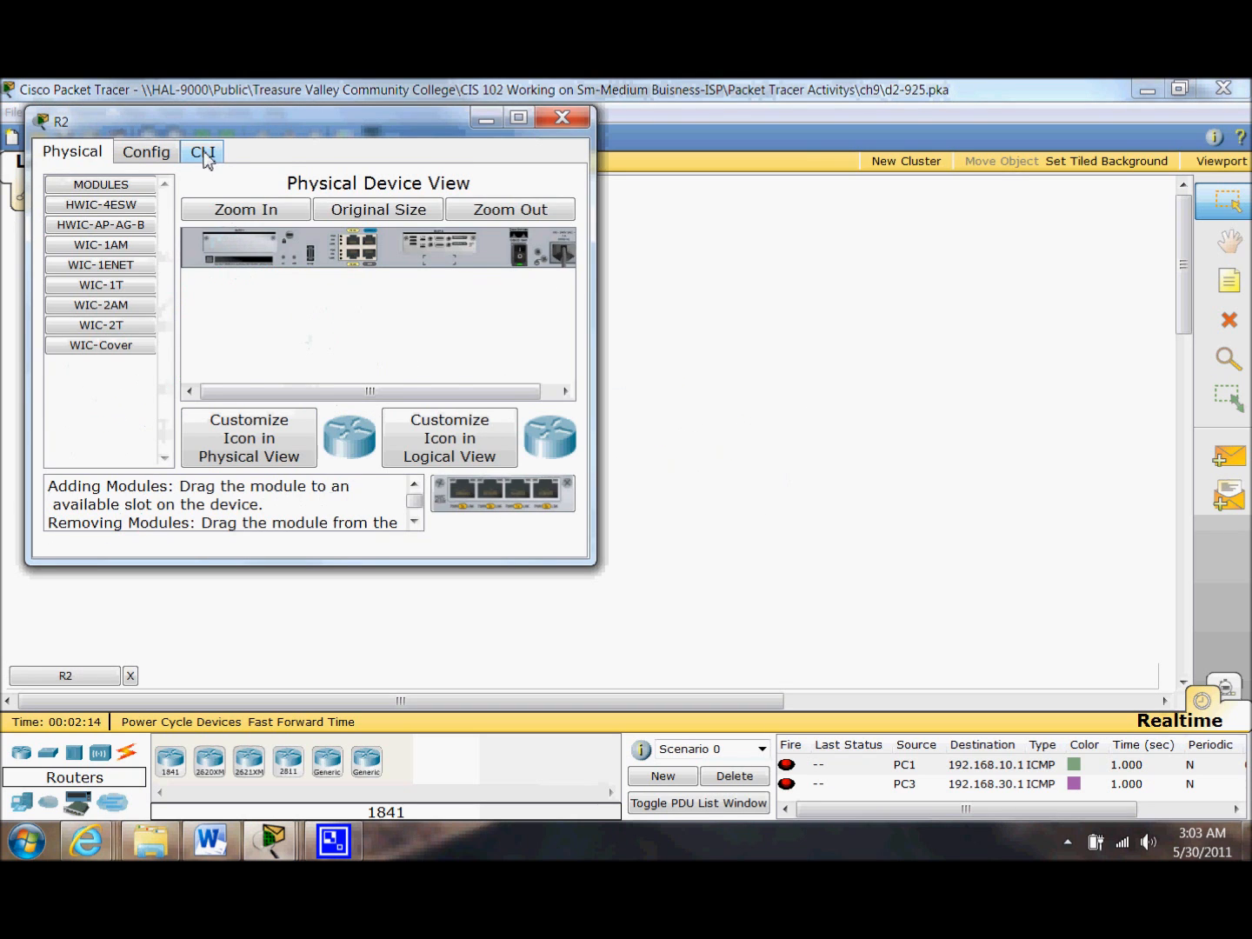
pyautogui.click(201, 151)
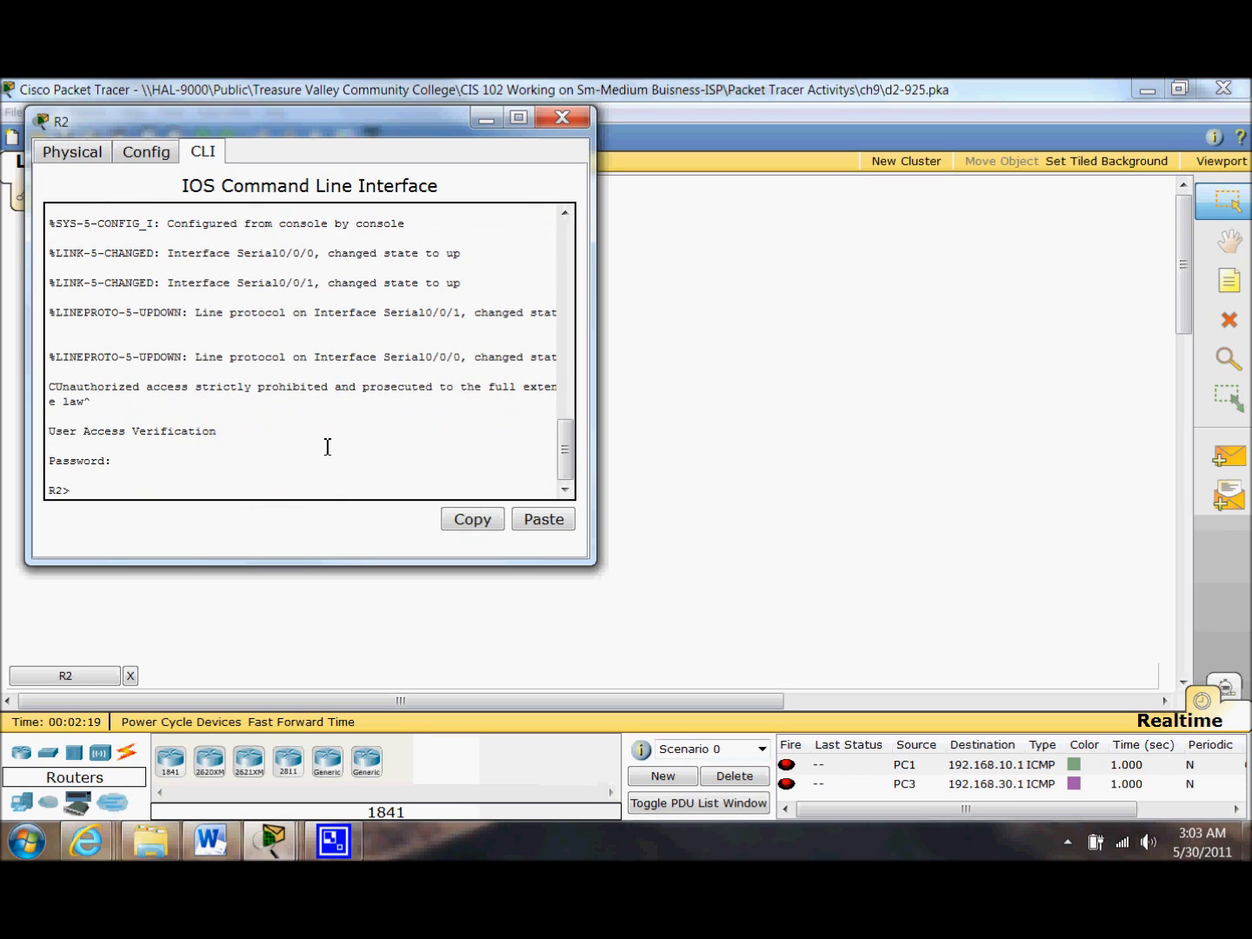
pyautogui.write('en')
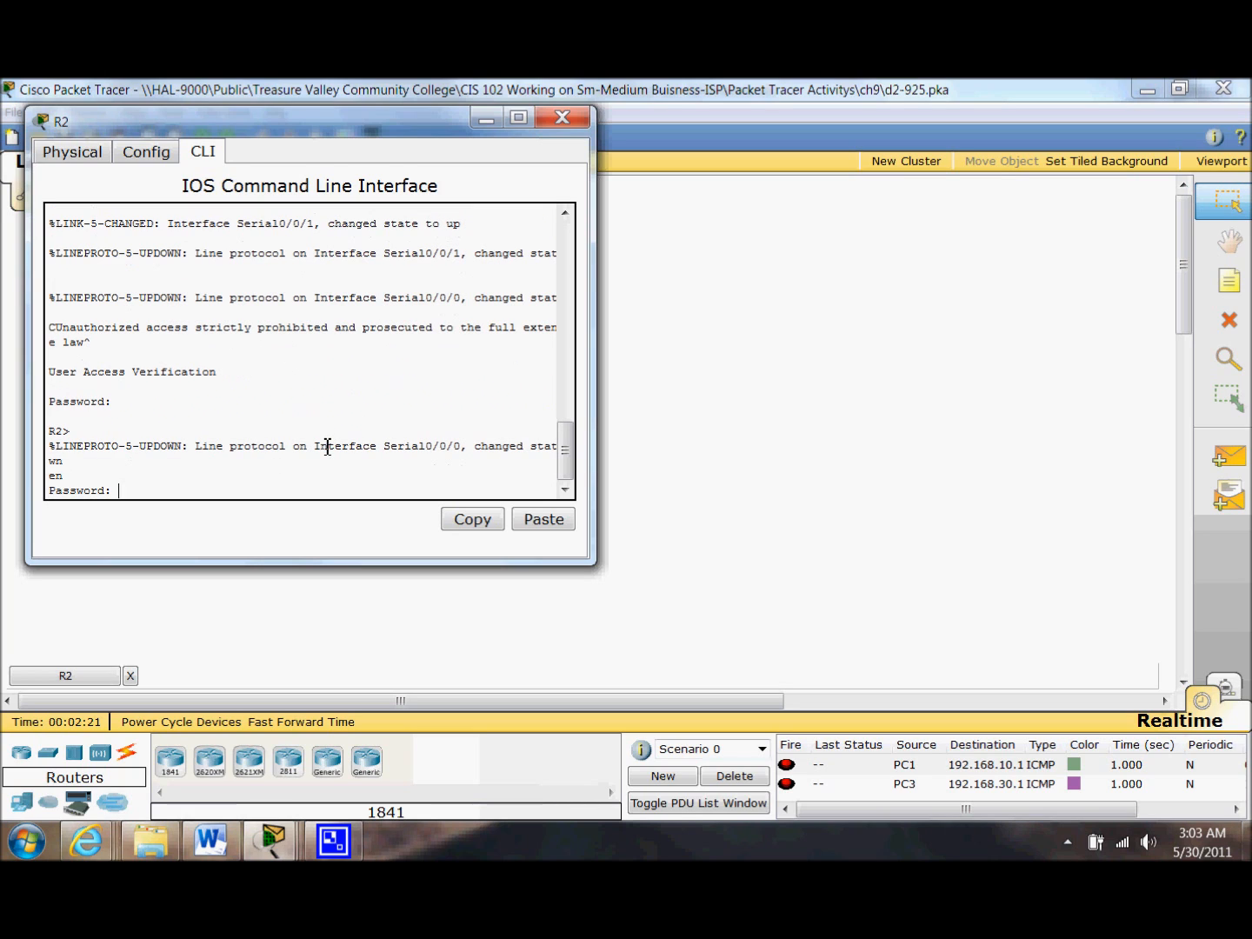
pyautogui.press('enter')
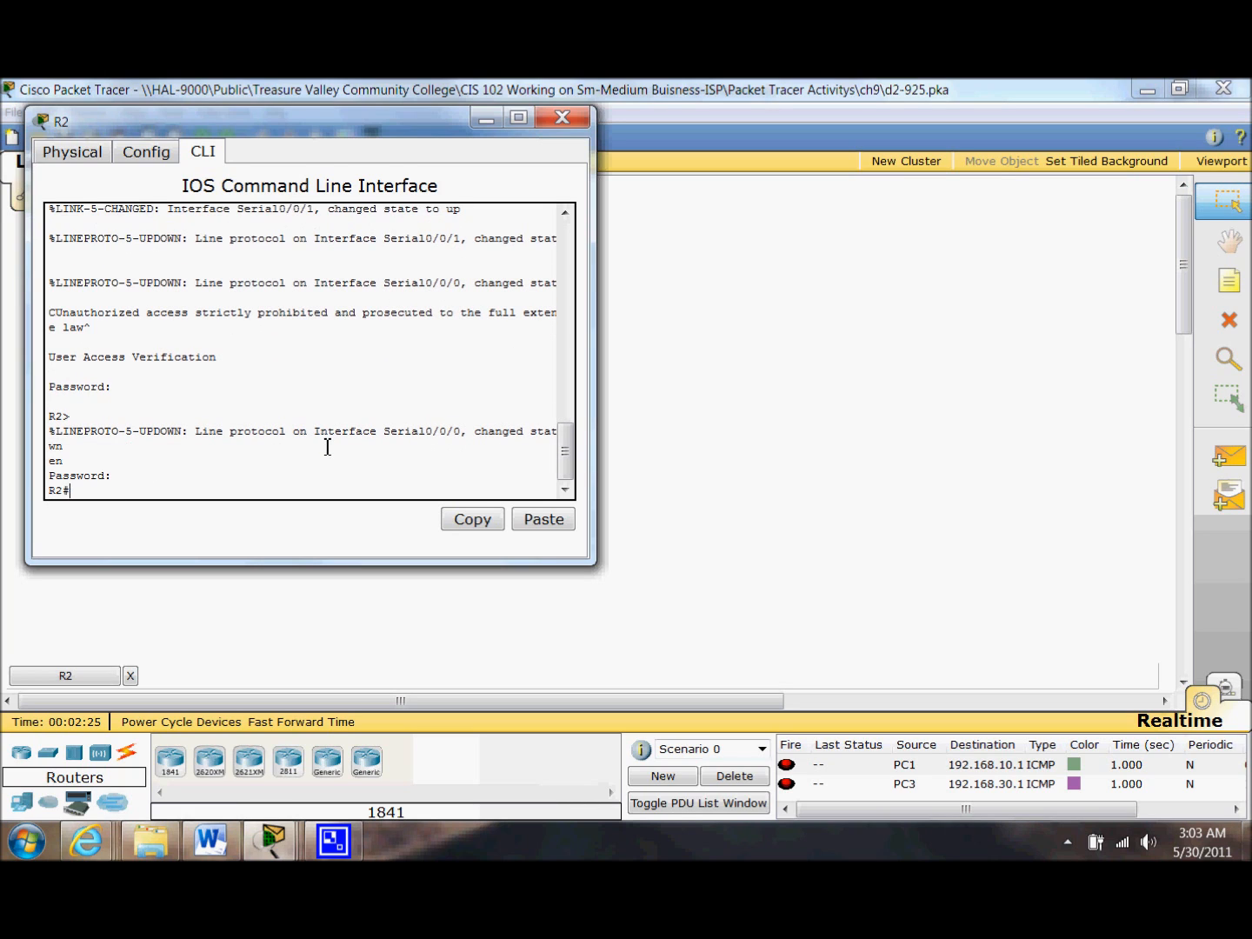
# - Enter 'conf t' on R2 and begin the 'int serial' command, starting device inspection
pyautogui.write('con t')
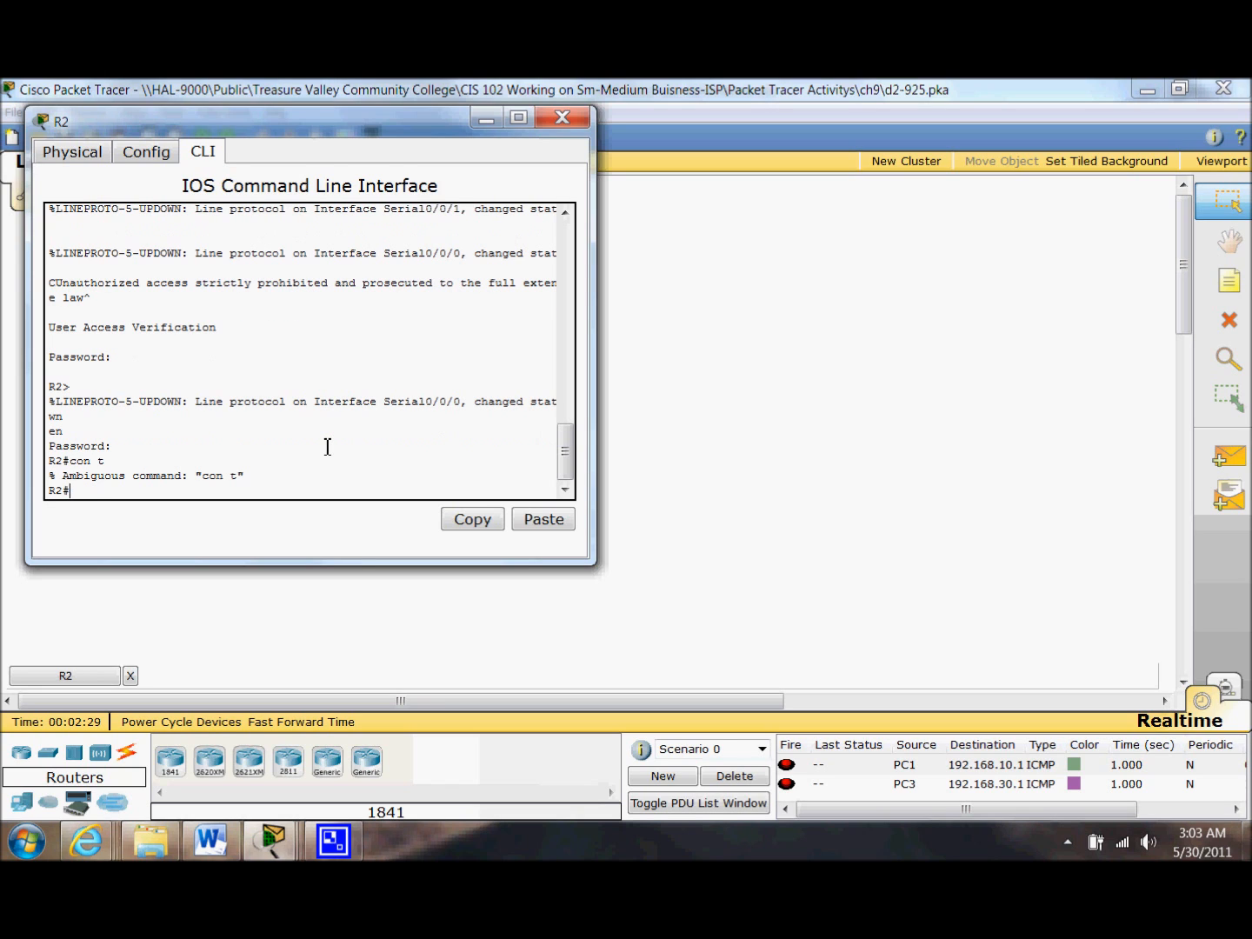
pyautogui.write('conf t')
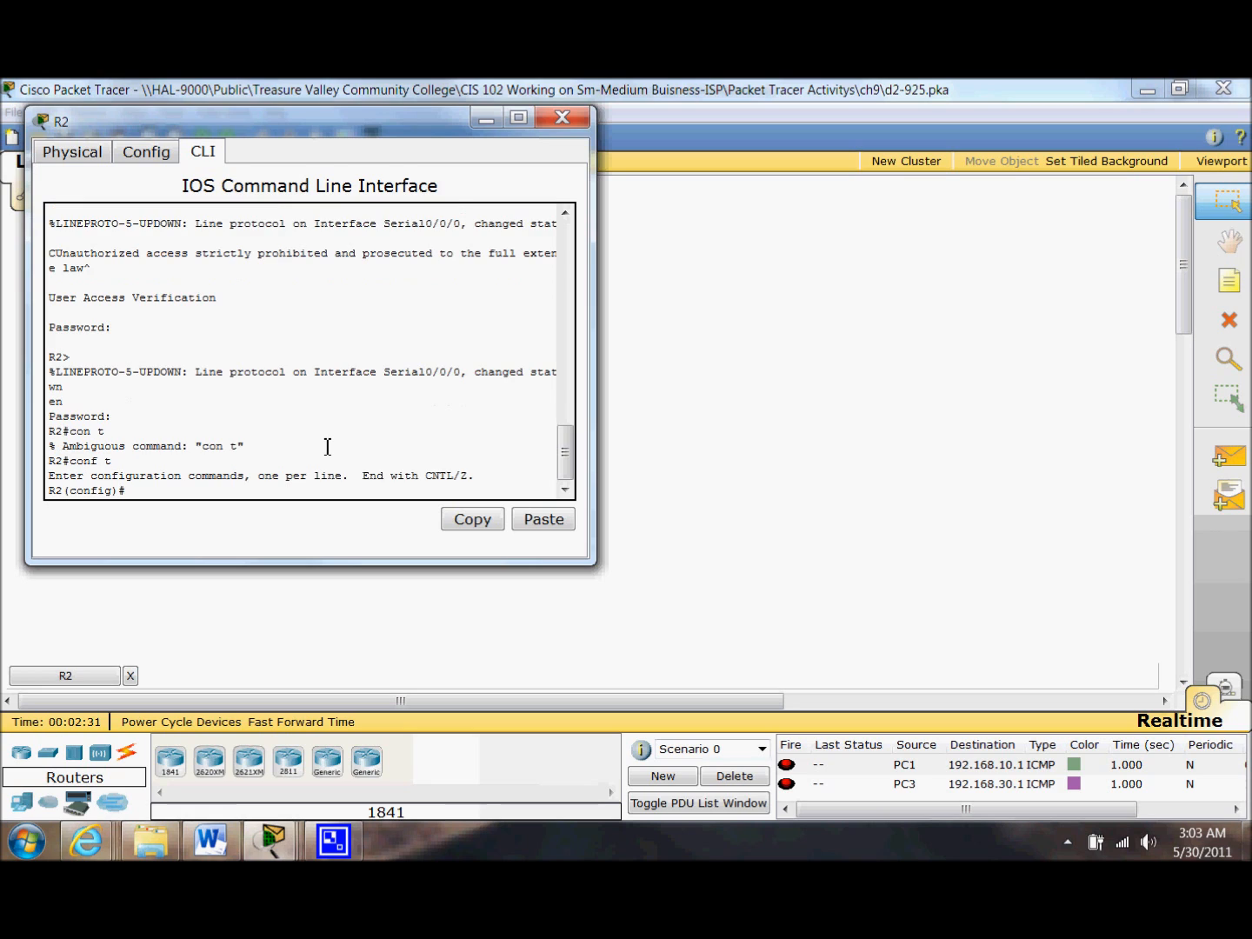
pyautogui.write('int serial')
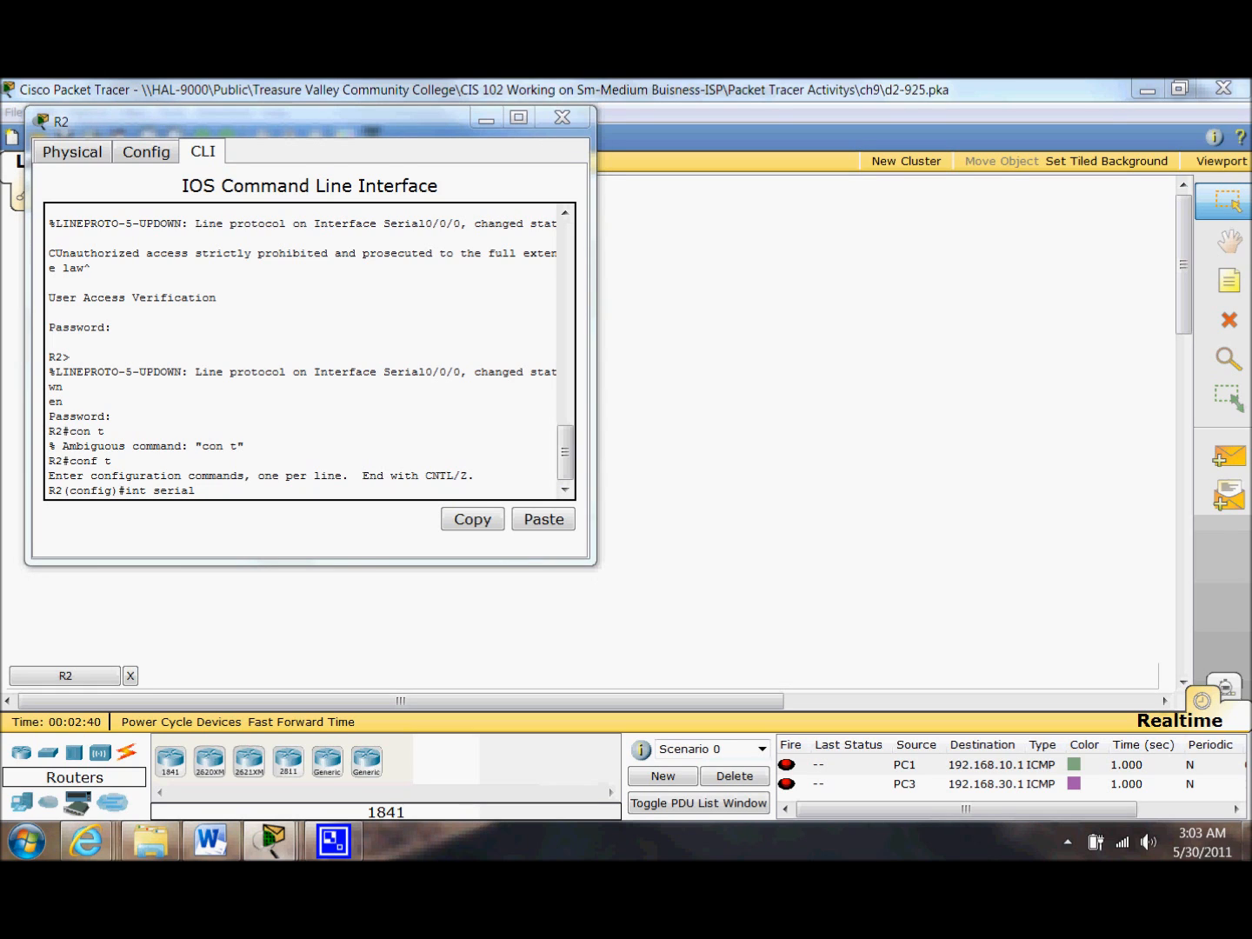
pyautogui.moveTo(794, 511)
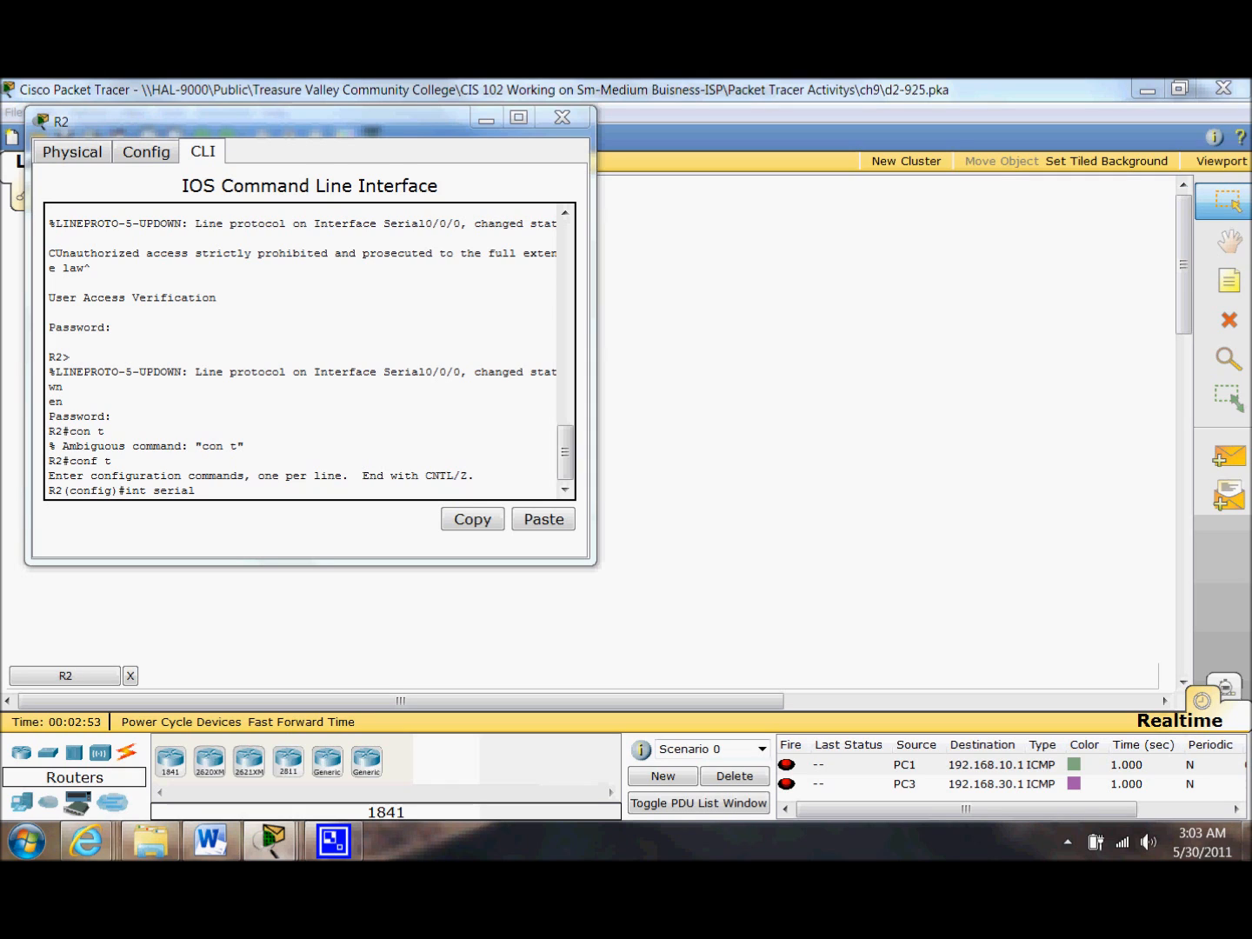
pyautogui.moveTo(814, 613)
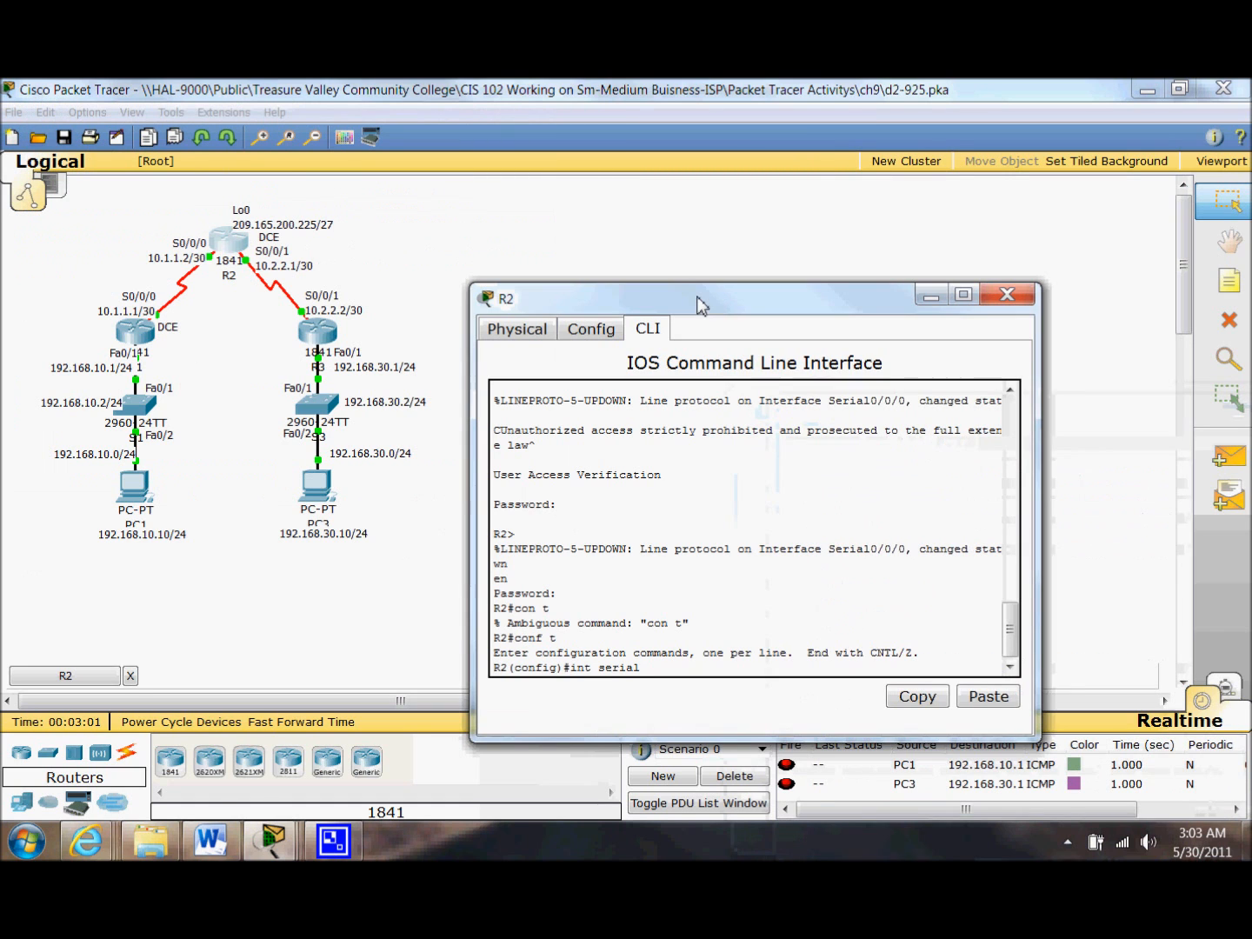
pyautogui.moveTo(397, 289)
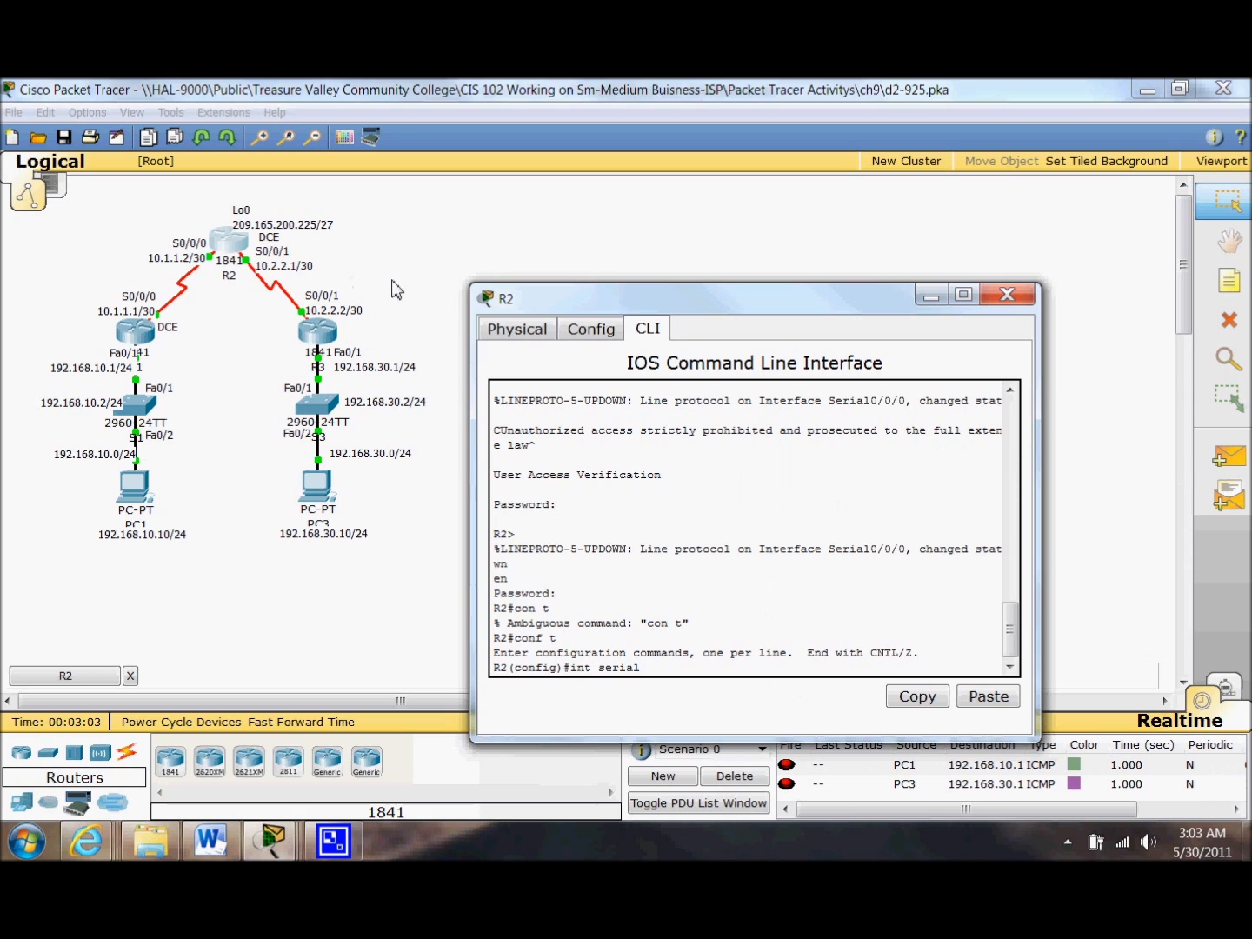
pyautogui.click(1005, 294)
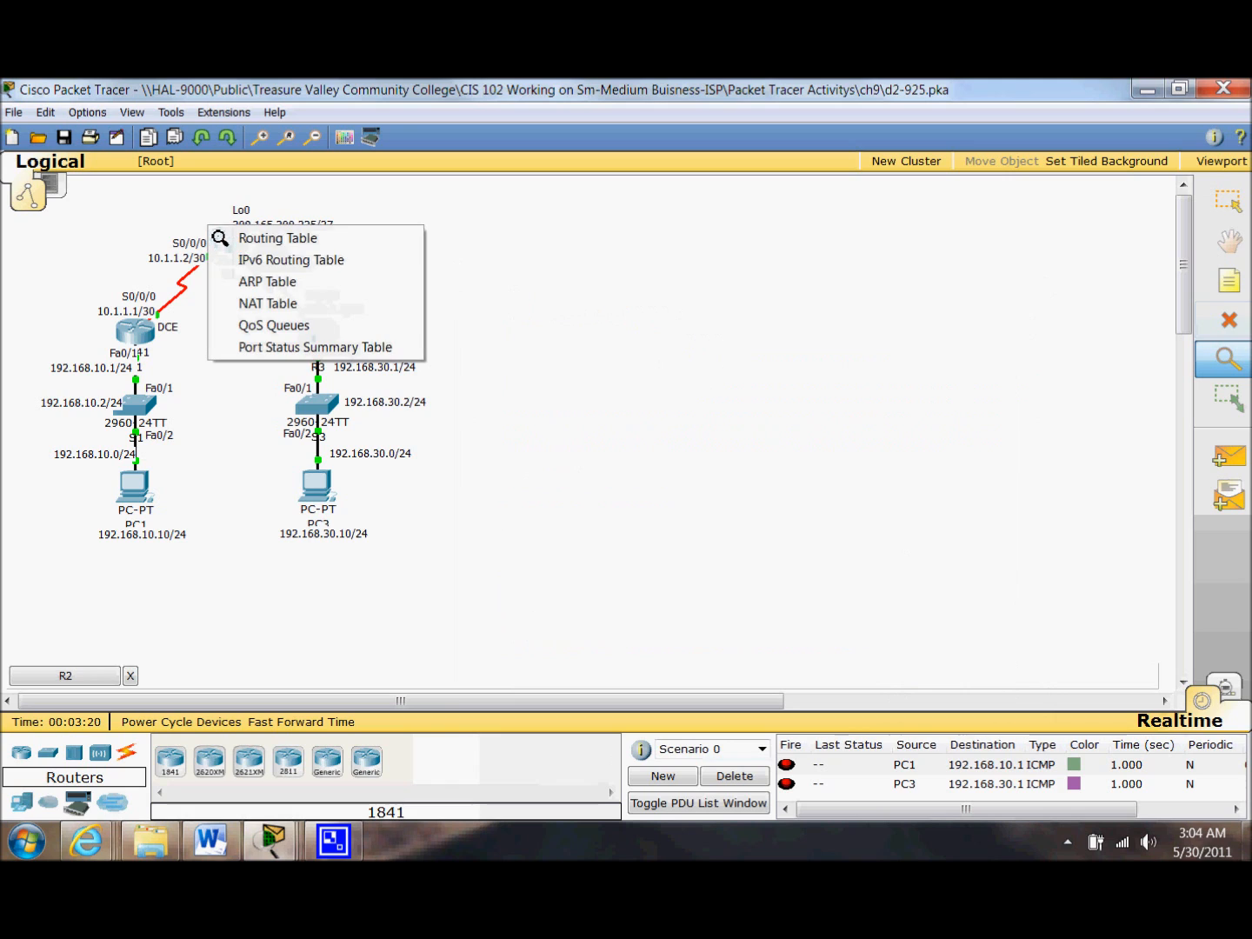
pyautogui.moveTo(278, 236)
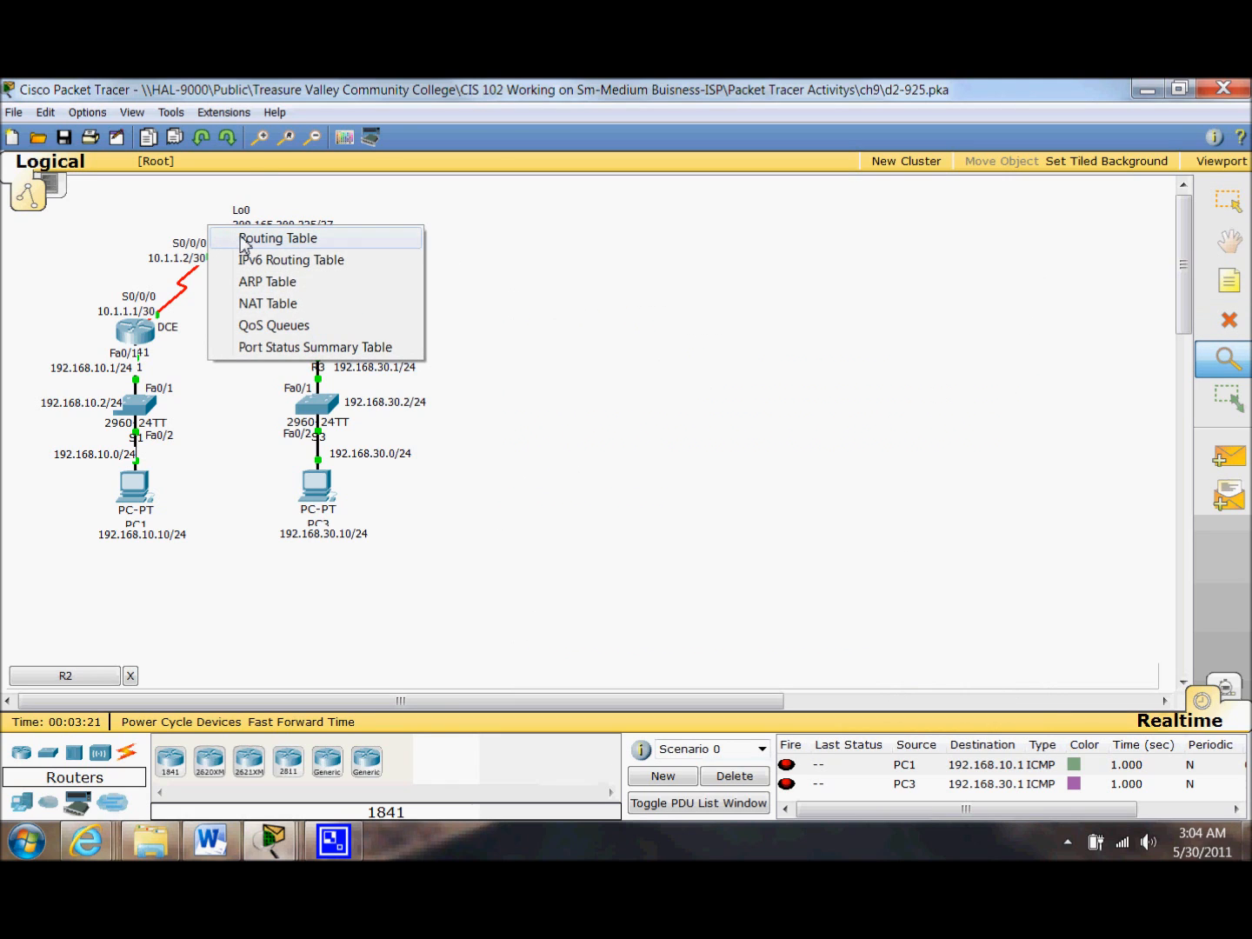
# - With R2's routing table open, set serial 0/0/1 to 'encap PPP', save with 'wr', re-enter config
pyautogui.click(278, 237)
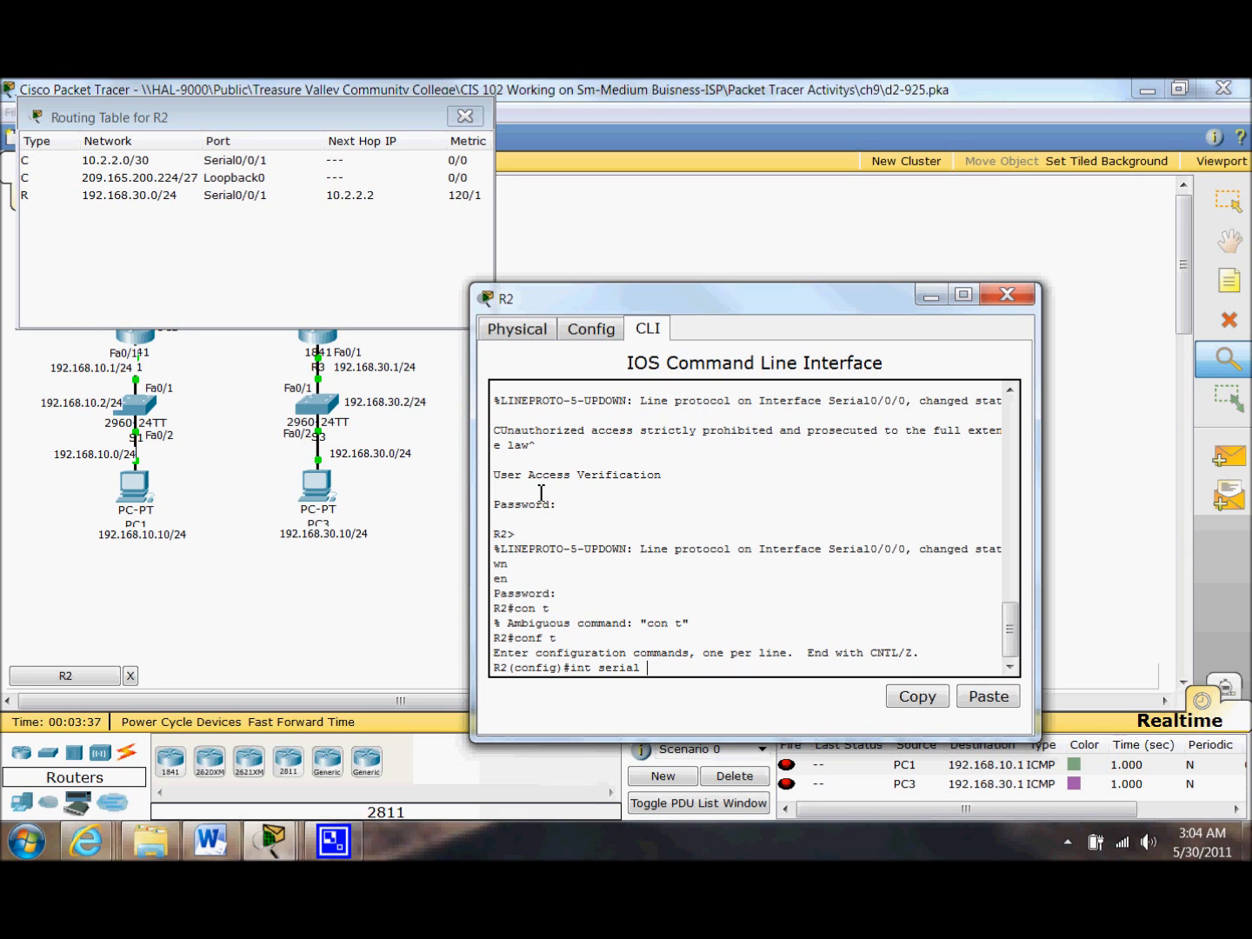
pyautogui.write('0/0/1')
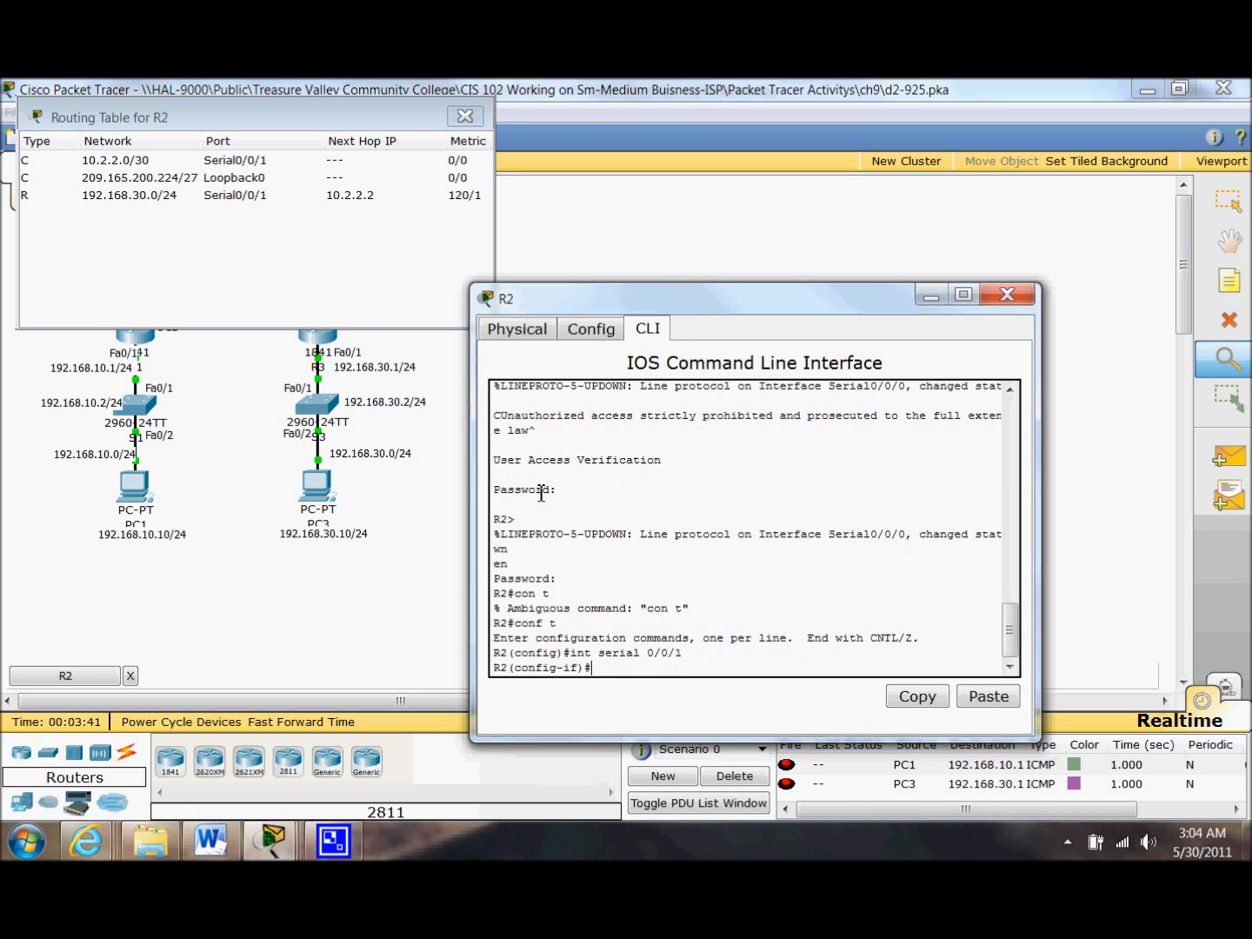
pyautogui.write('encap PPP')
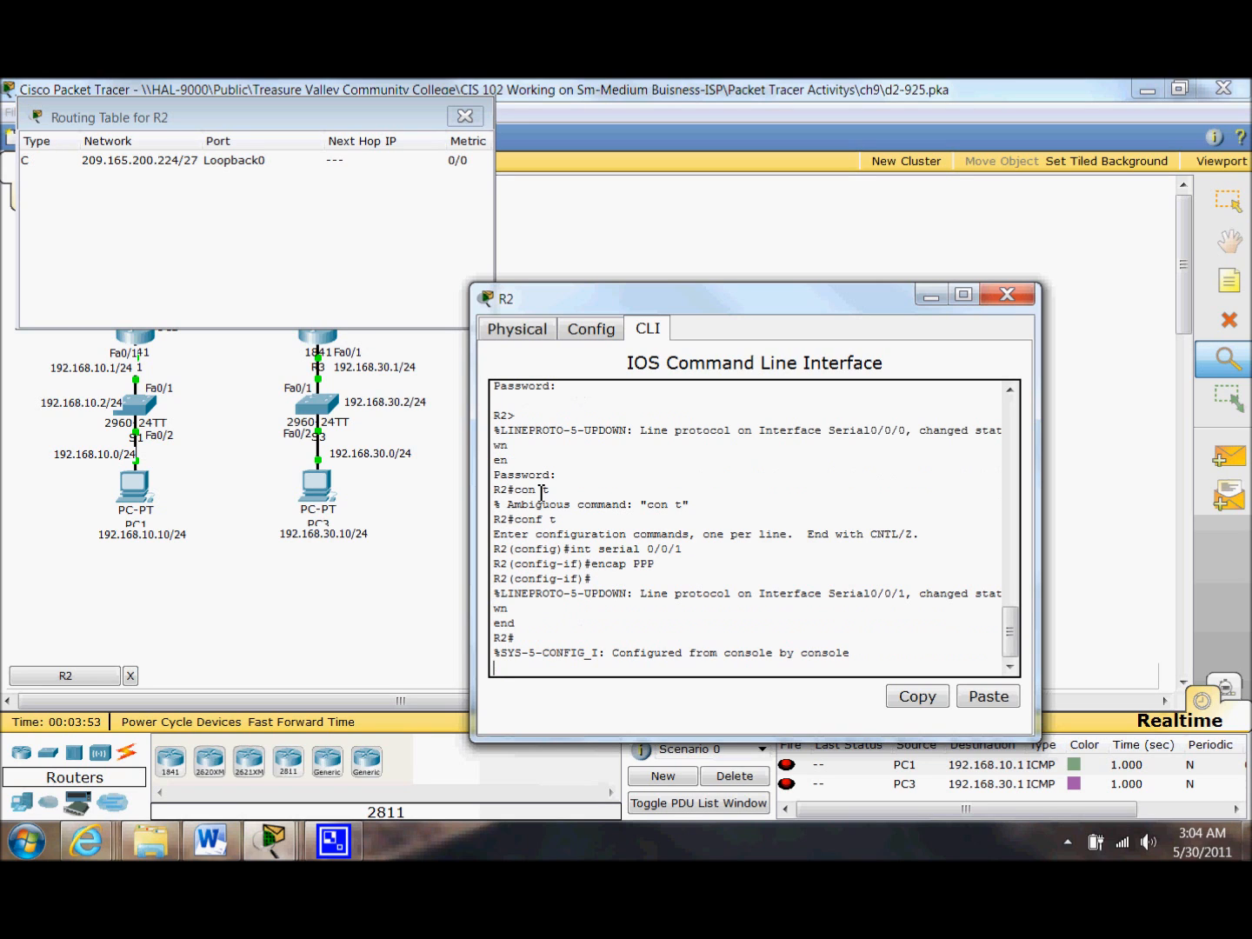
pyautogui.write('wr')
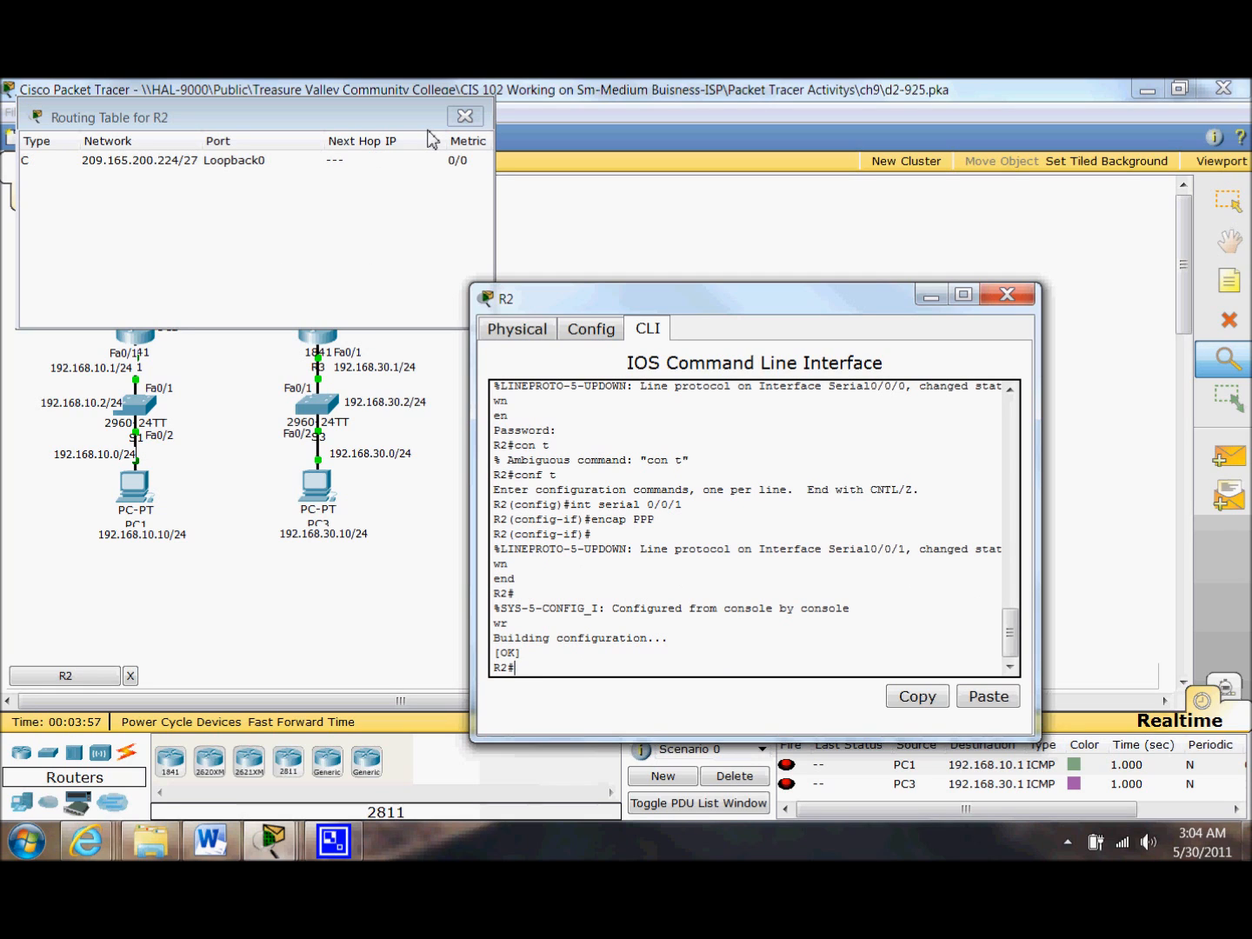
pyautogui.write('en')
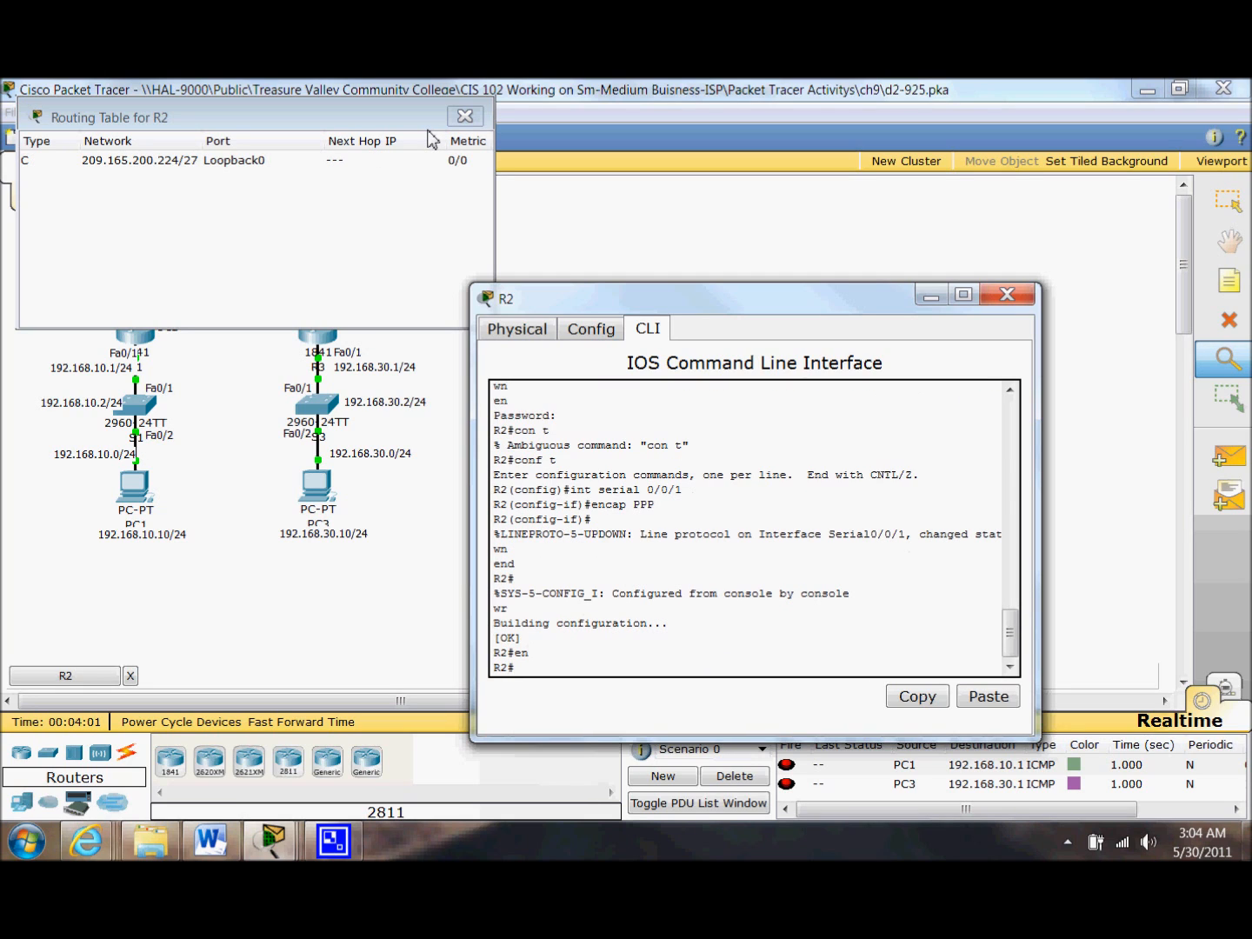
pyautogui.write('conf t')
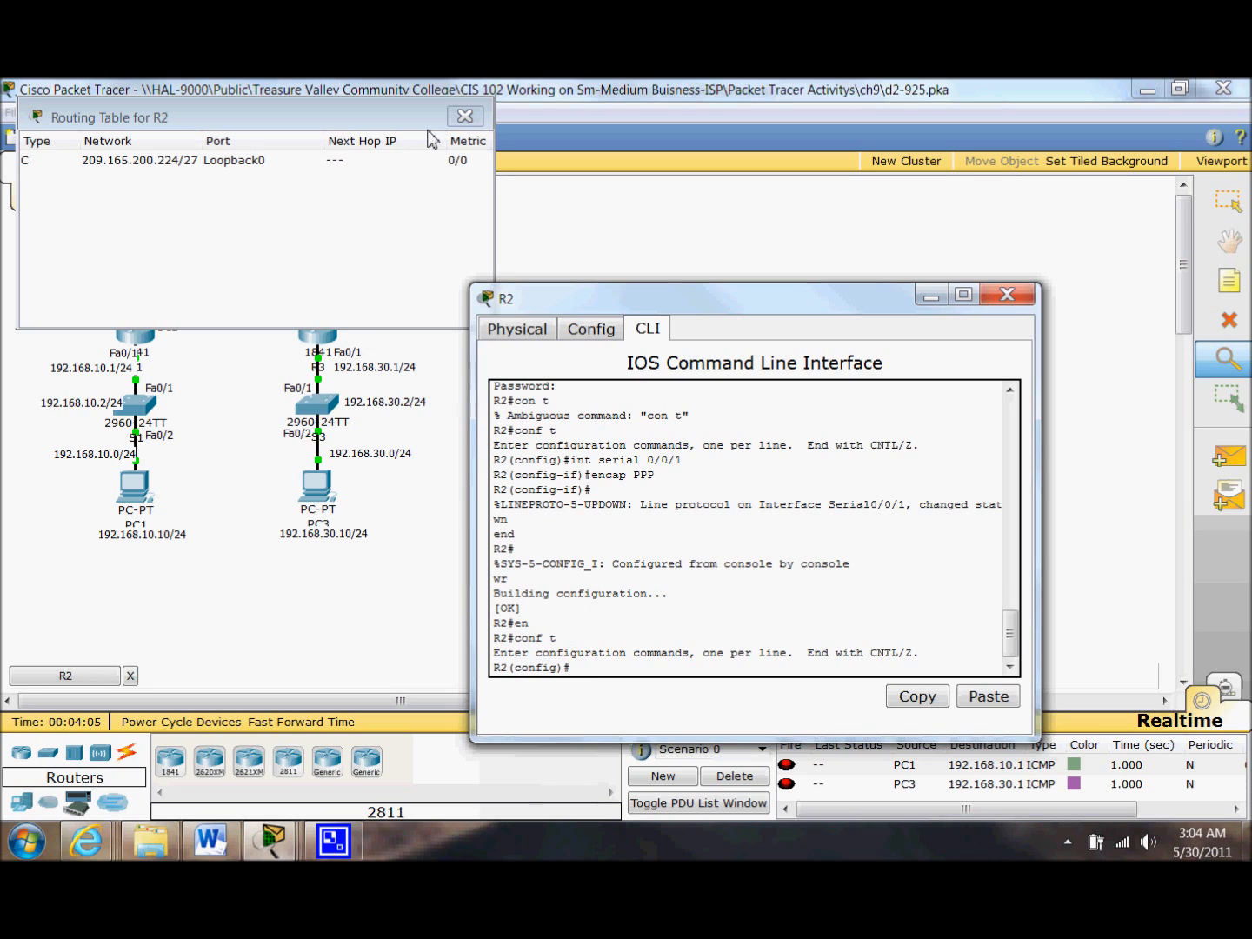
# - Check activity results and the Assessment Items breakdown showing 2 of 4 correct, then close it
pyautogui.click(466, 115)
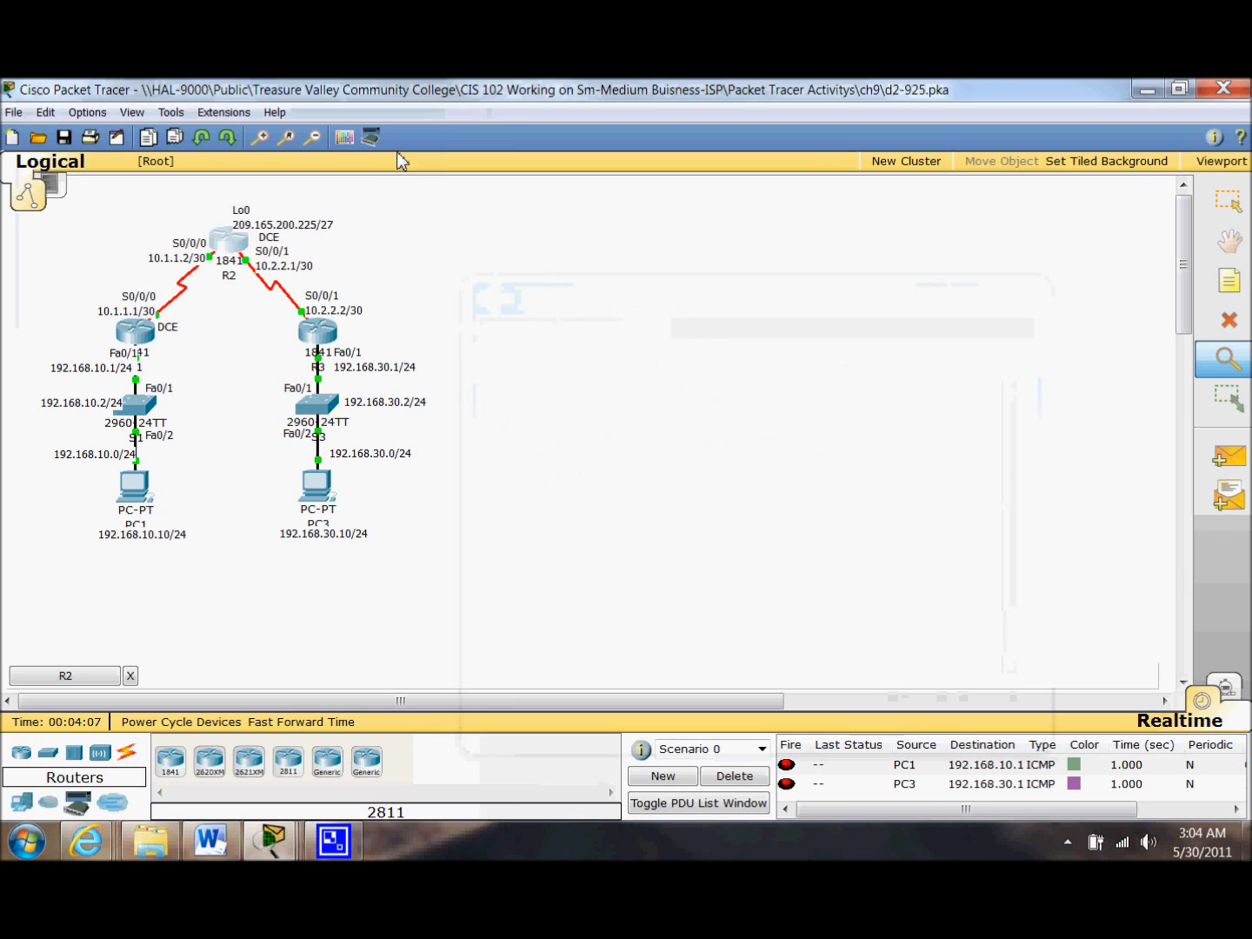
pyautogui.rightClick(228, 240)
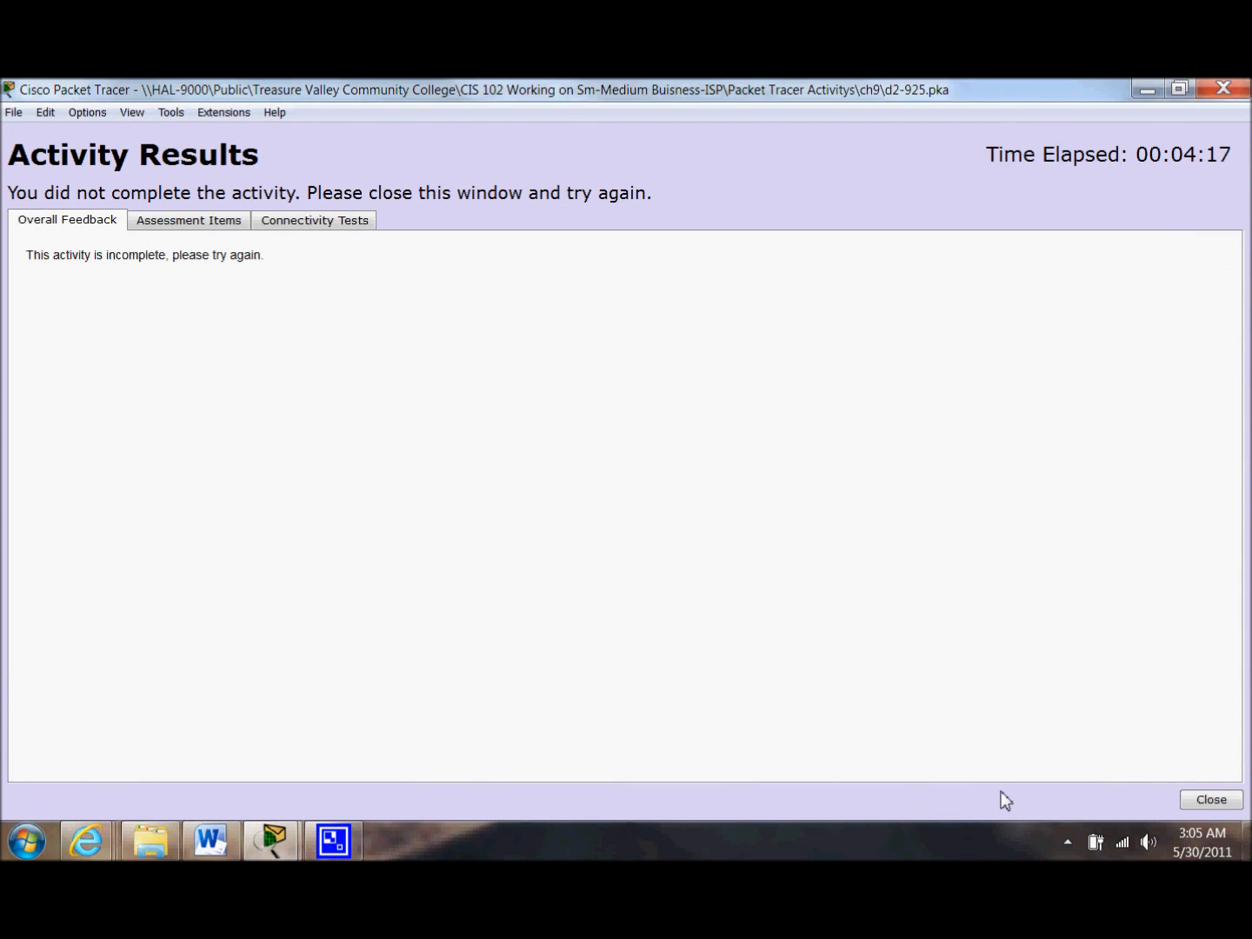
pyautogui.click(187, 220)
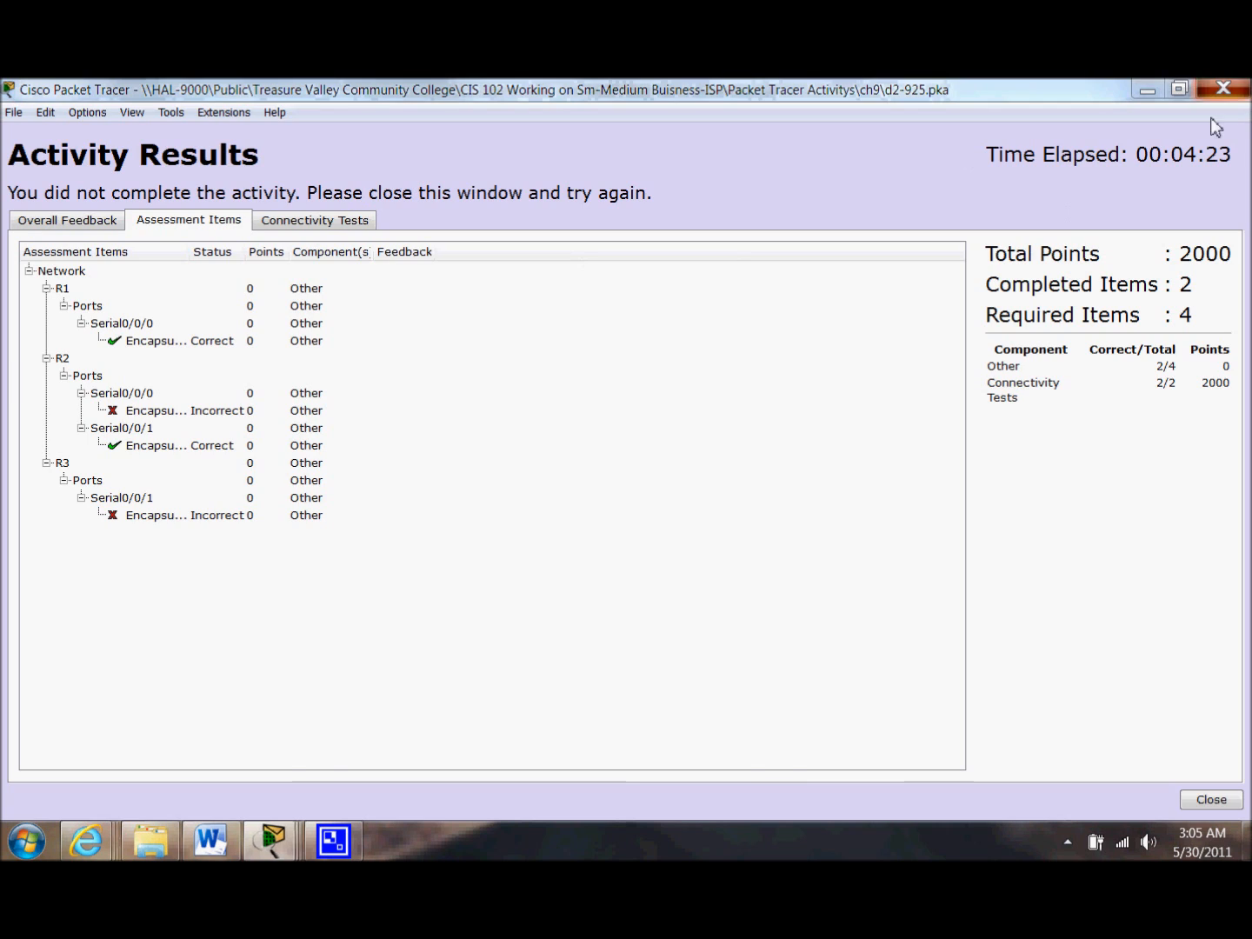
pyautogui.click(1211, 800)
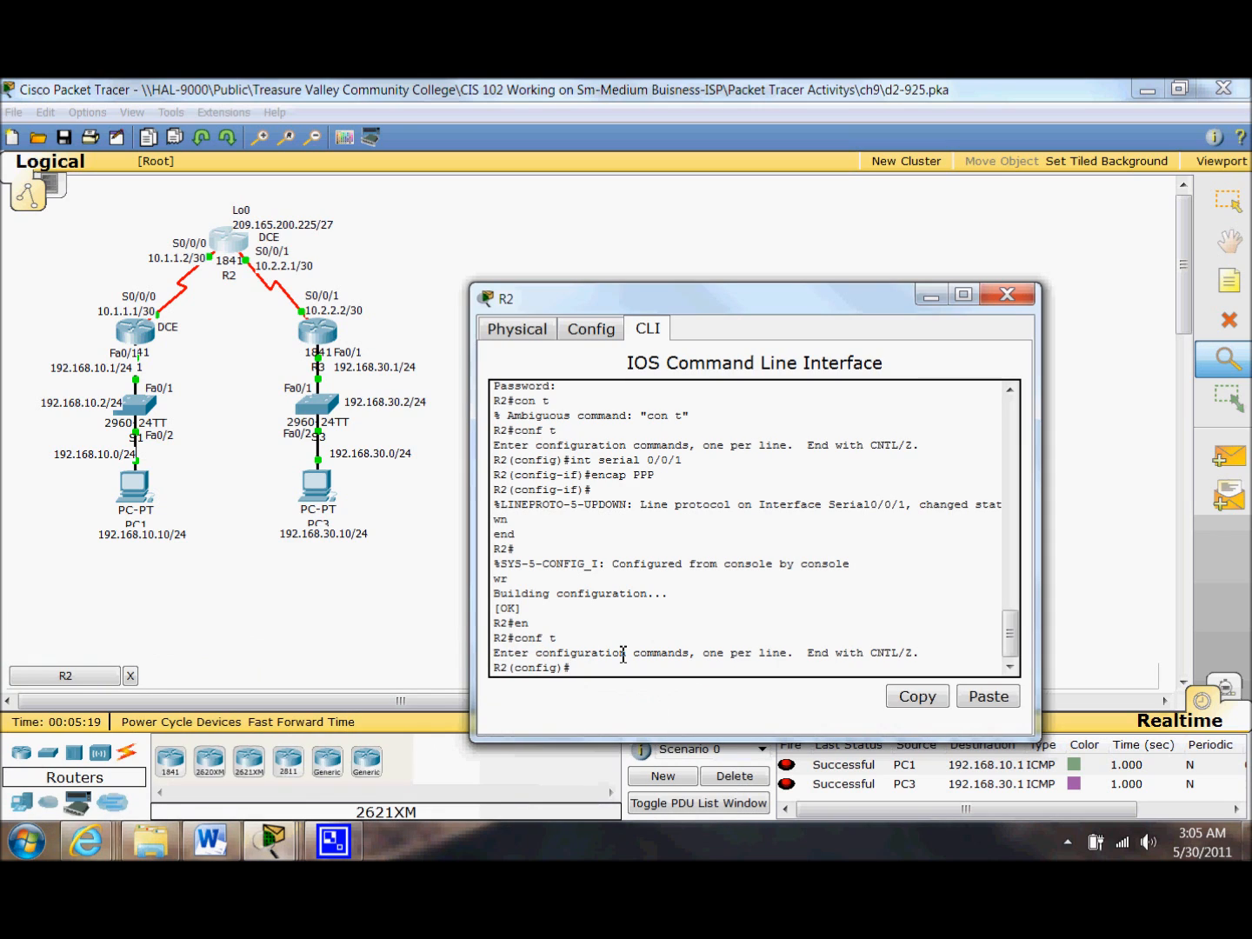
# - Set R2's interface serial 0/0/0 to 'encap PPP', save, and close R2's window
pyautogui.write('i')
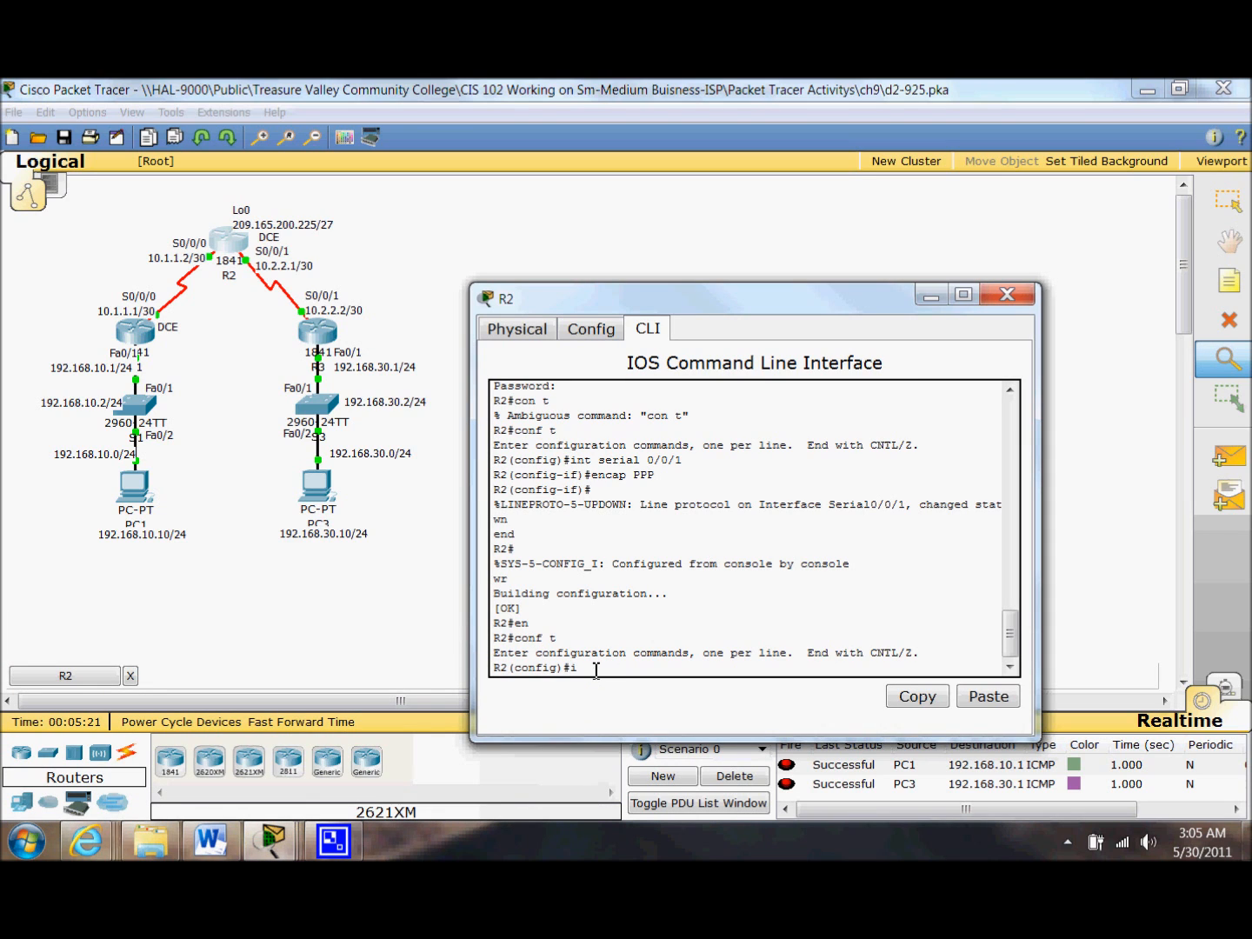
pyautogui.write('nt serial')
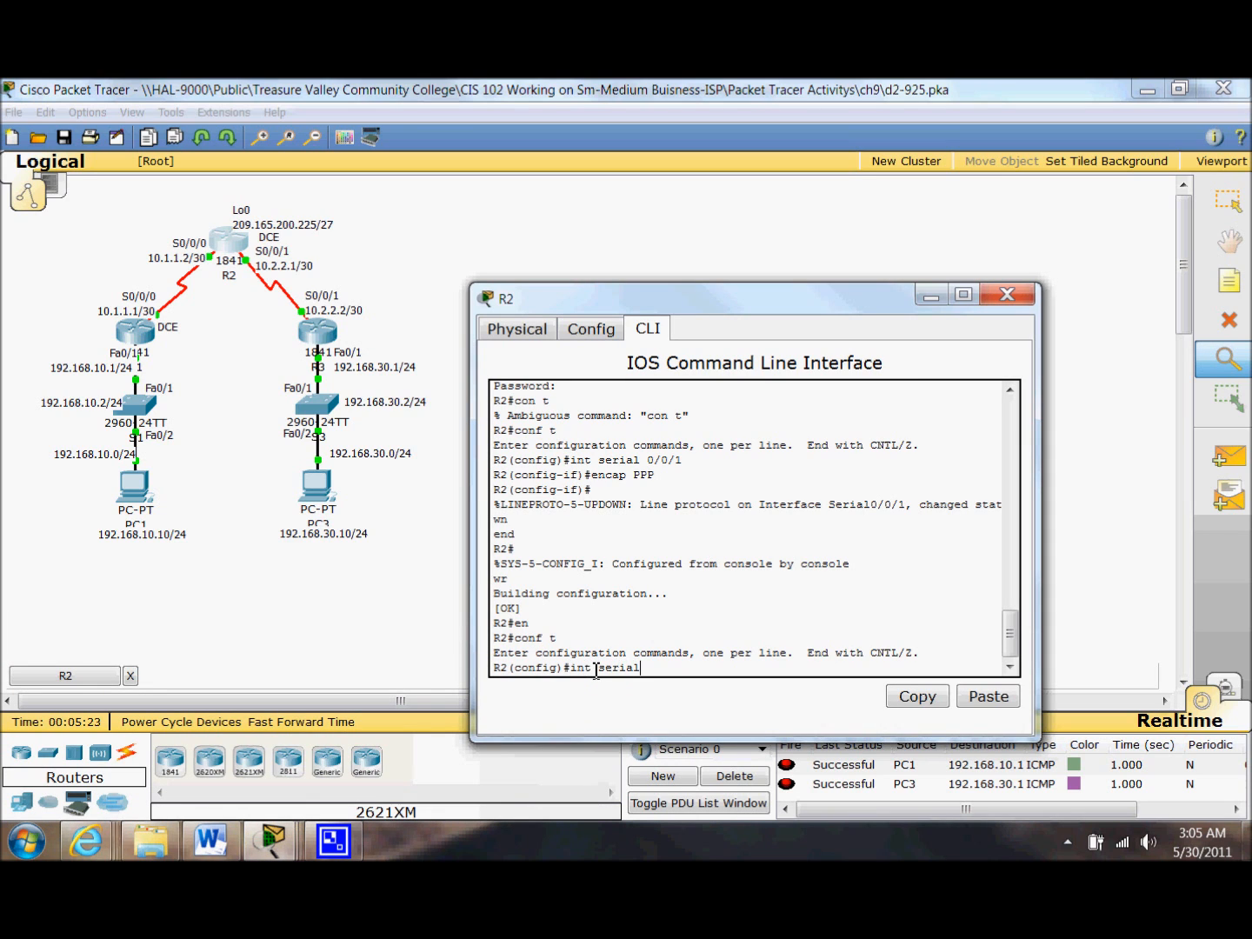
pyautogui.write('0/0/0')
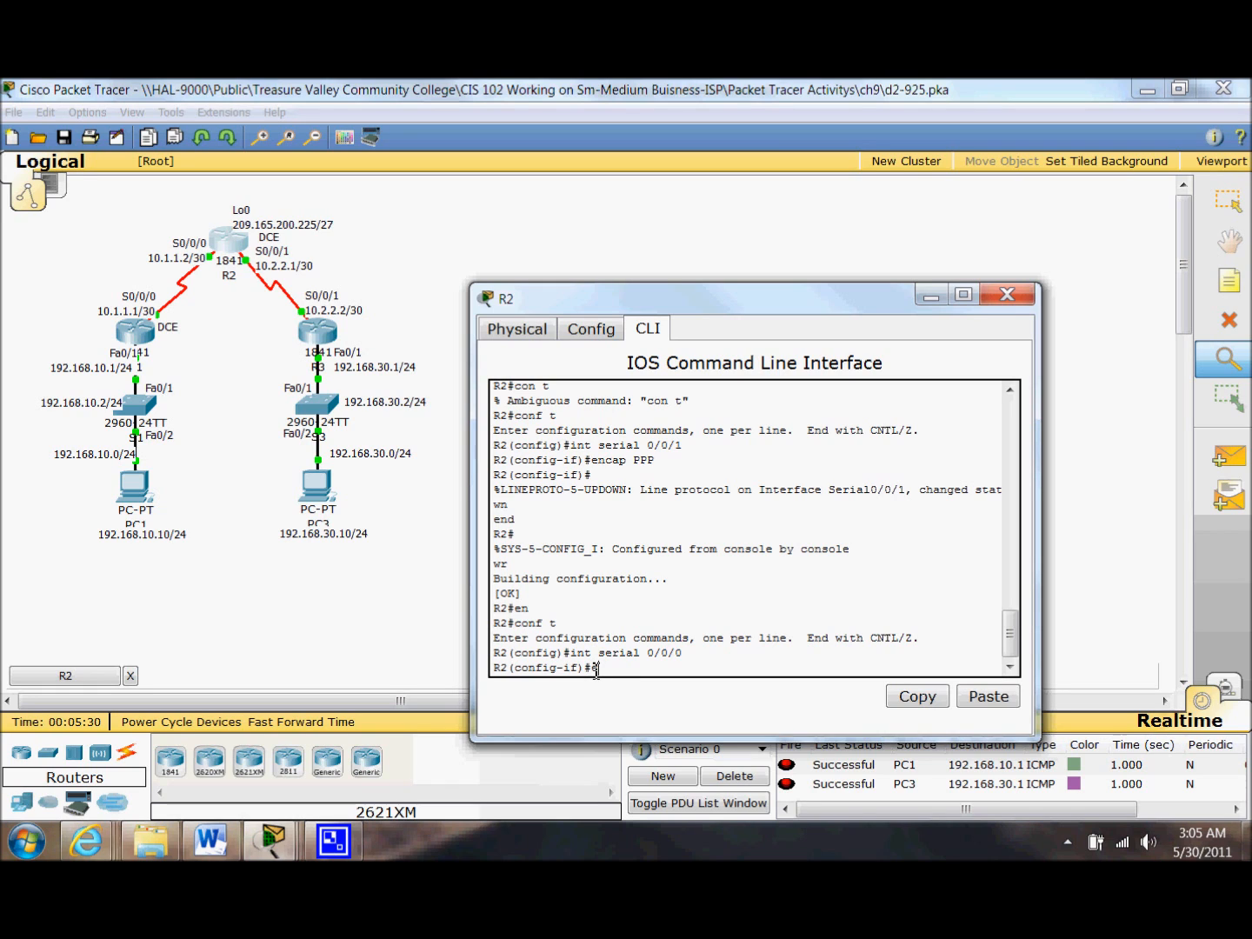
pyautogui.write('encap PPP')
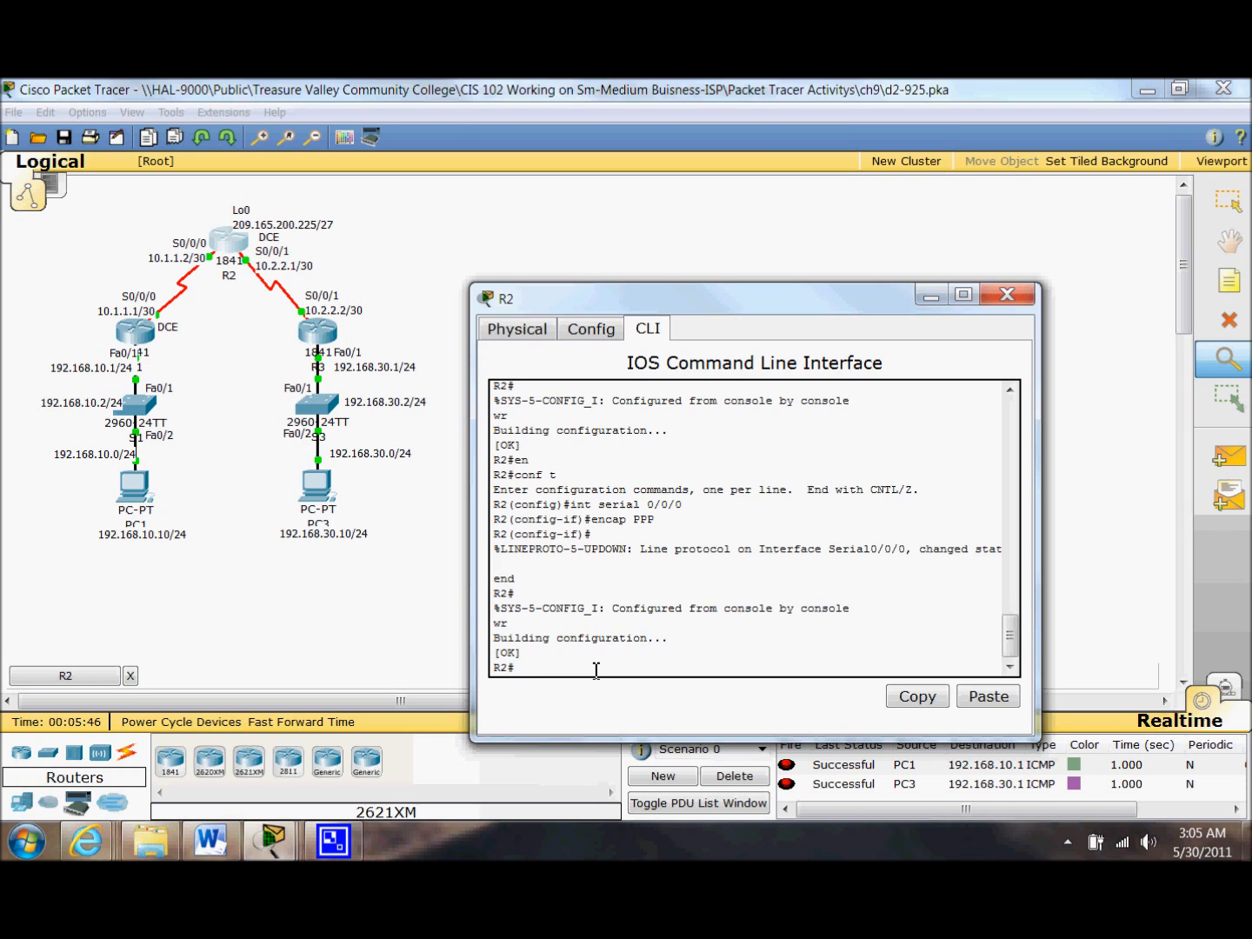
pyautogui.click(1007, 294)
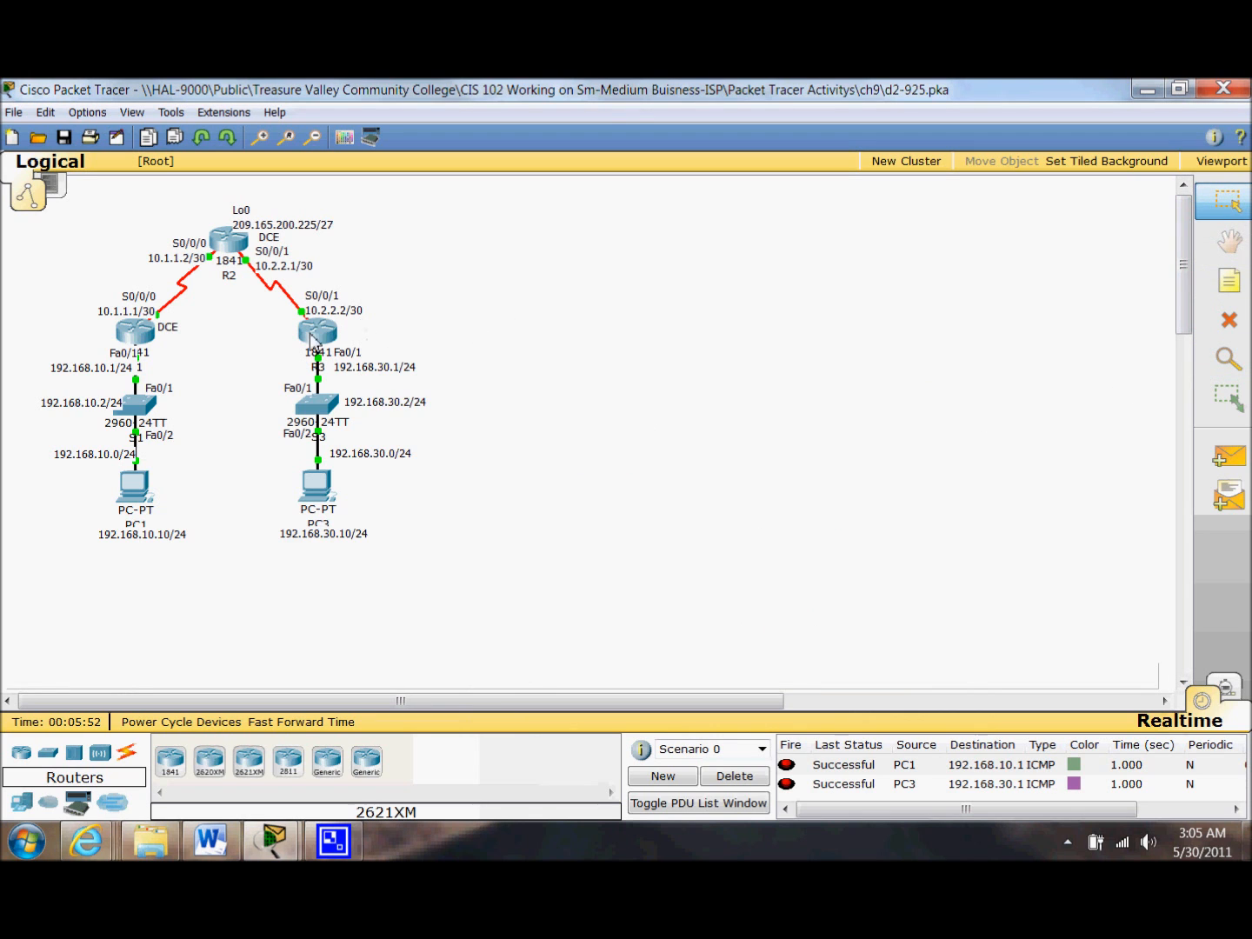
# - On R3's CLI enter privileged mode and global configuration with 'conf t'
pyautogui.click(317, 330)
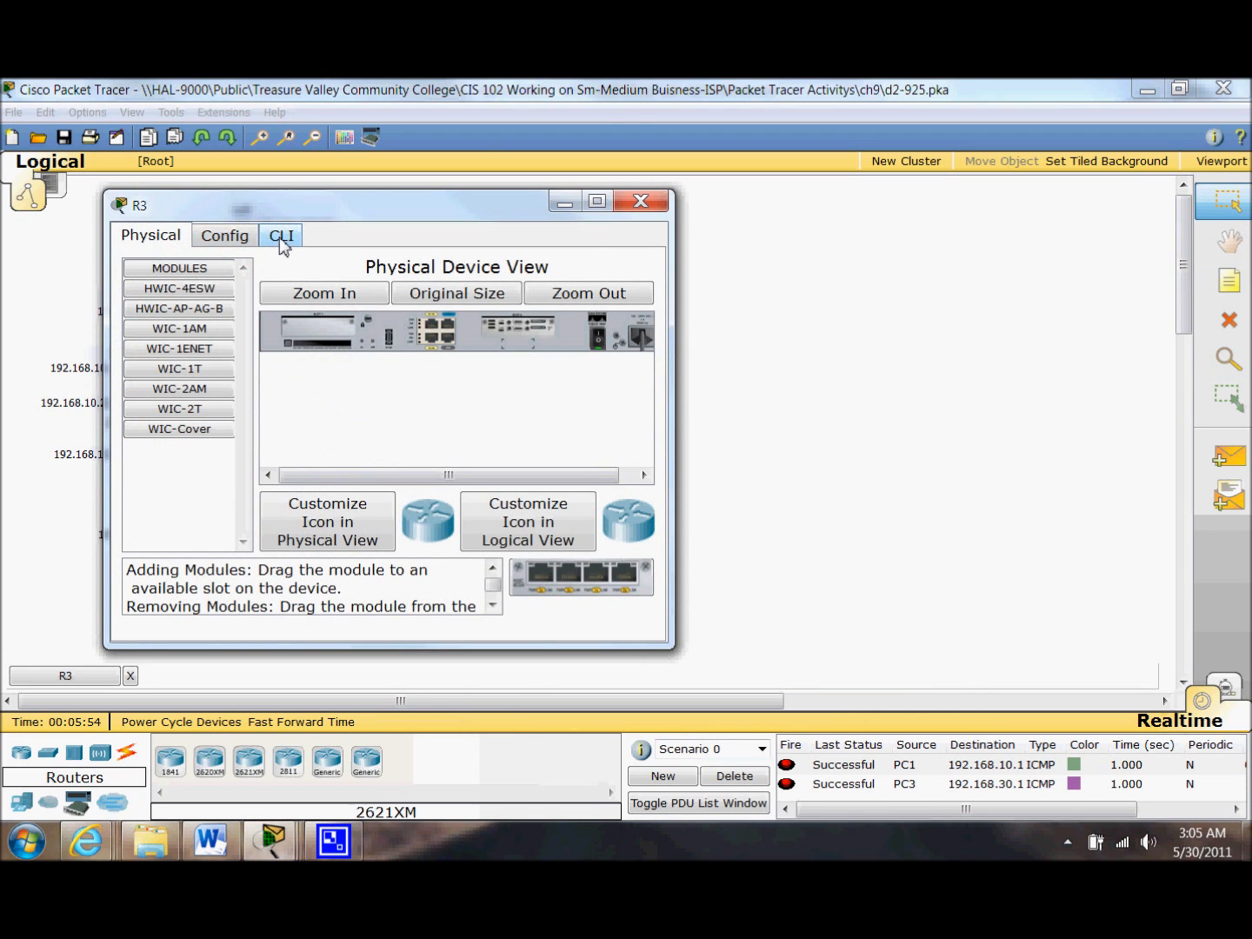
pyautogui.click(280, 235)
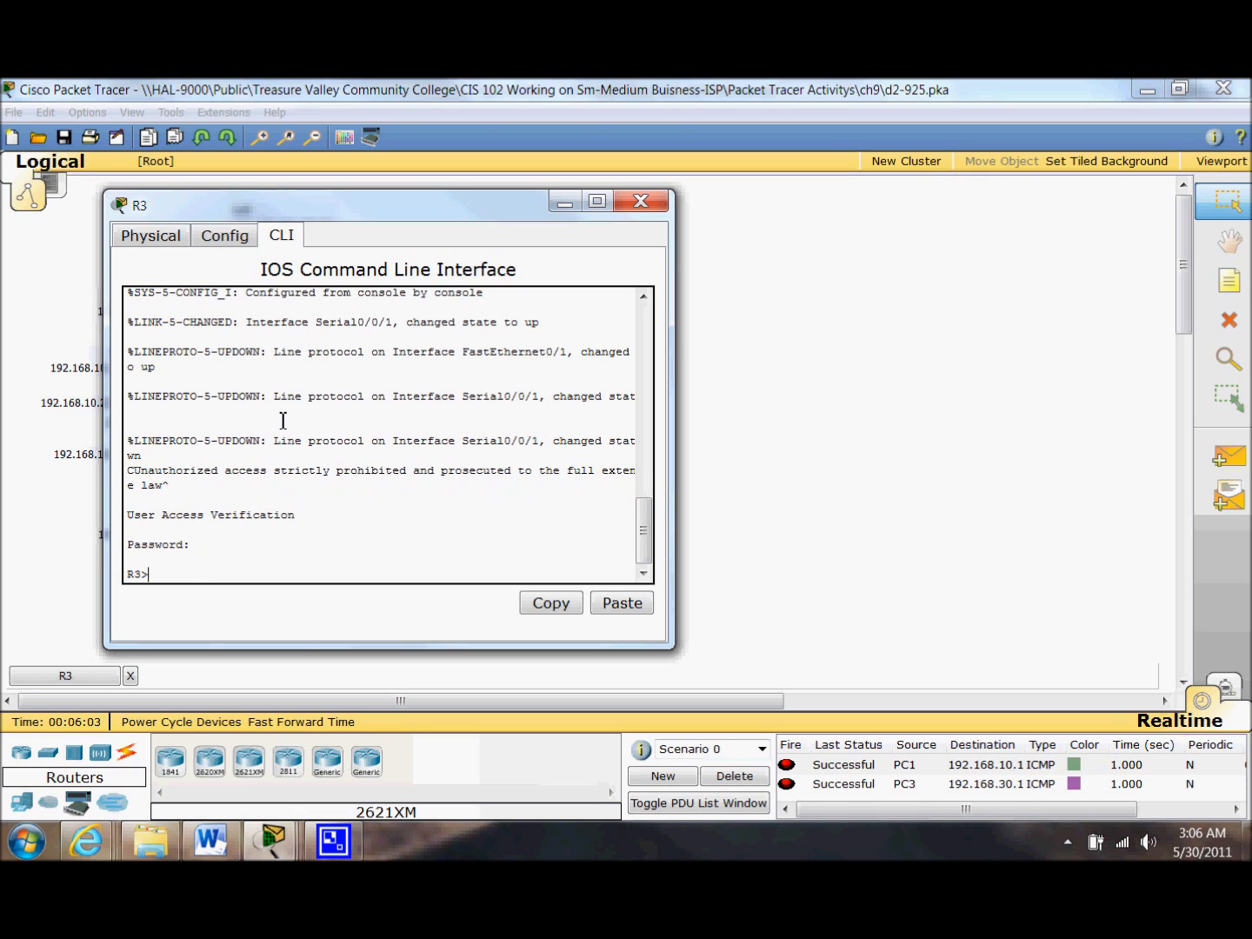
pyautogui.write('conf t')
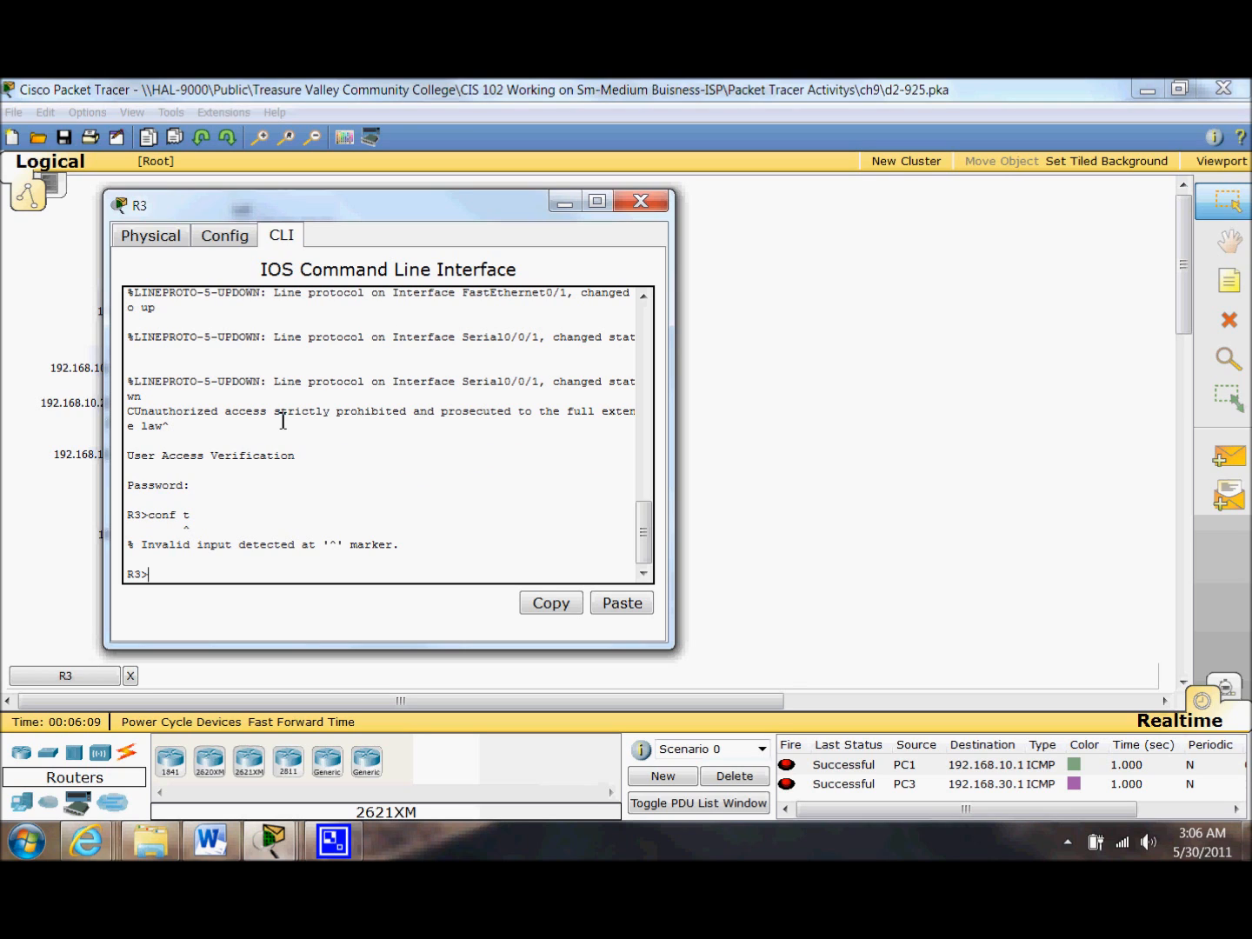
pyautogui.write('en')
pyautogui.write('con')
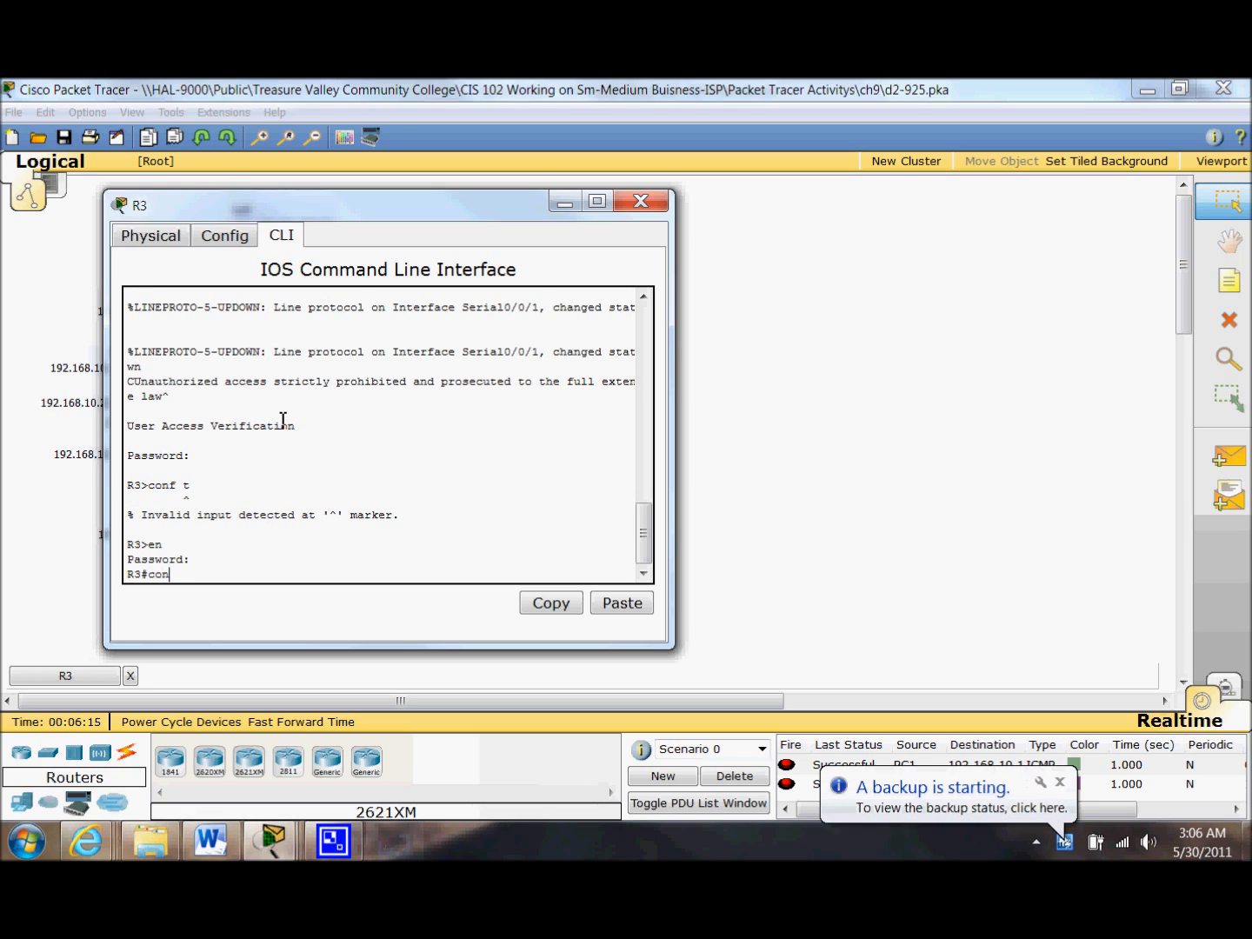
pyautogui.write('t')
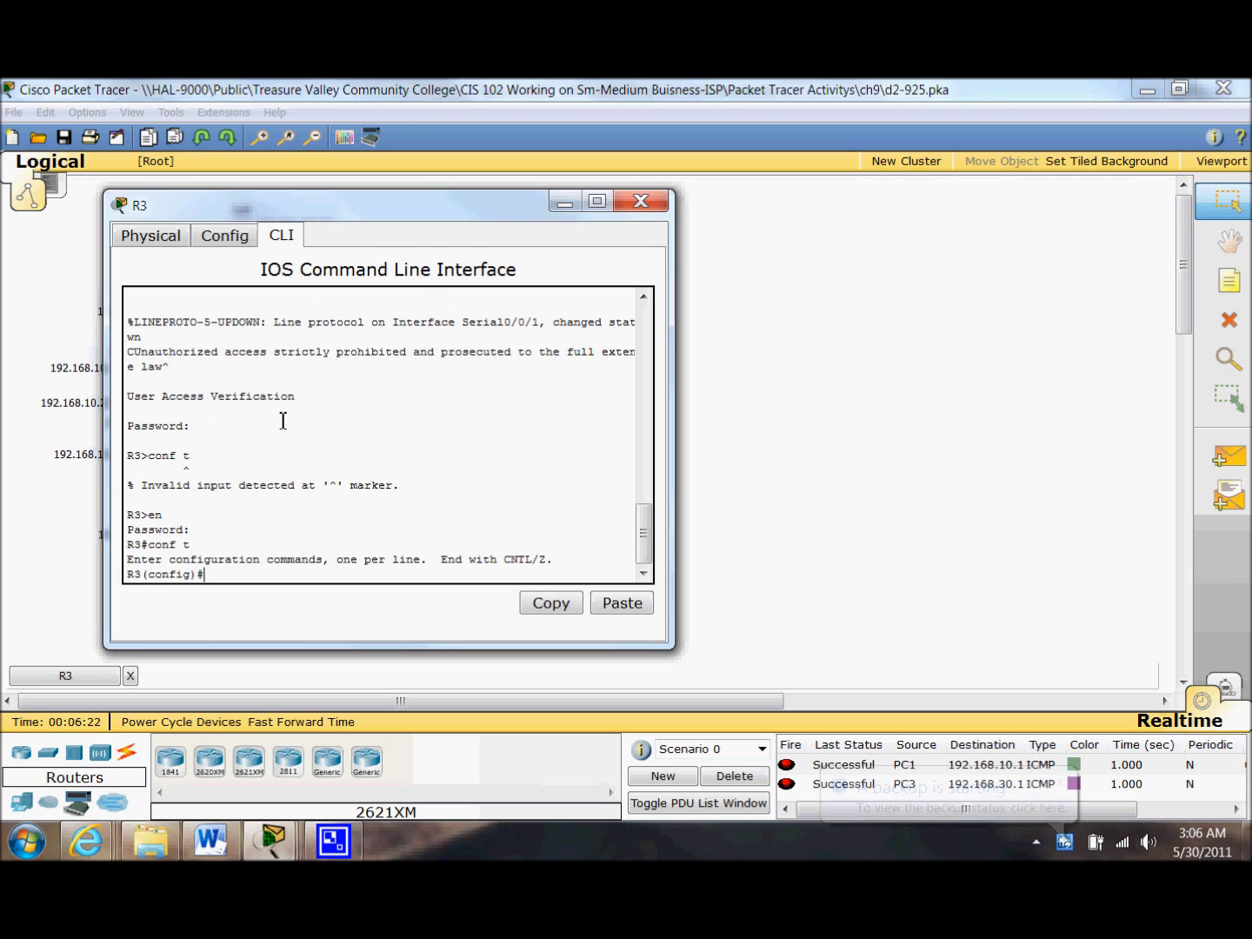
# - Set R3's interface serial 0/0/0 to 'encap PPP', then end and 'wr'
pyautogui.write('int')
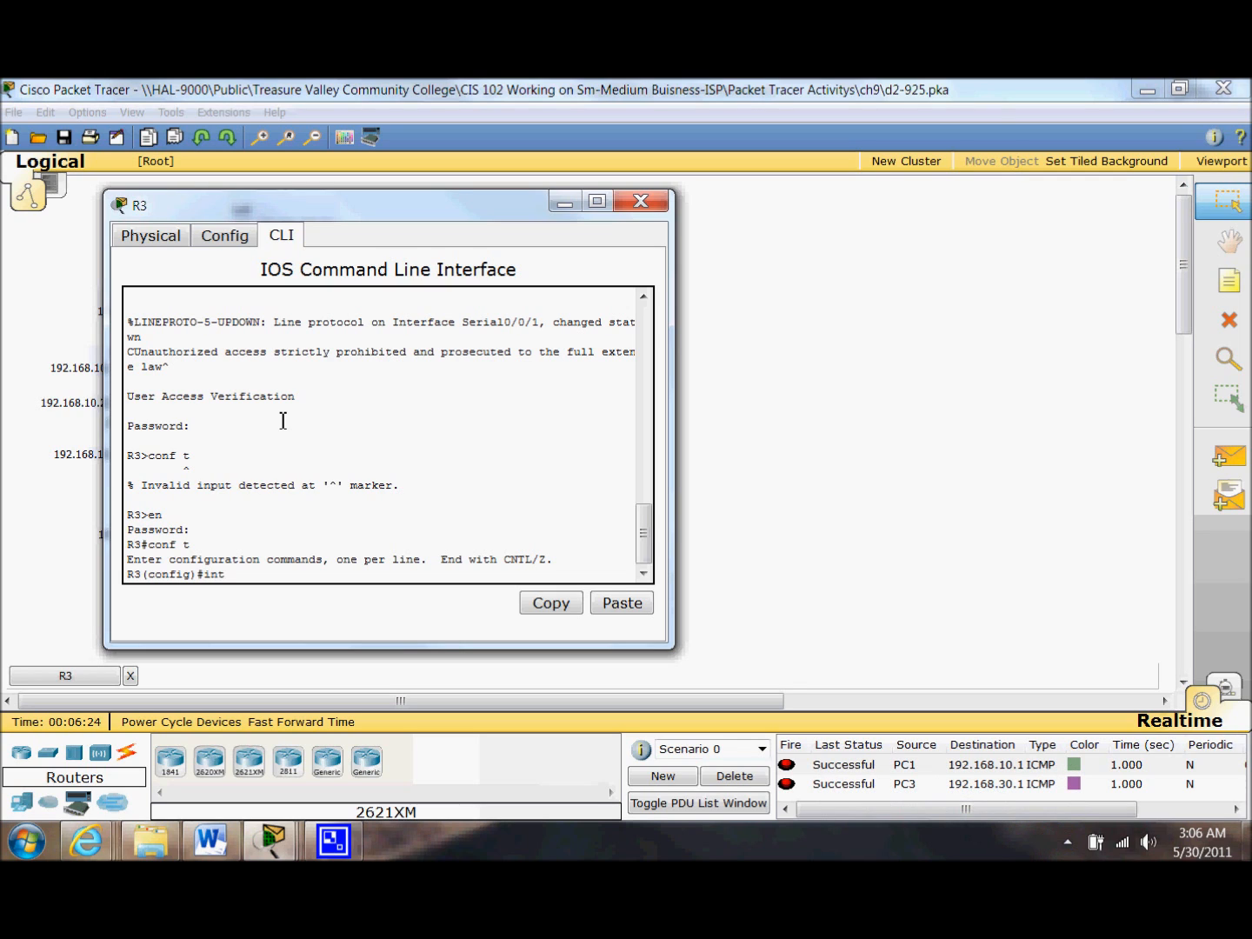
pyautogui.write('serial 0/0/0')
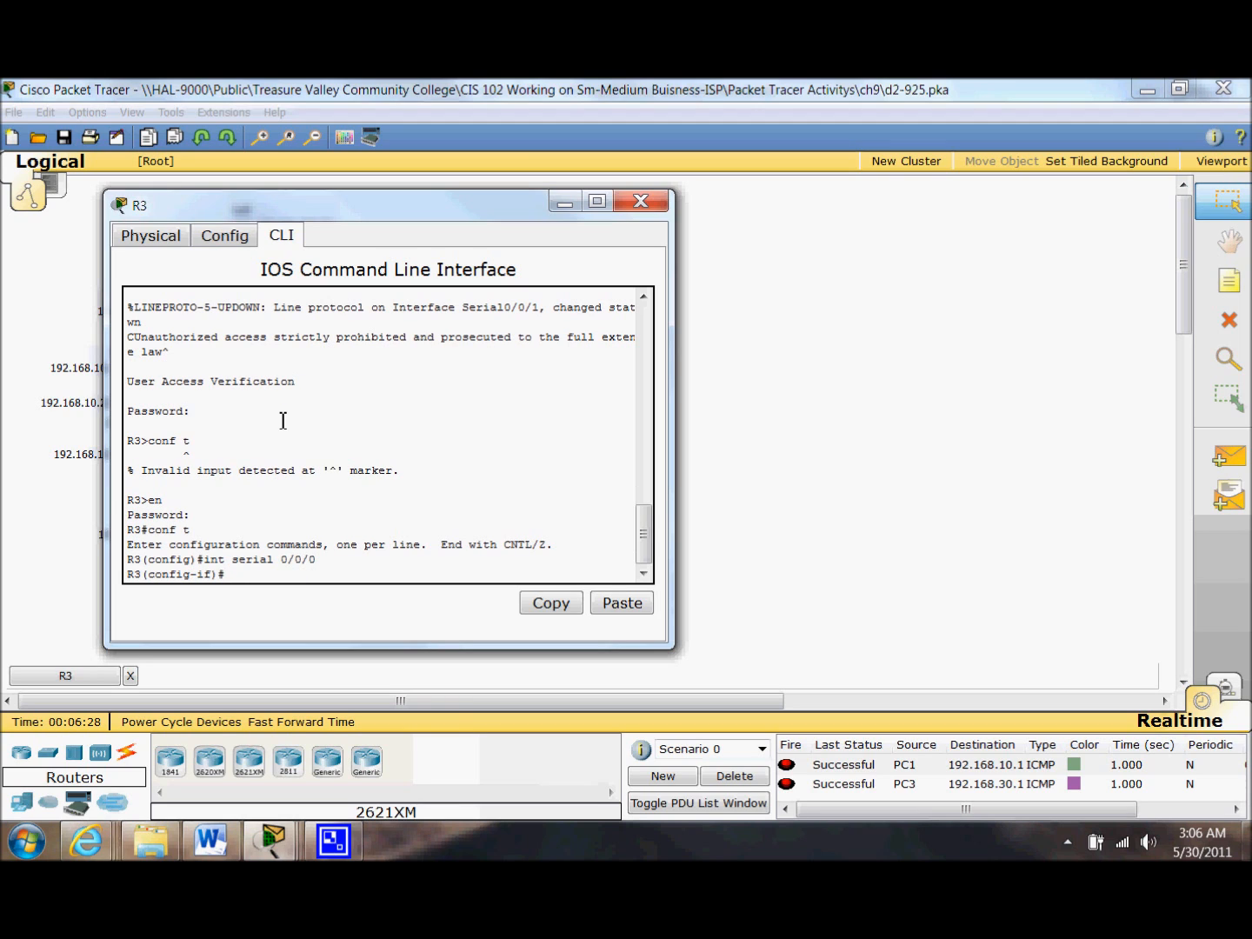
pyautogui.write('encap PPP')
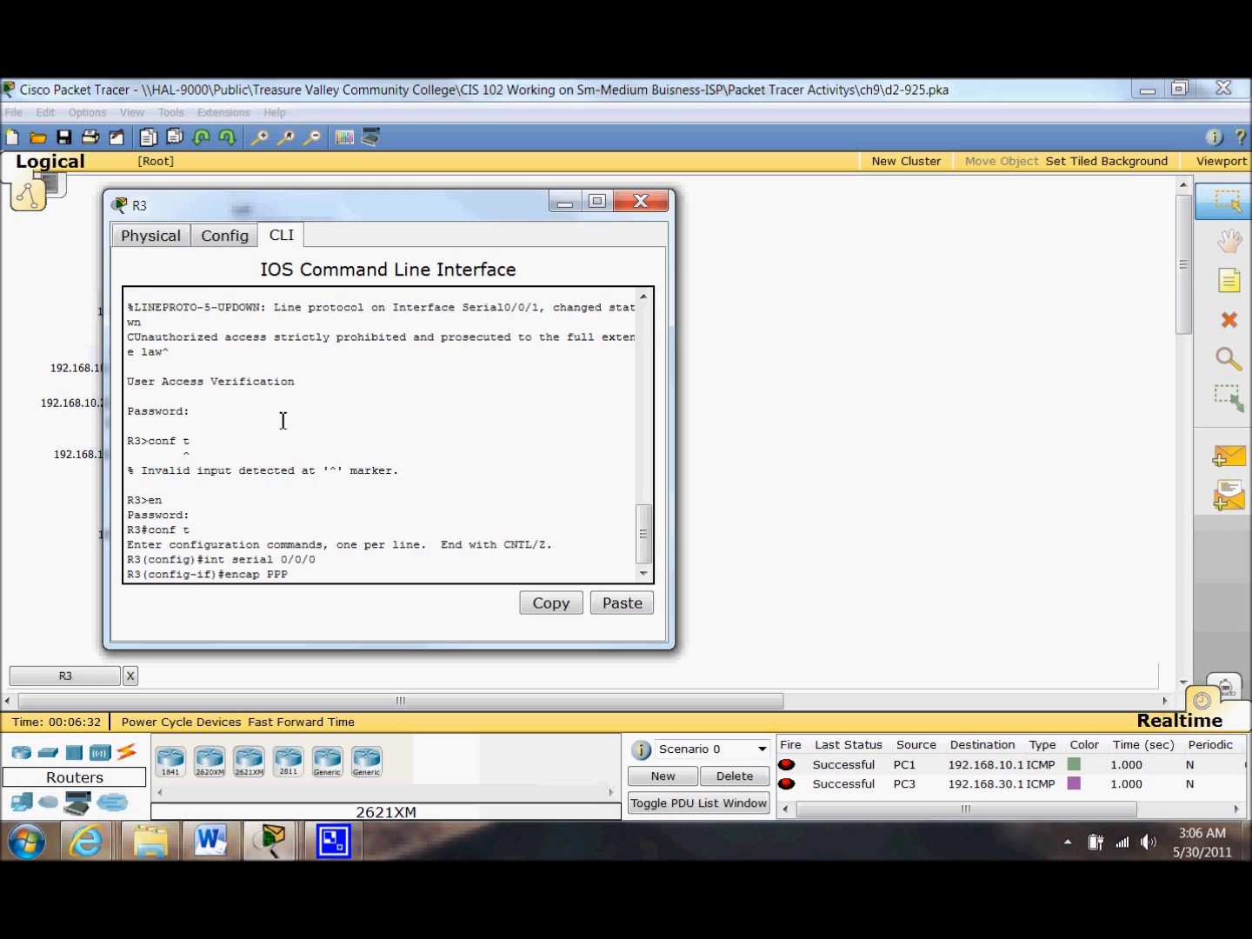
pyautogui.write('end')
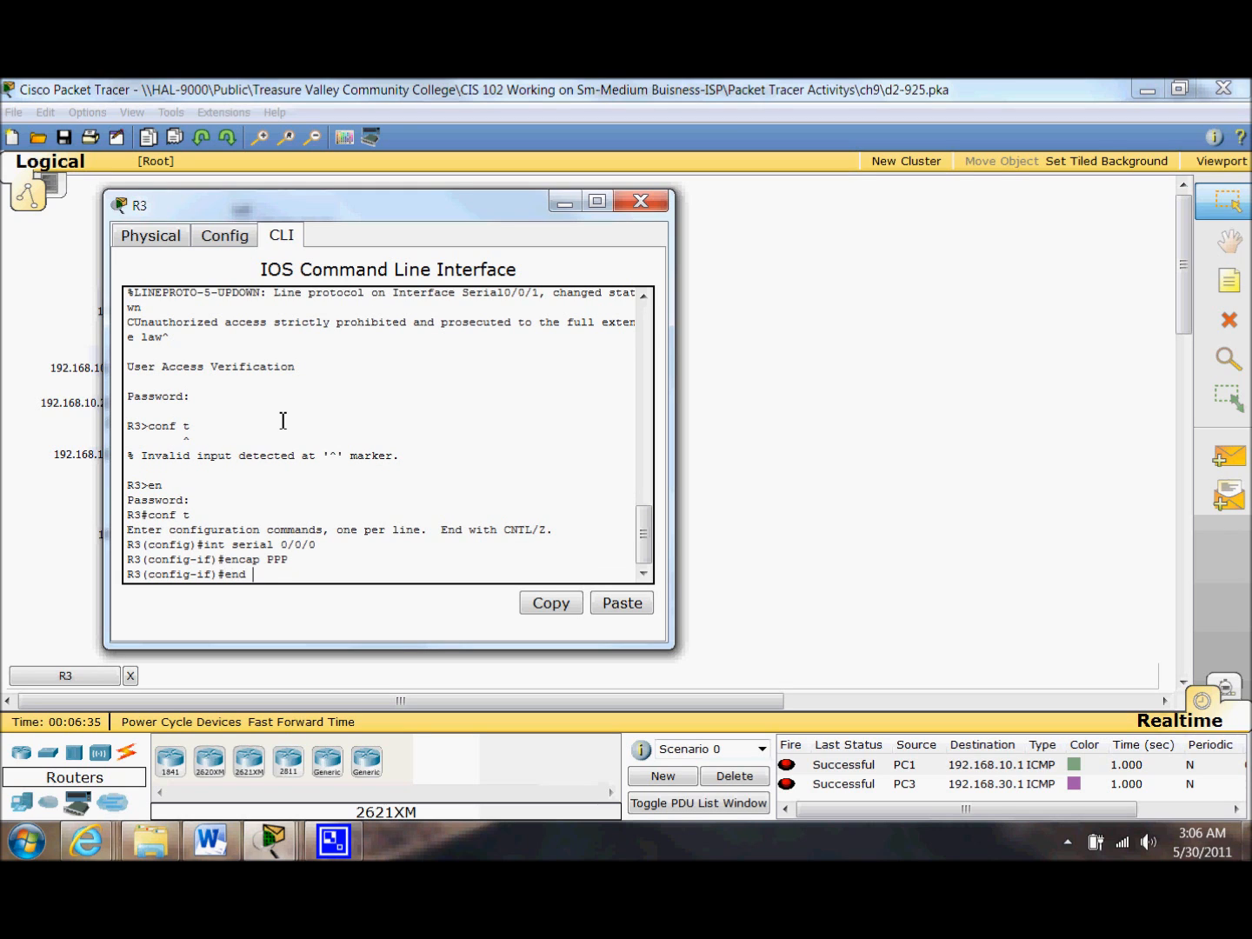
pyautogui.write('wr')
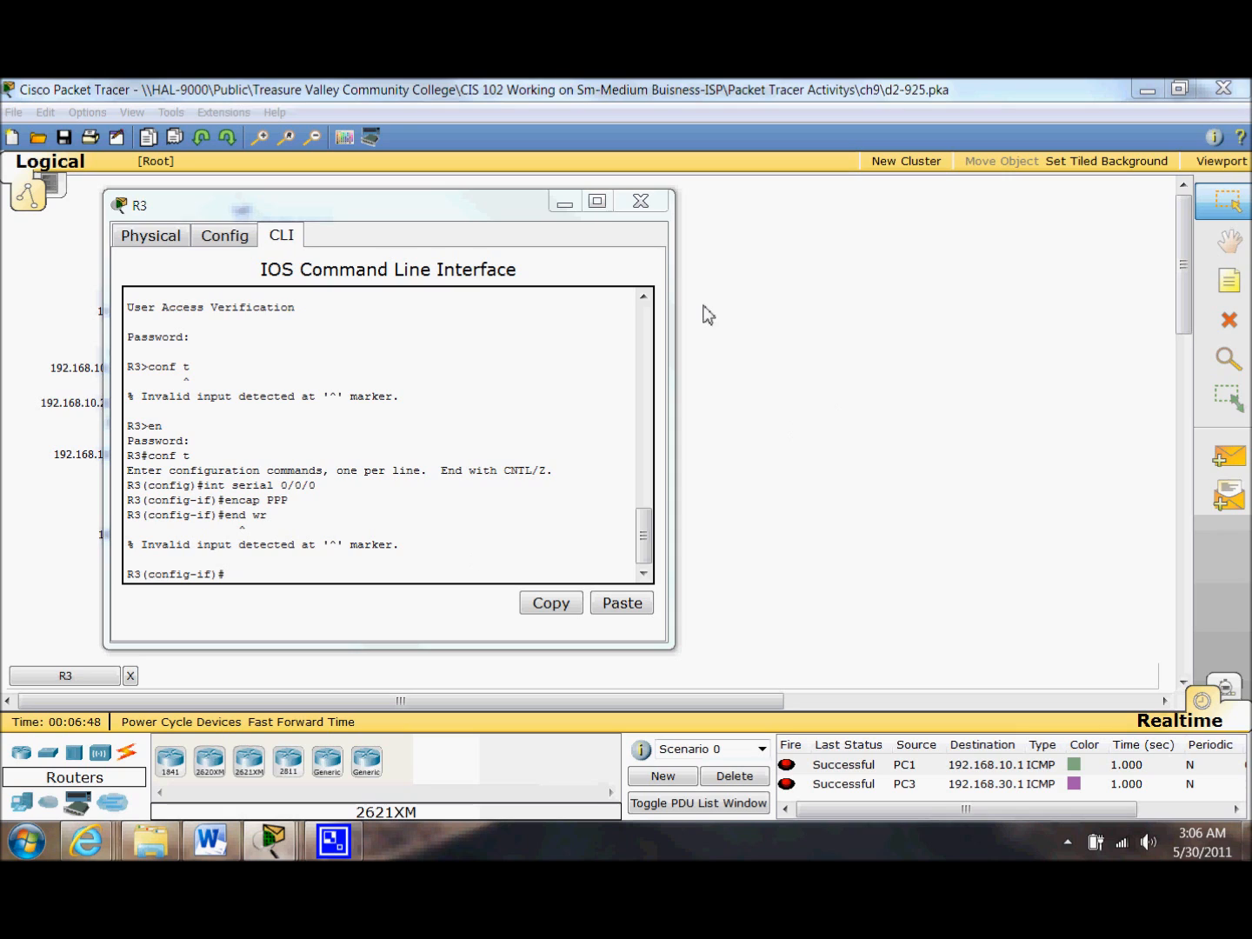
pyautogui.moveTo(640, 200)
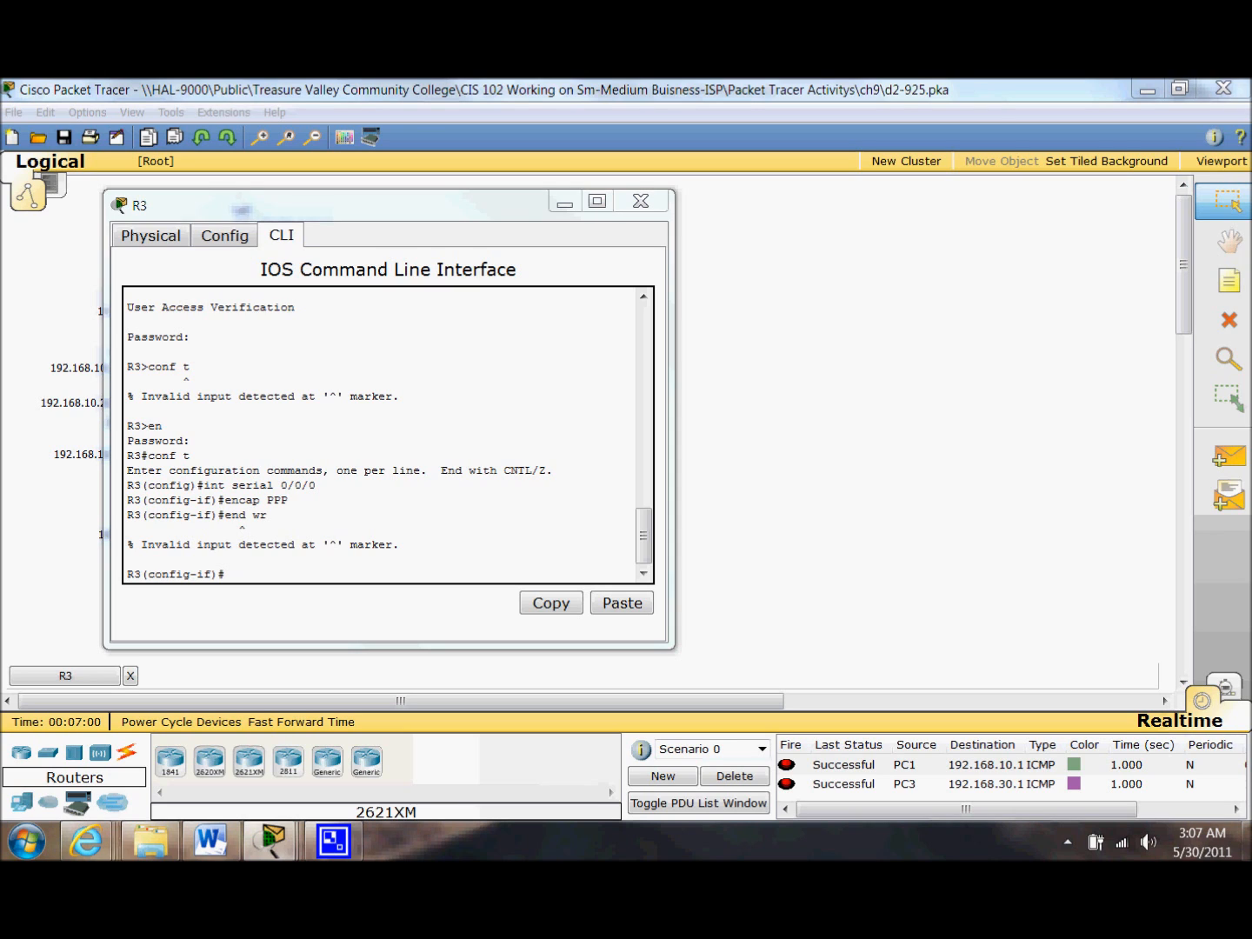
pyautogui.moveTo(641, 202)
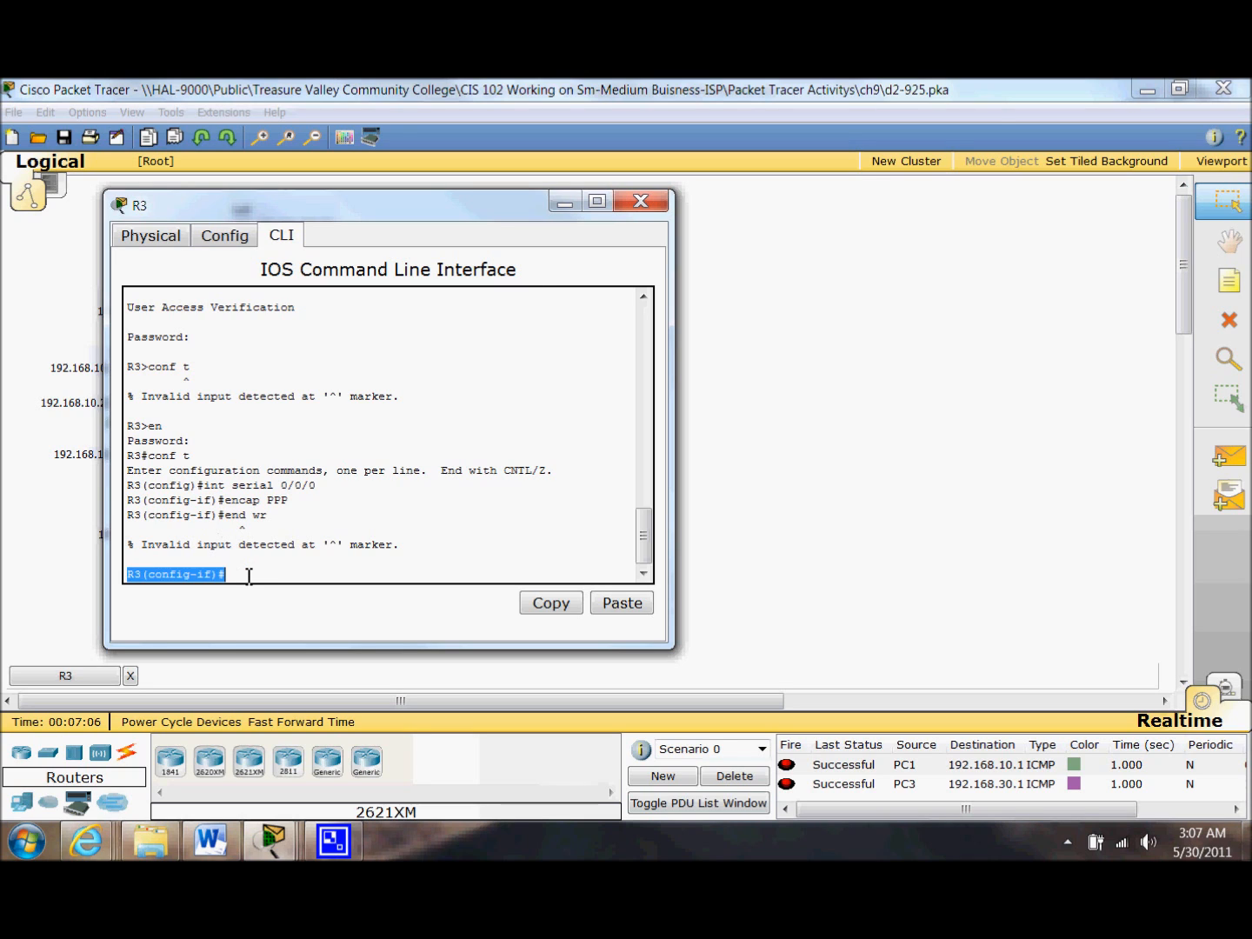
# - Save R3's configuration with 'wr' and close R3's command-line window
pyautogui.write('wr')
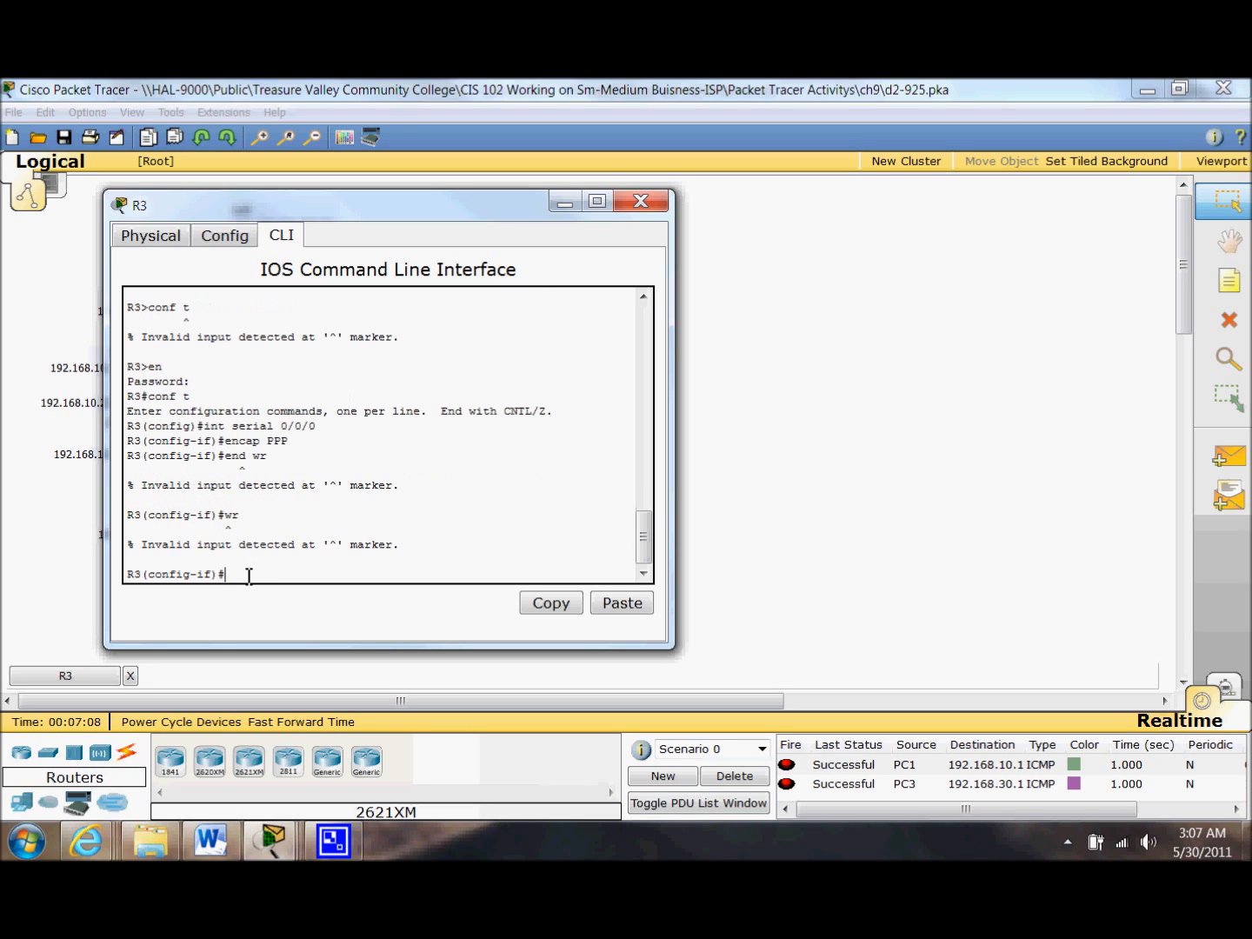
pyautogui.write('end')
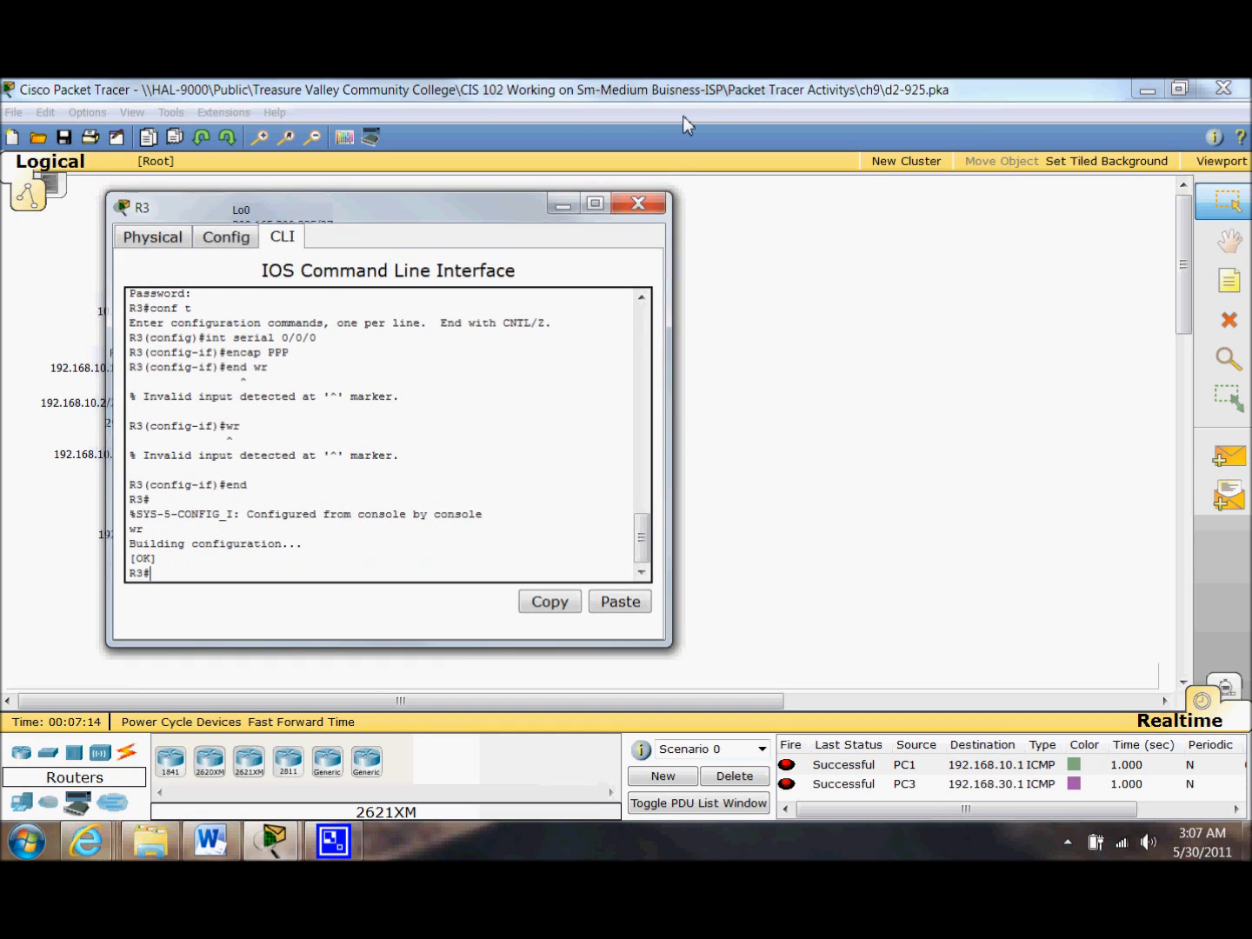
pyautogui.click(639, 202)
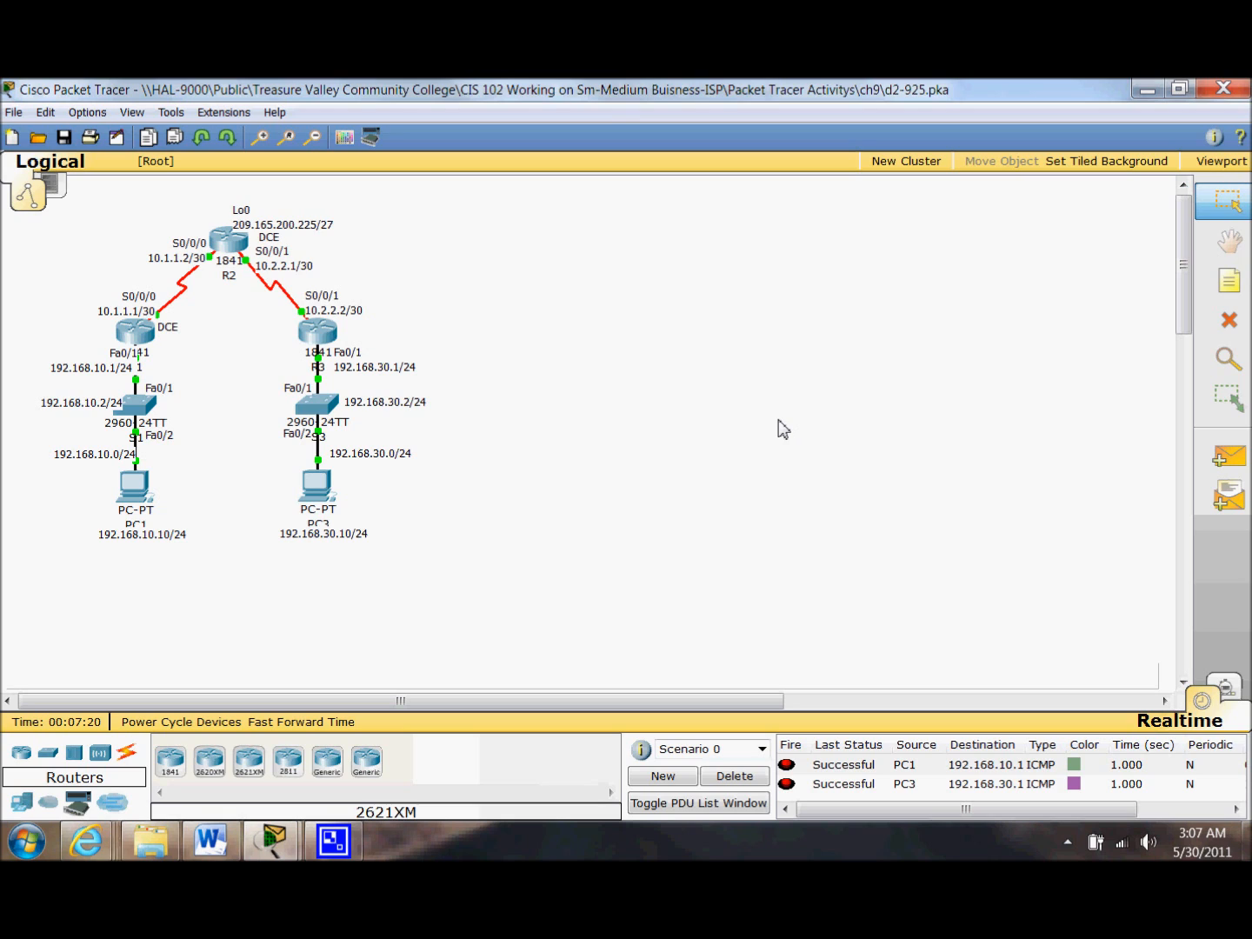
pyautogui.moveTo(779, 424)
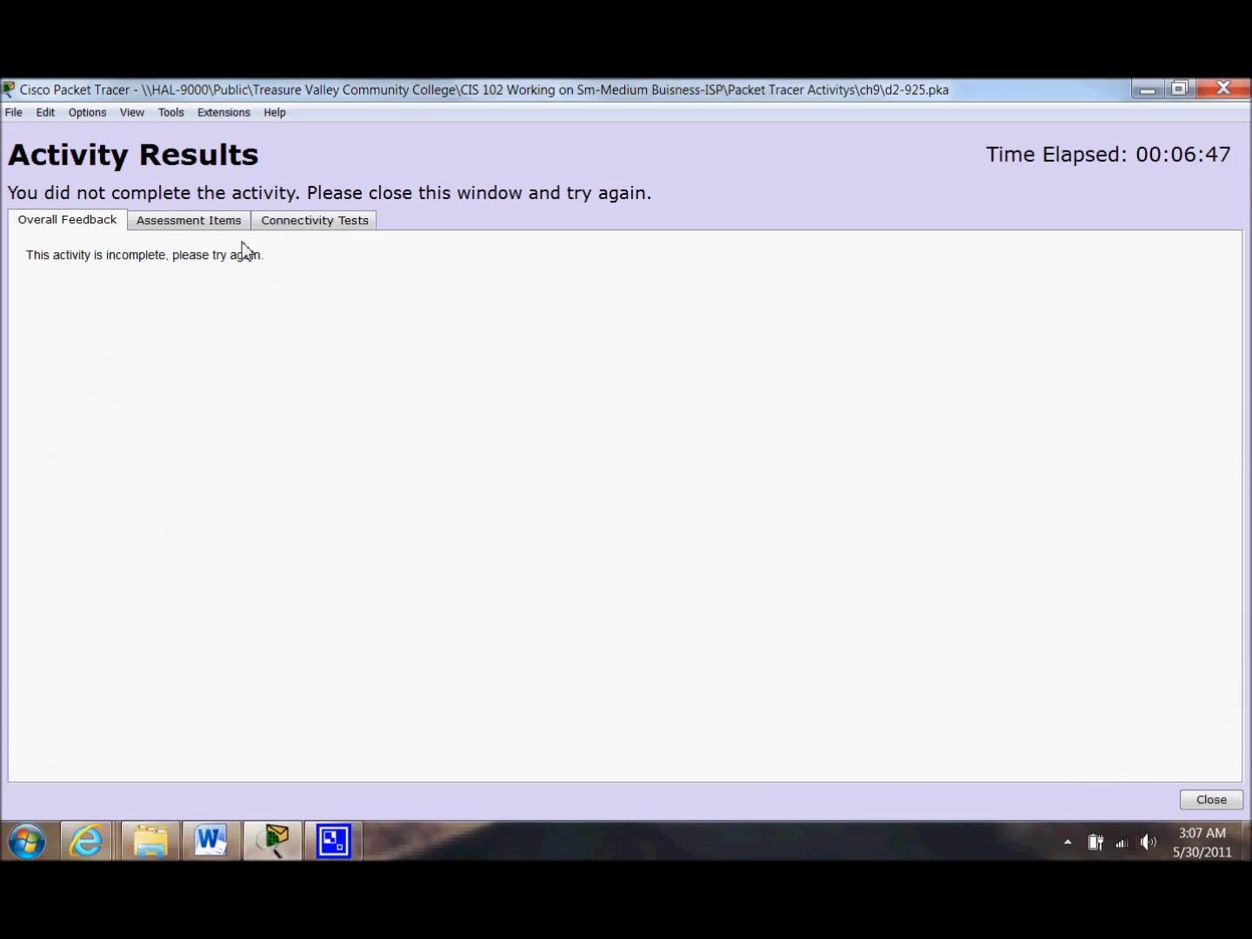
# - Review Assessment Items showing 3 of 4 complete, R3 Serial0/0/1 incorrect, then close results
pyautogui.click(188, 219)
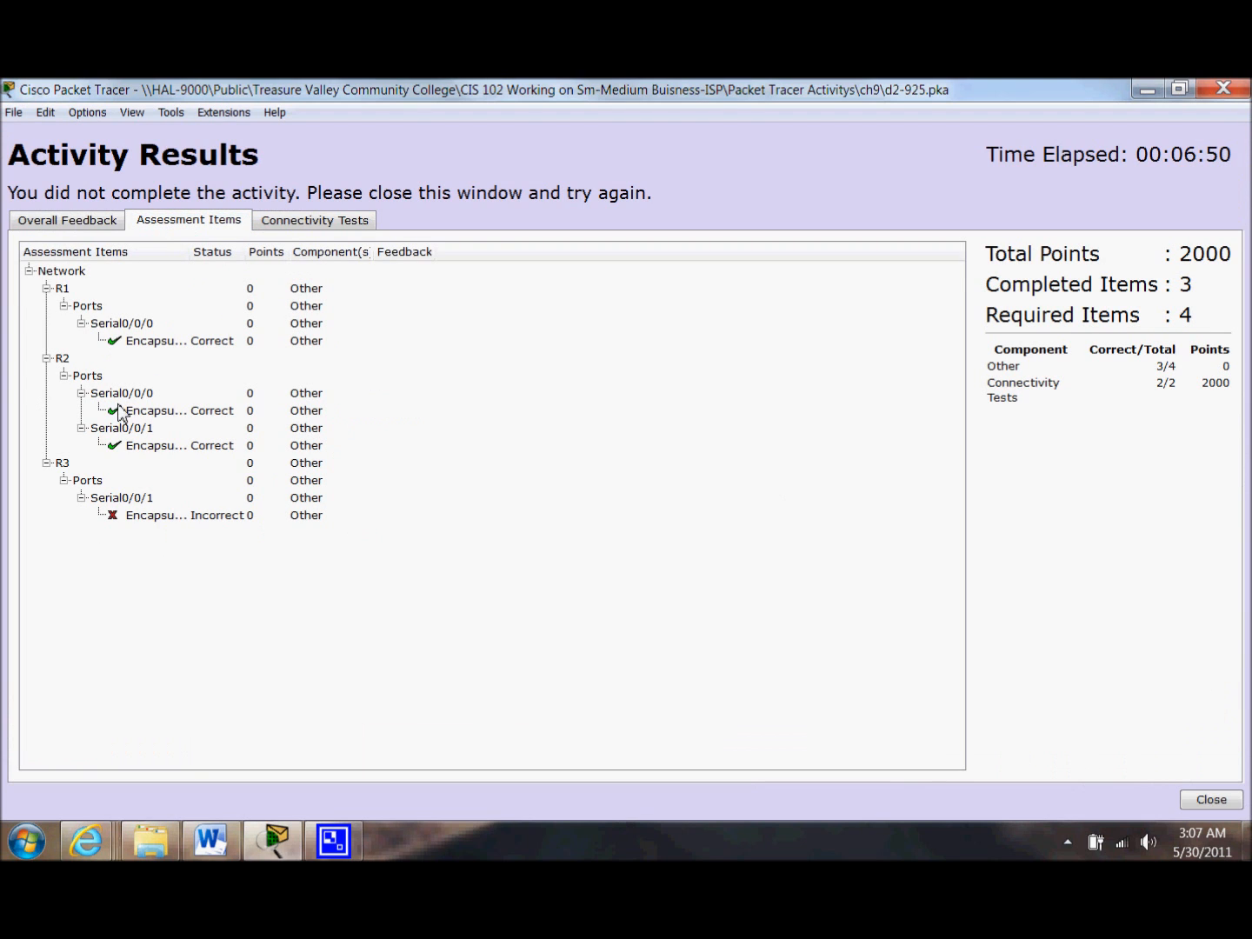
pyautogui.moveTo(228, 493)
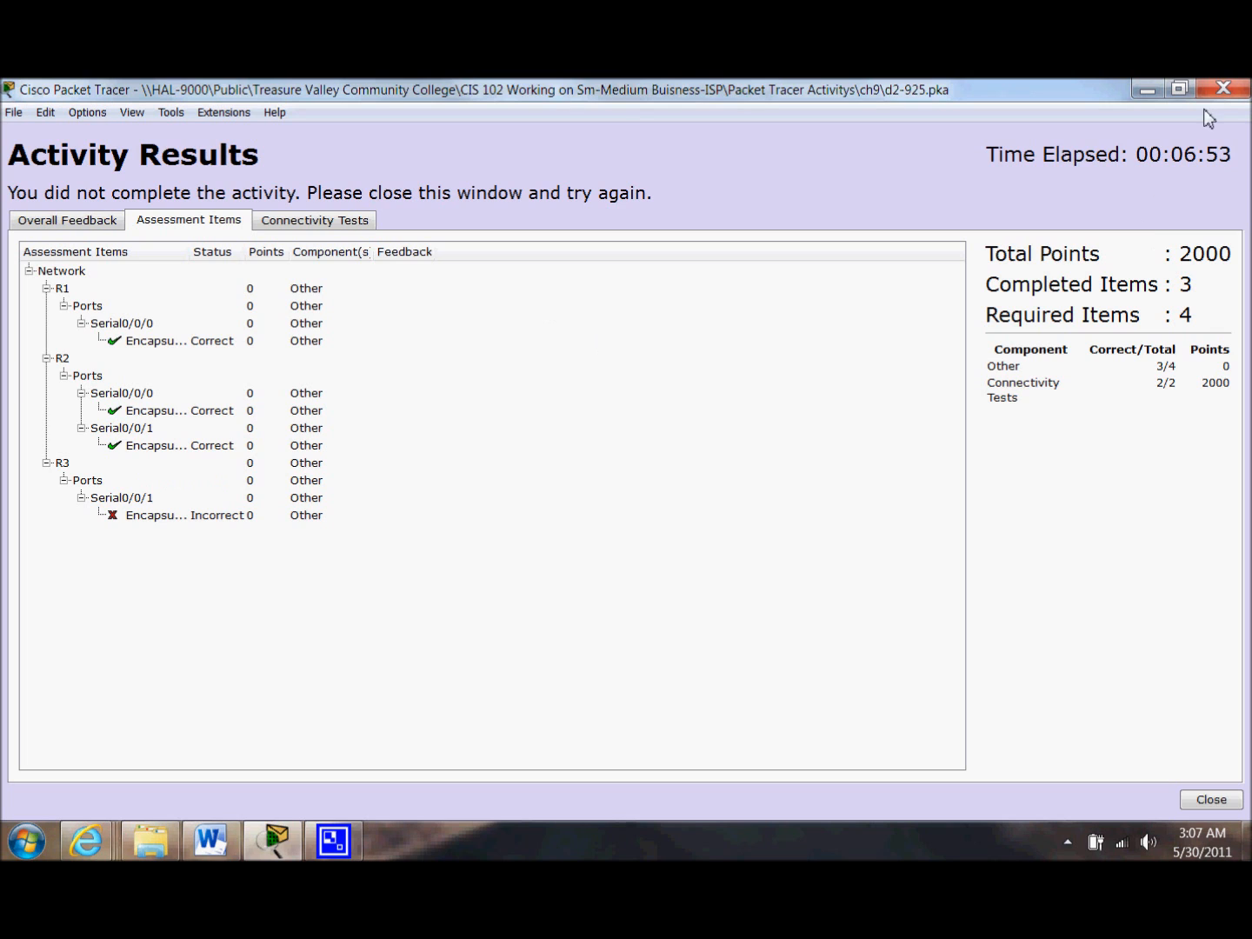
pyautogui.click(1211, 800)
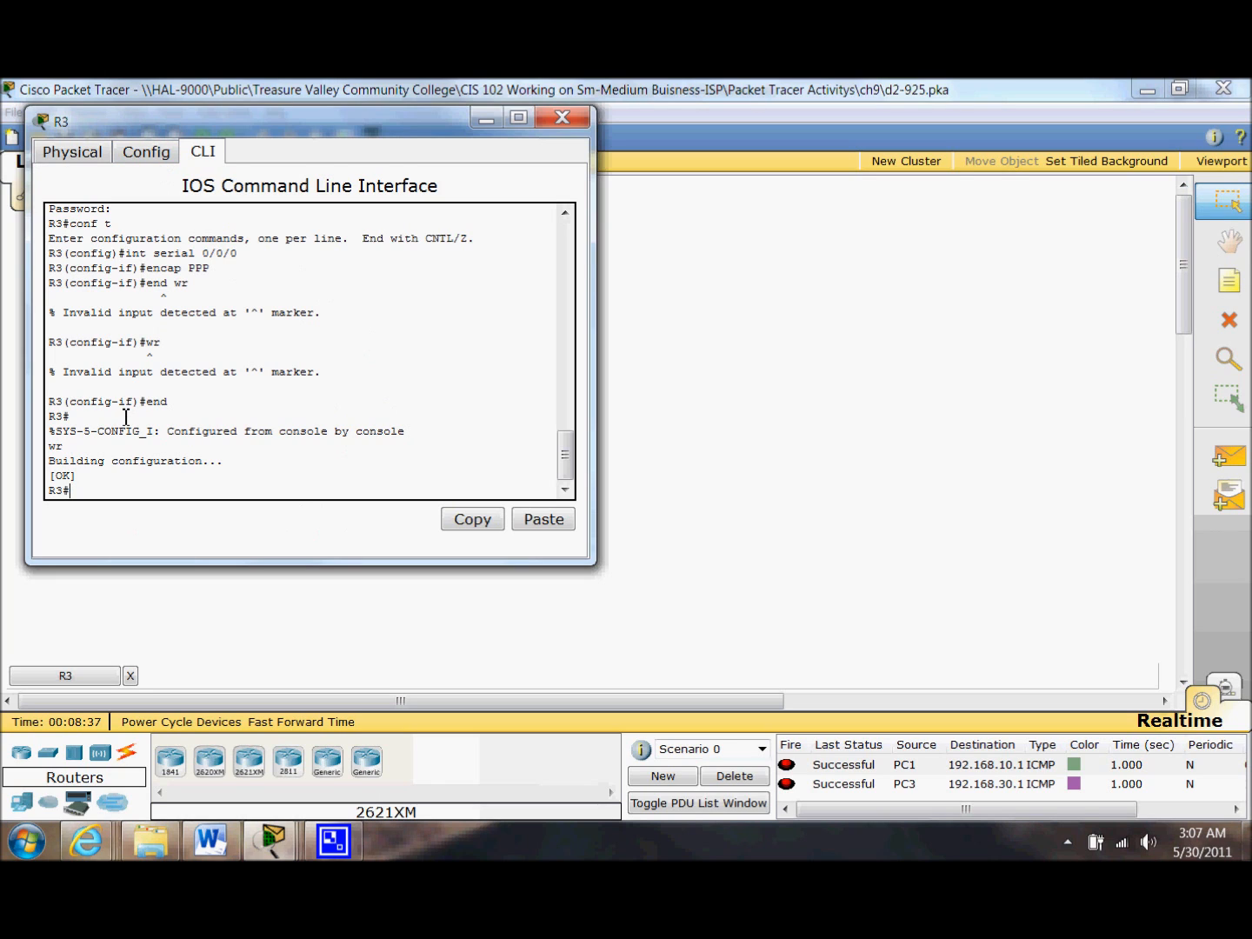
# - In 'conf t', set R3's interface serial 0/0/1 to 'encap PPP'
pyautogui.write('c')
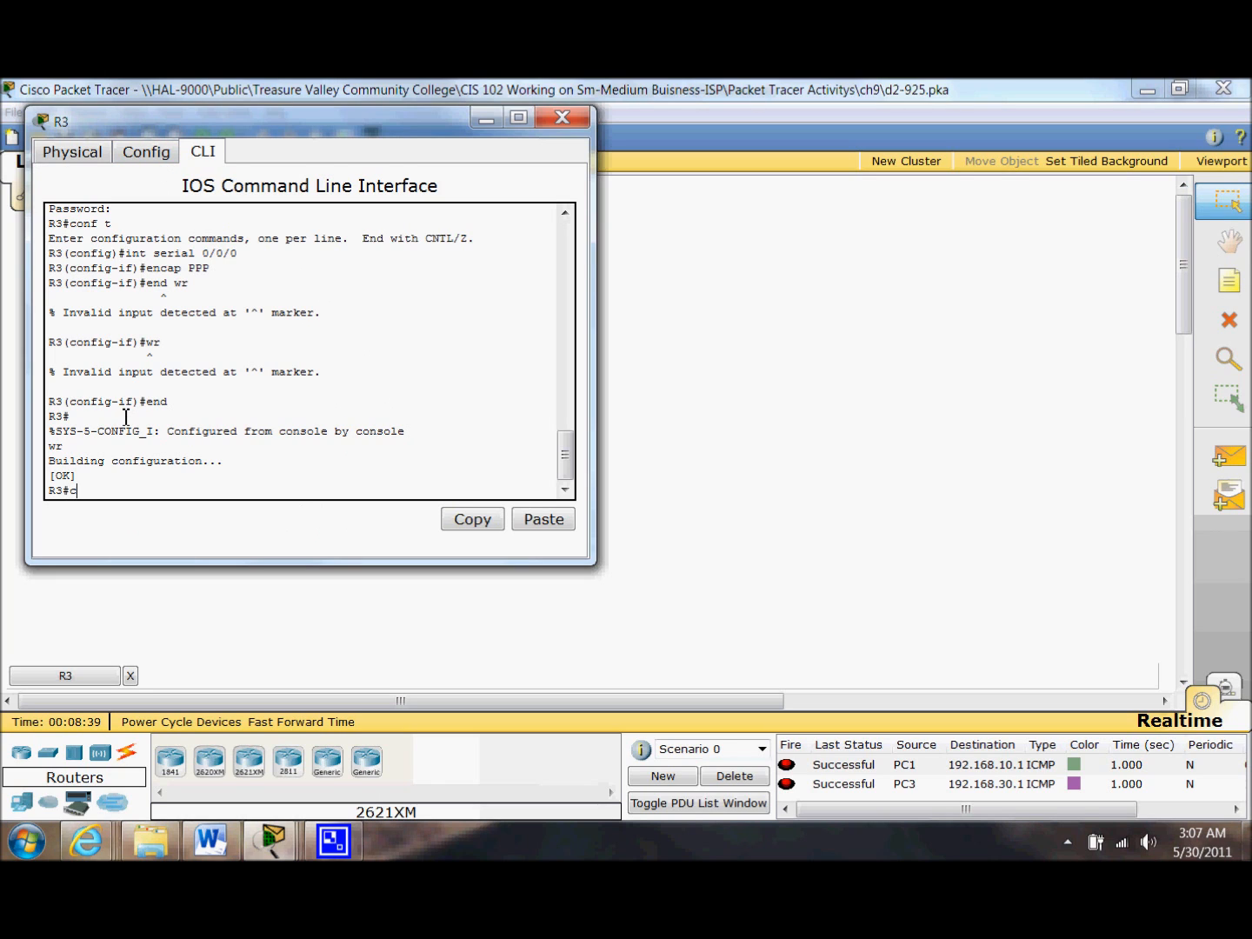
pyautogui.write('conf t')
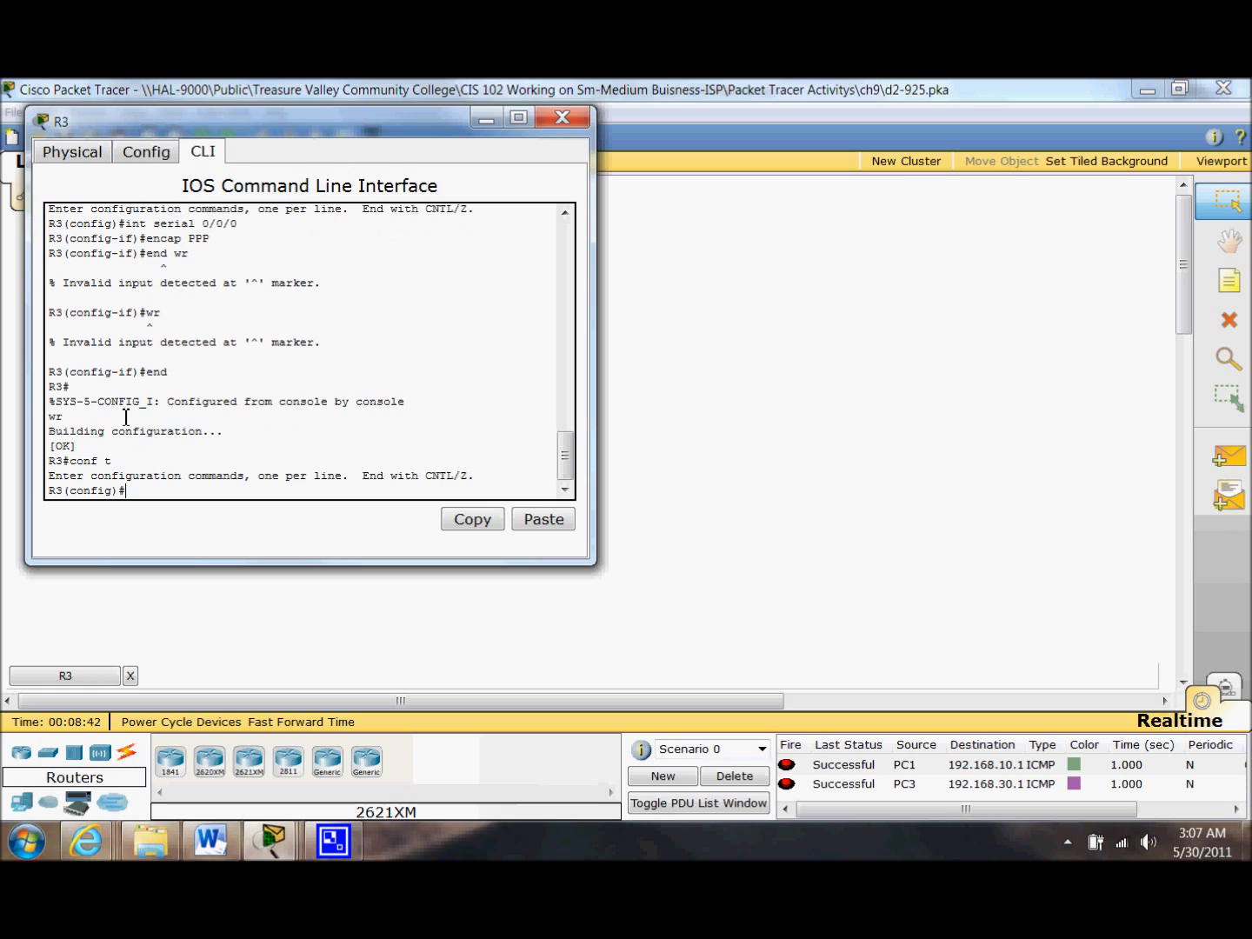
pyautogui.write('int')
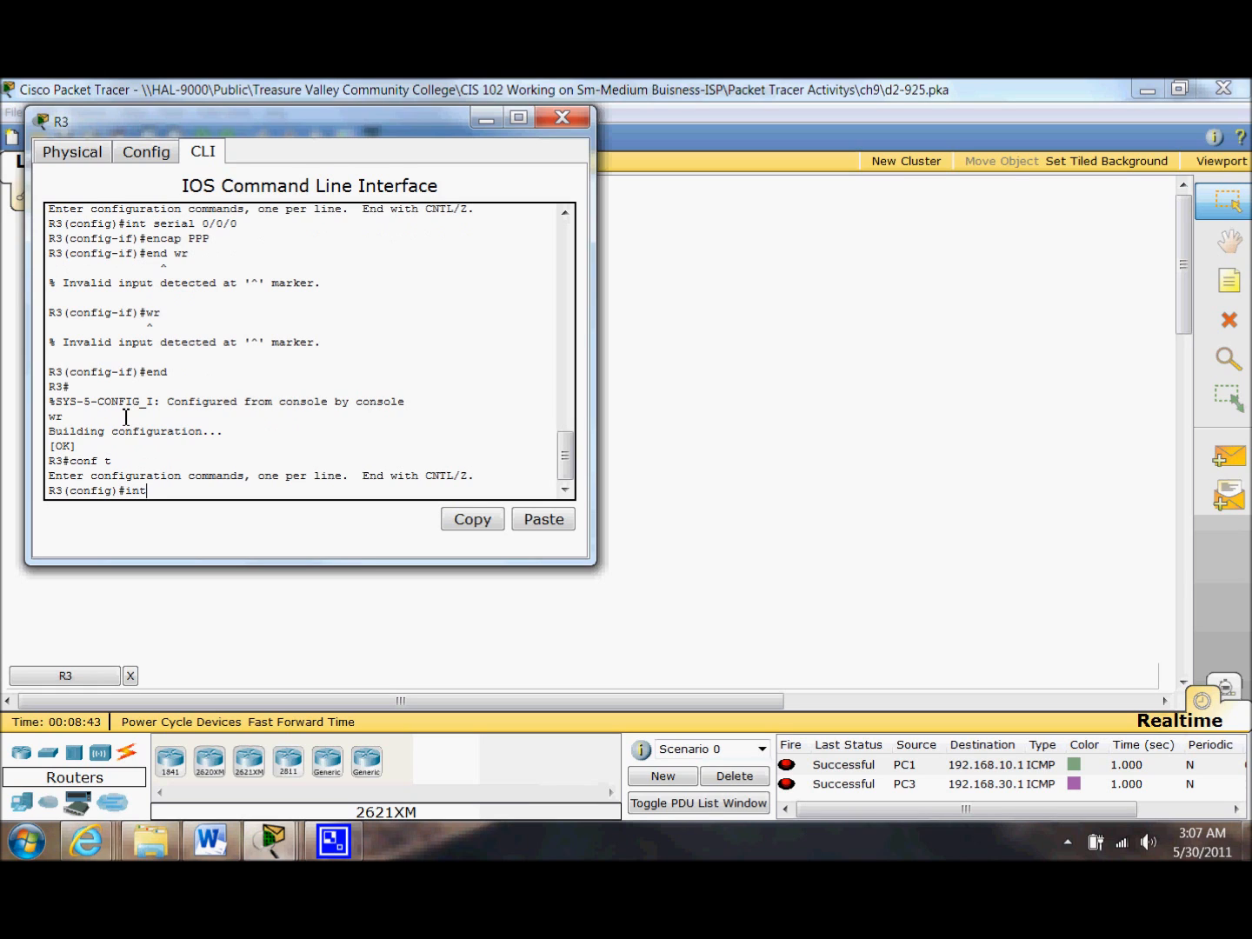
pyautogui.write('serial')
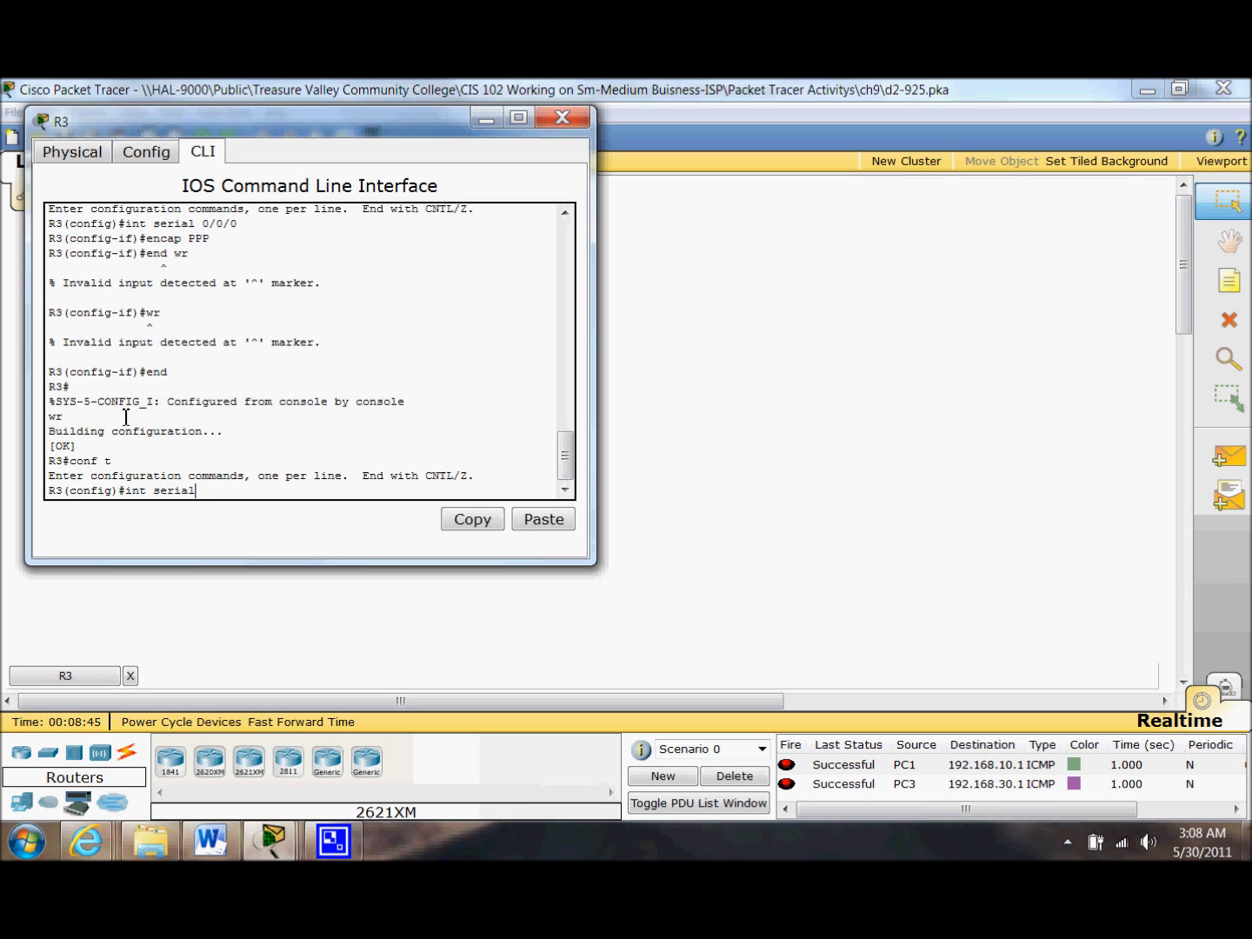
pyautogui.write('0/0/1')
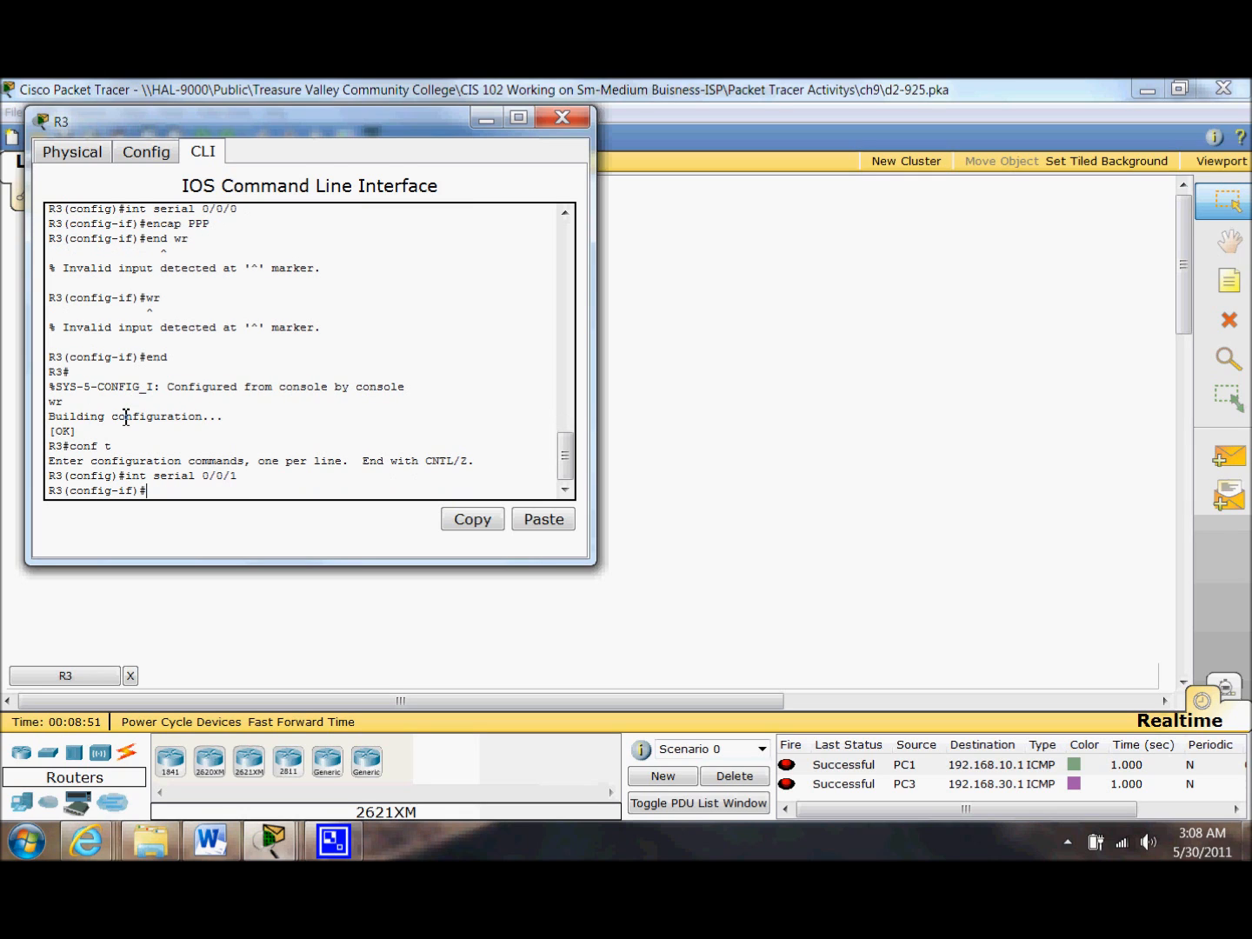
pyautogui.write('en')
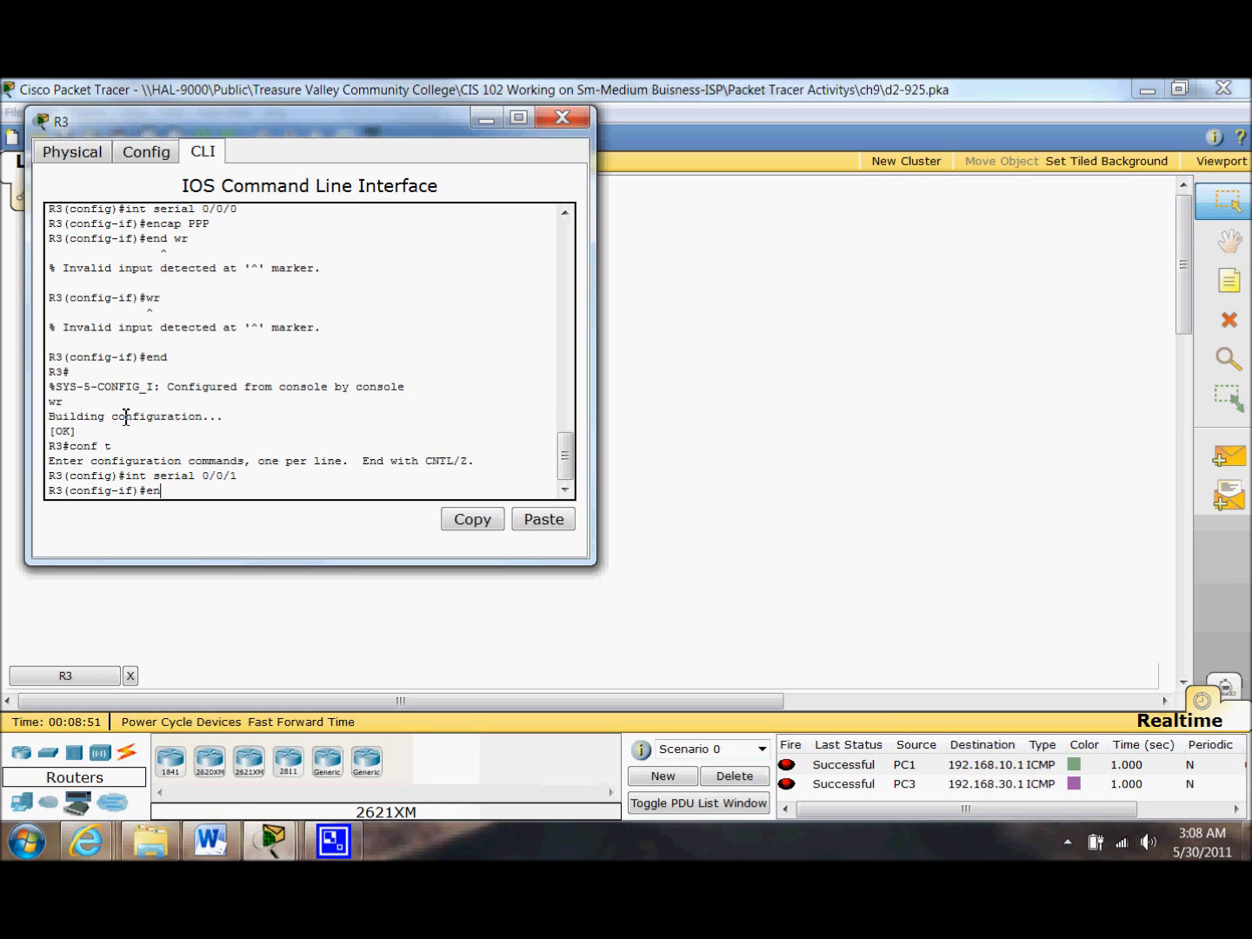
pyautogui.write('cap')
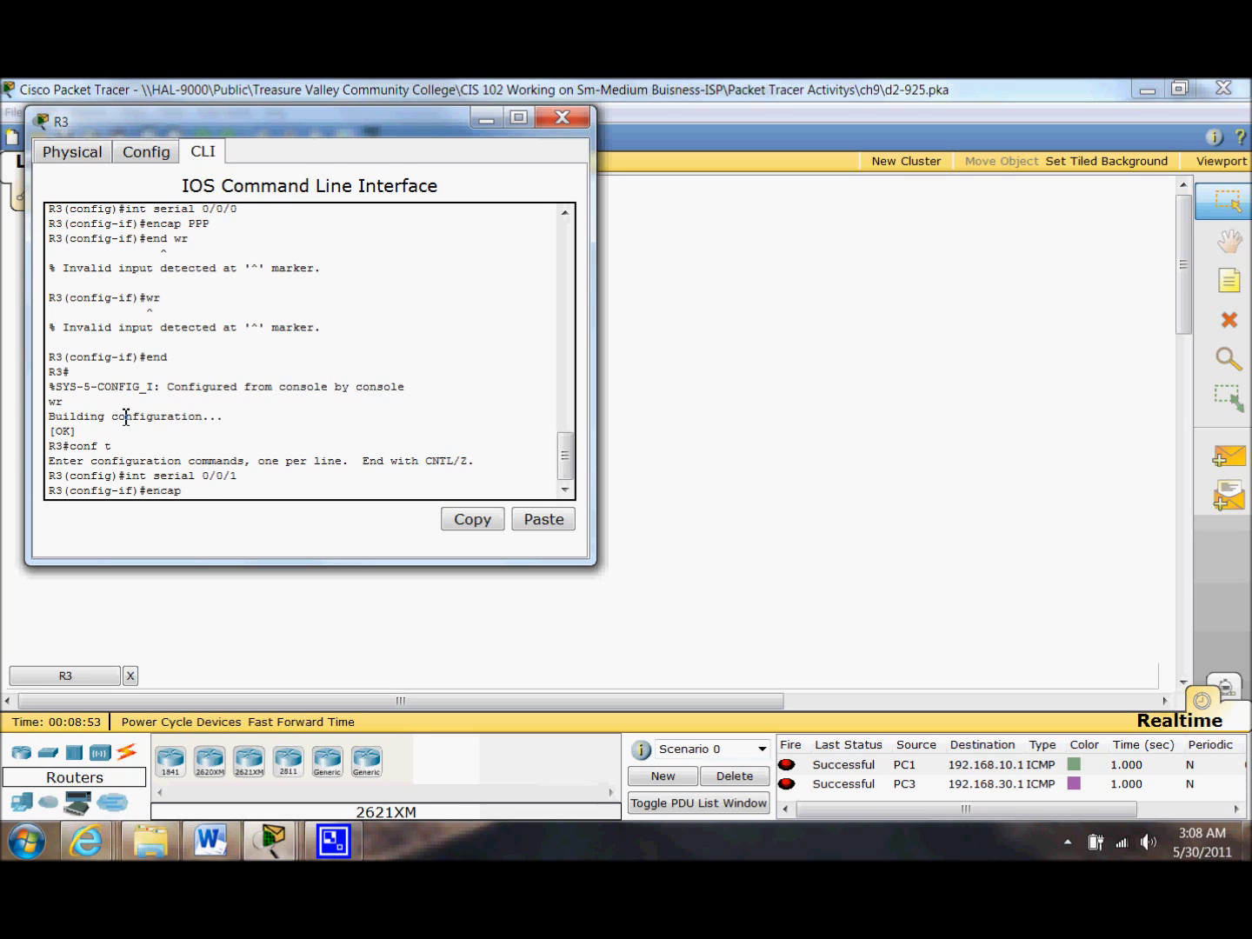
pyautogui.write('PPP')
pyautogui.write('wr')
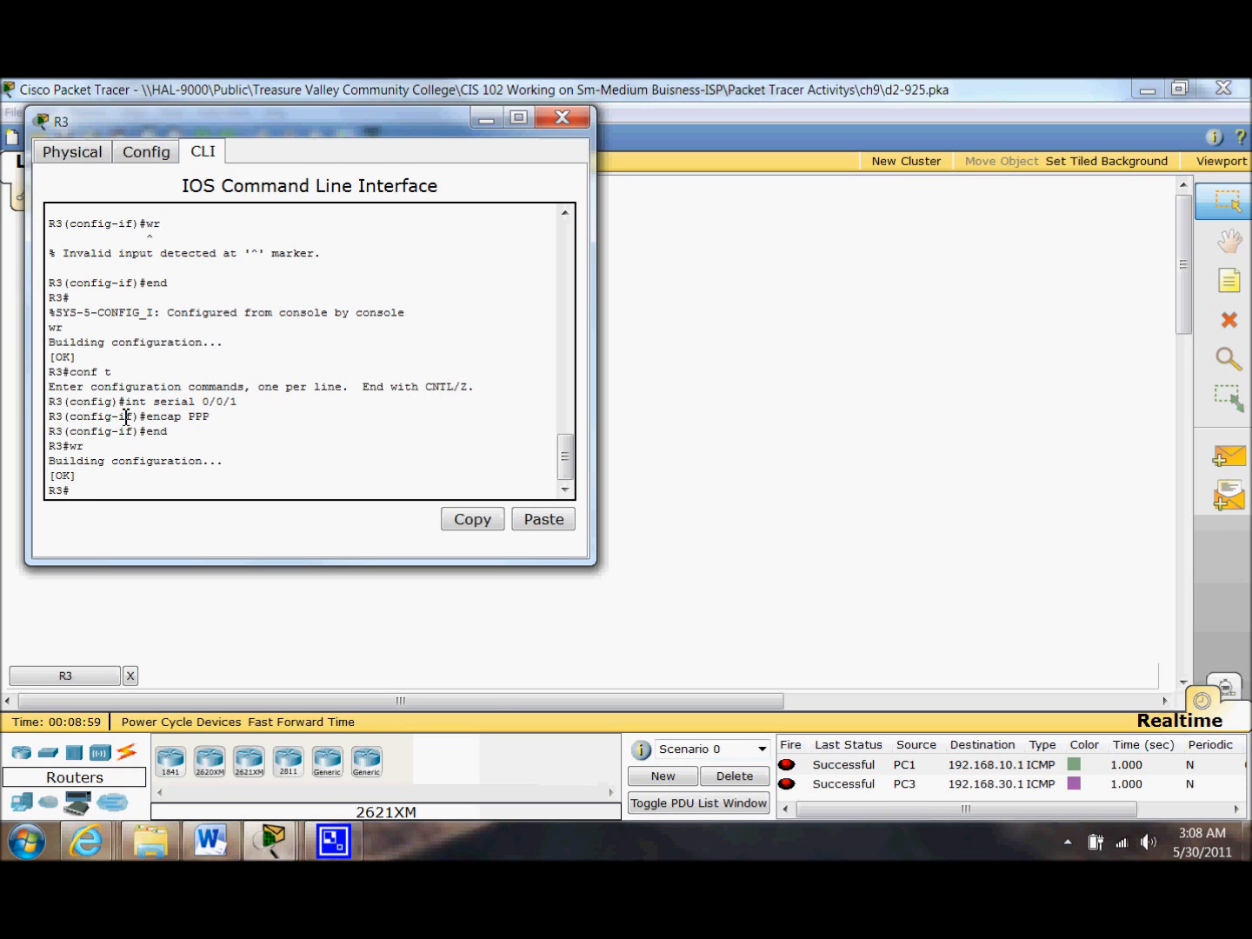
pyautogui.moveTo(1186, 734)
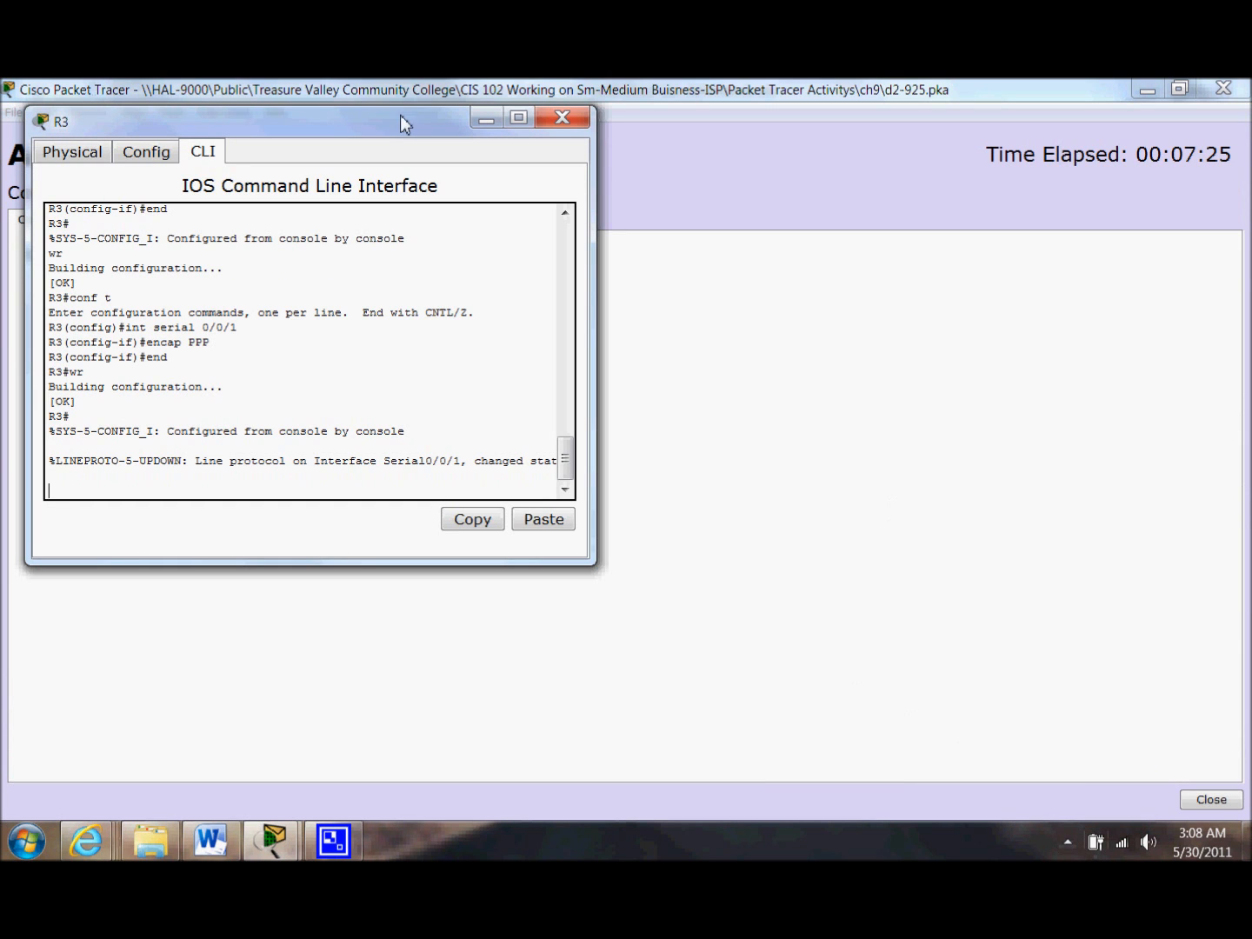
# - Review Activity Results showing 4/4 assessment items correct and 2000 points, then return to topology
pyautogui.click(562, 118)
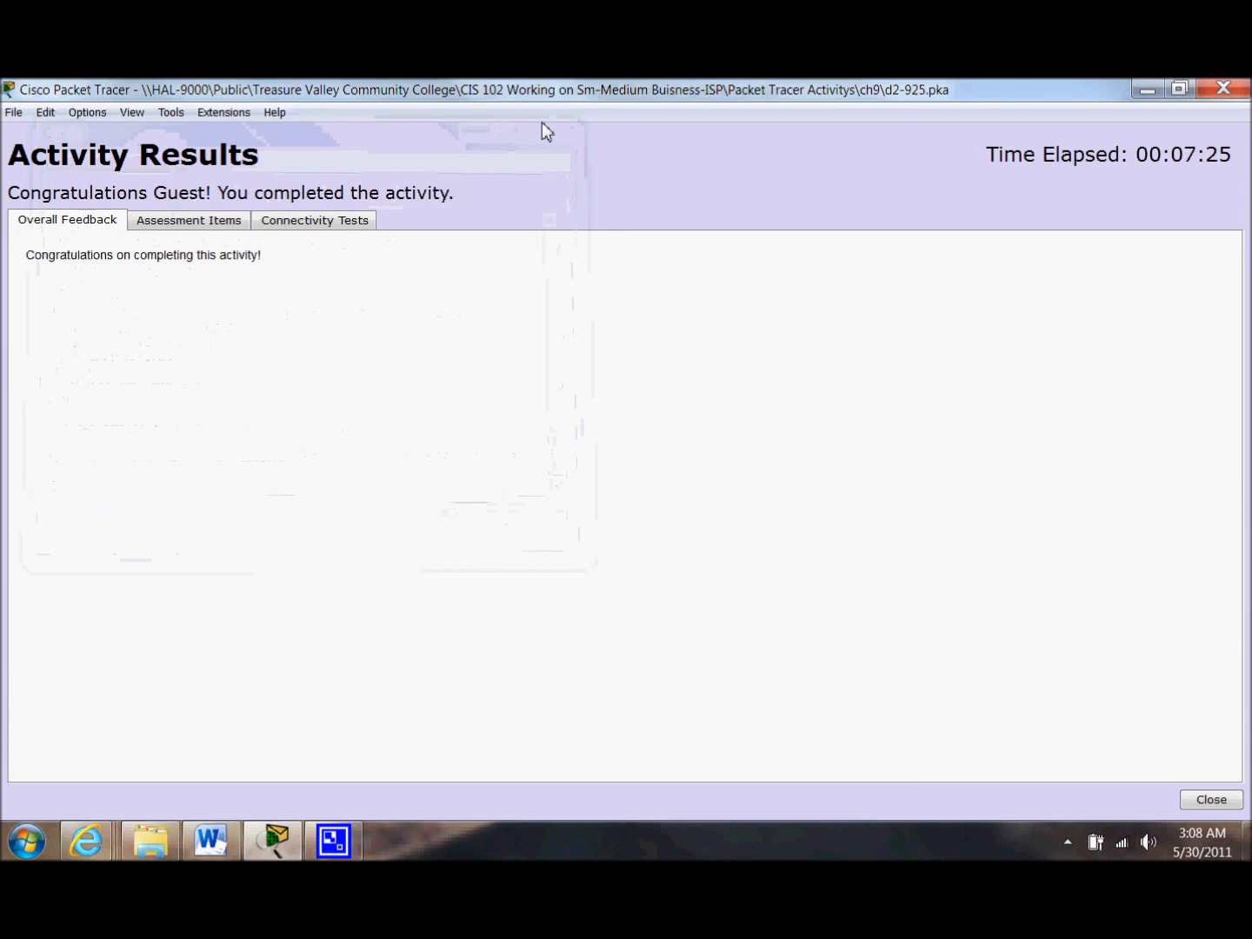
pyautogui.click(188, 219)
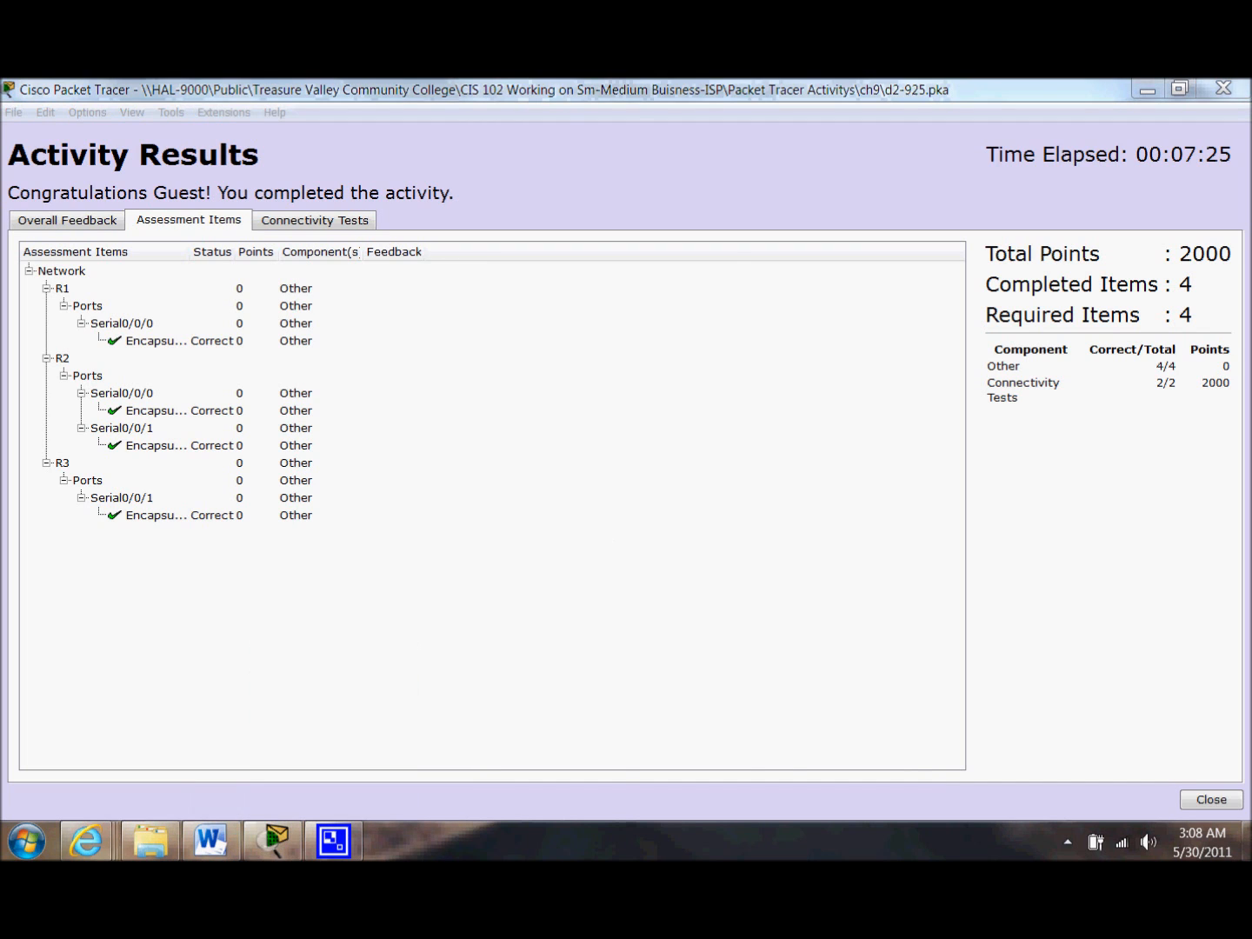
pyautogui.click(1210, 800)
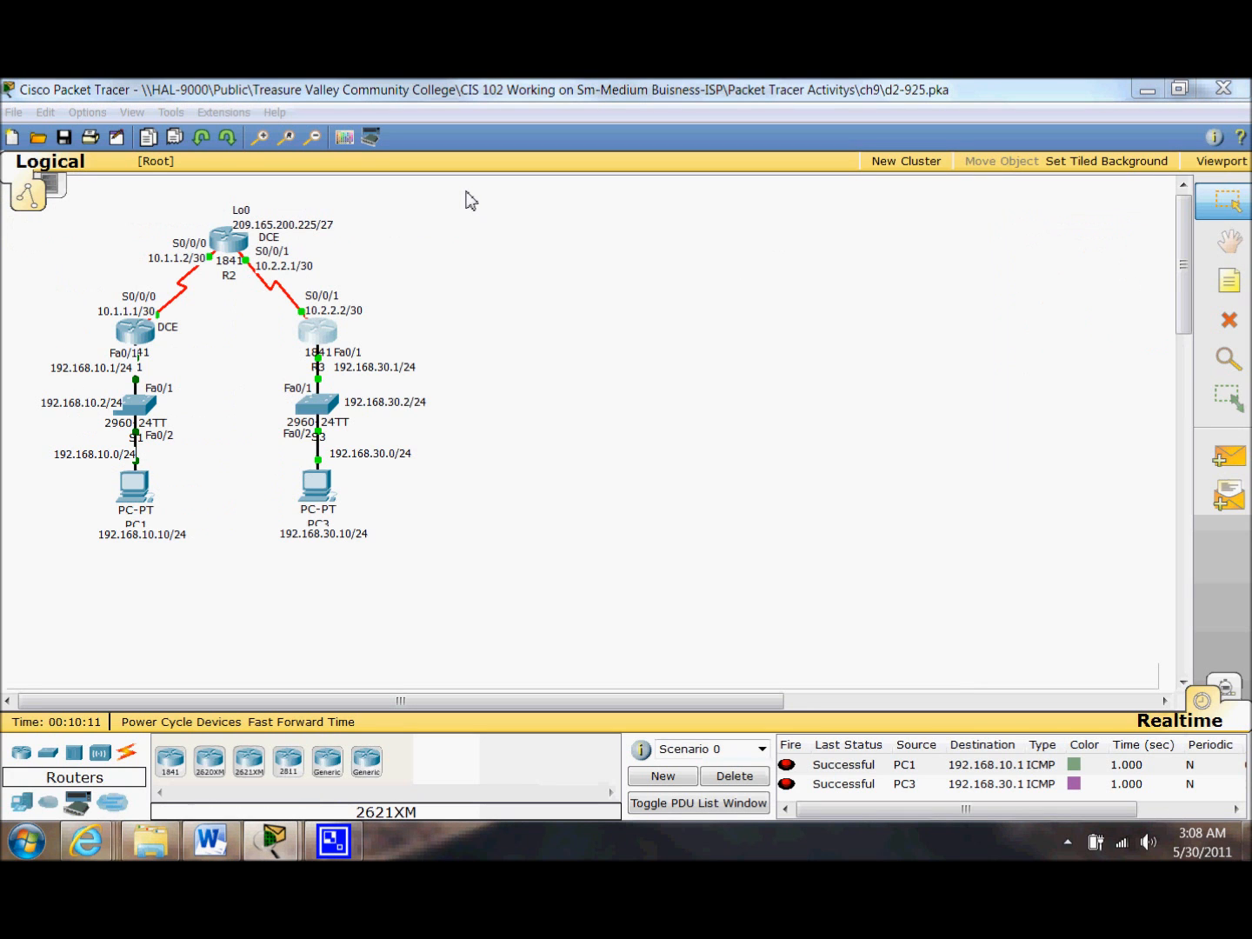